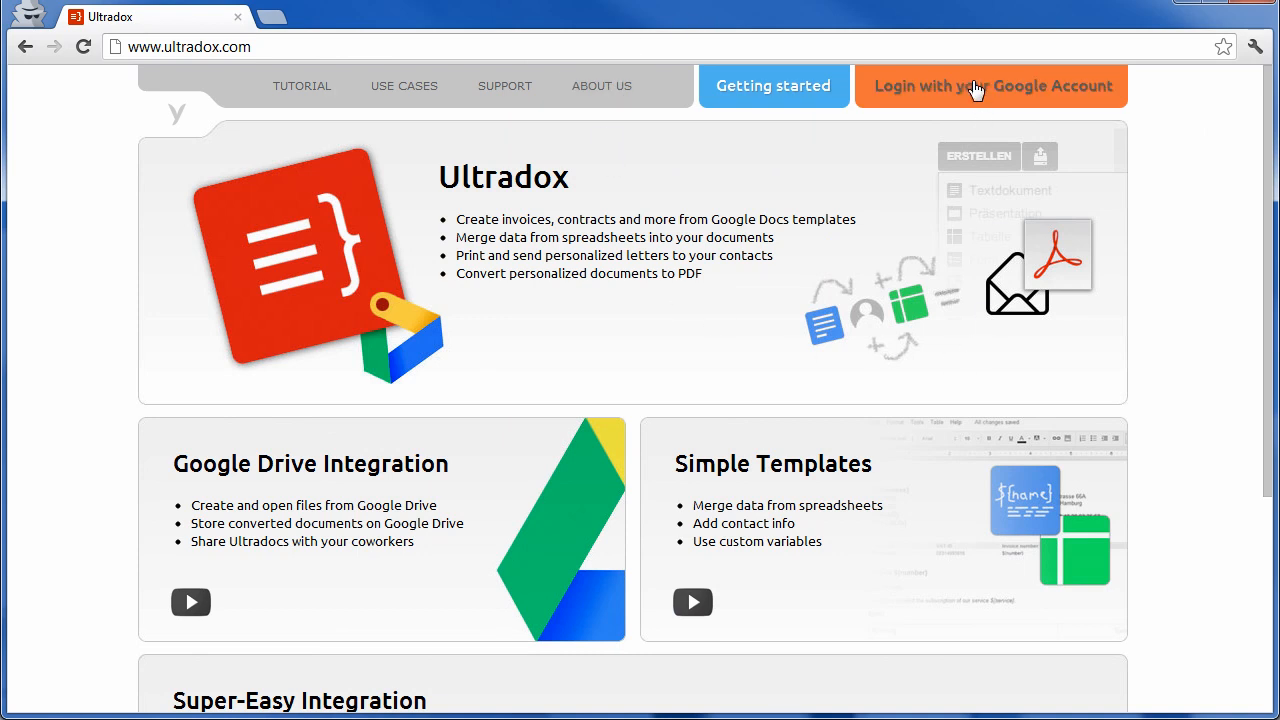
{"action": "left_click", "coordinate": [990, 86]}
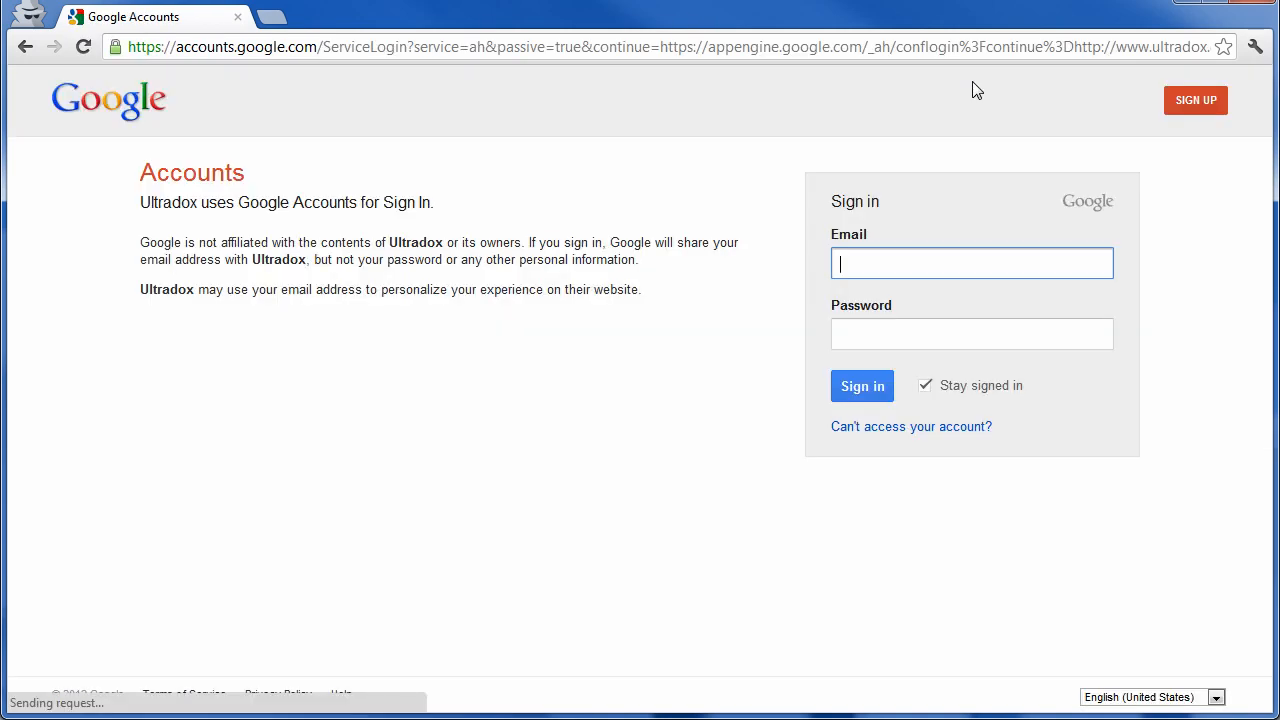
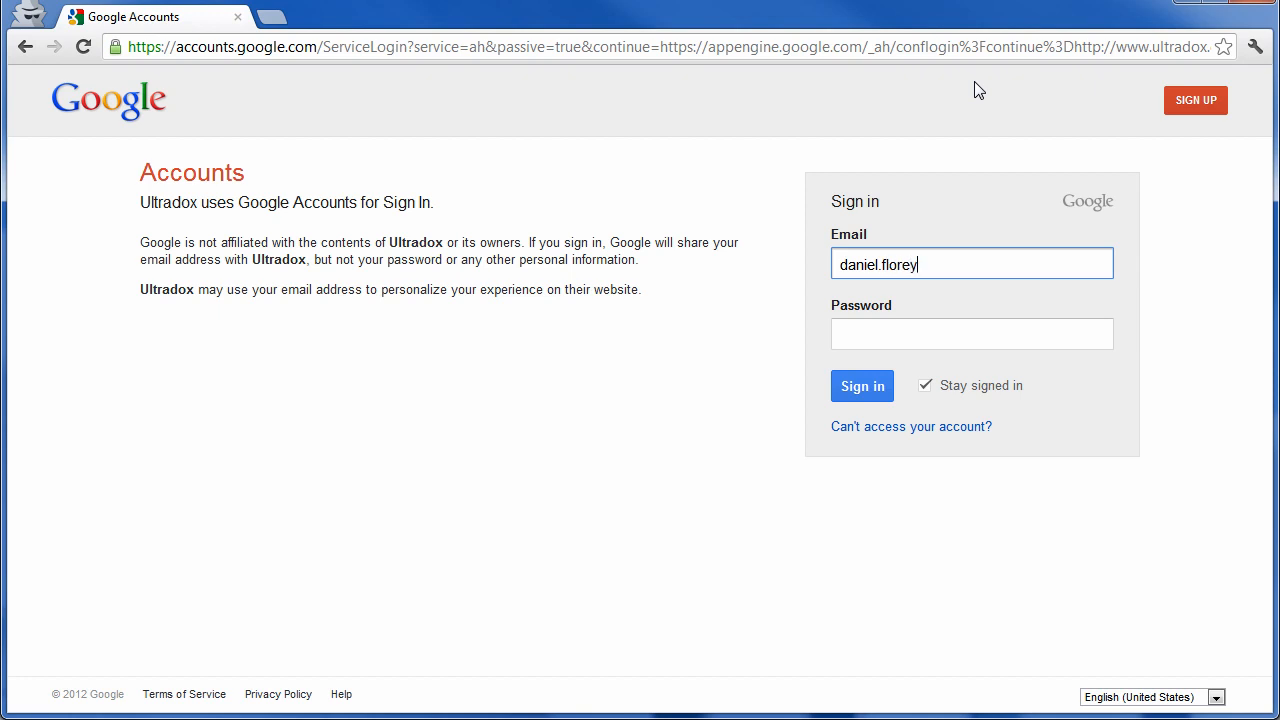
{"action": "left_click", "coordinate": [862, 386]}
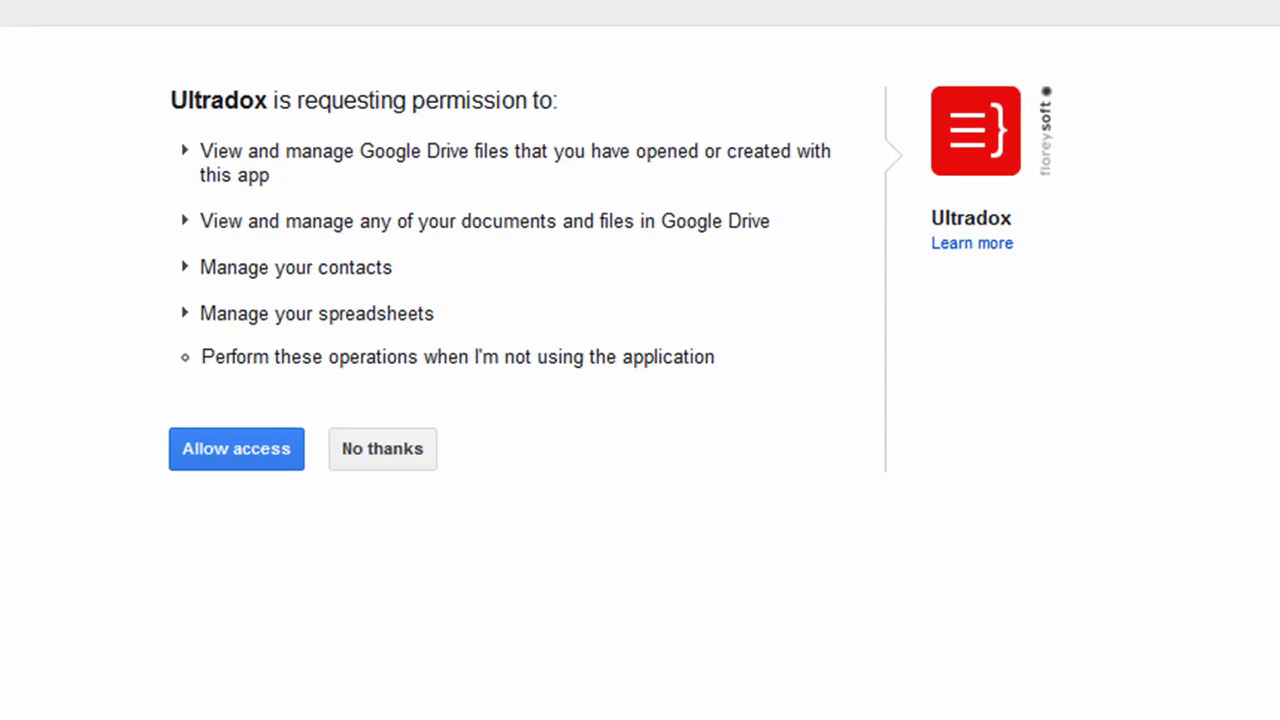
{"action": "mouse_move", "coordinate": [596, 128]}
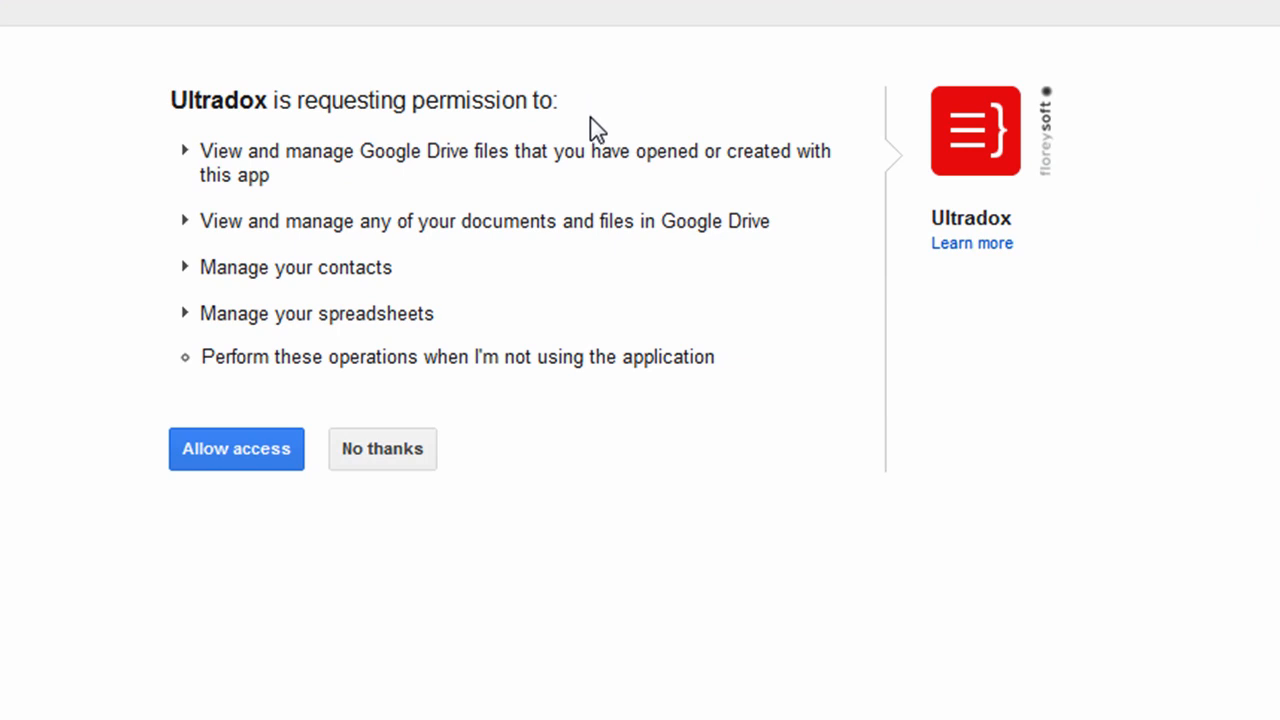
{"action": "mouse_move", "coordinate": [528, 442]}
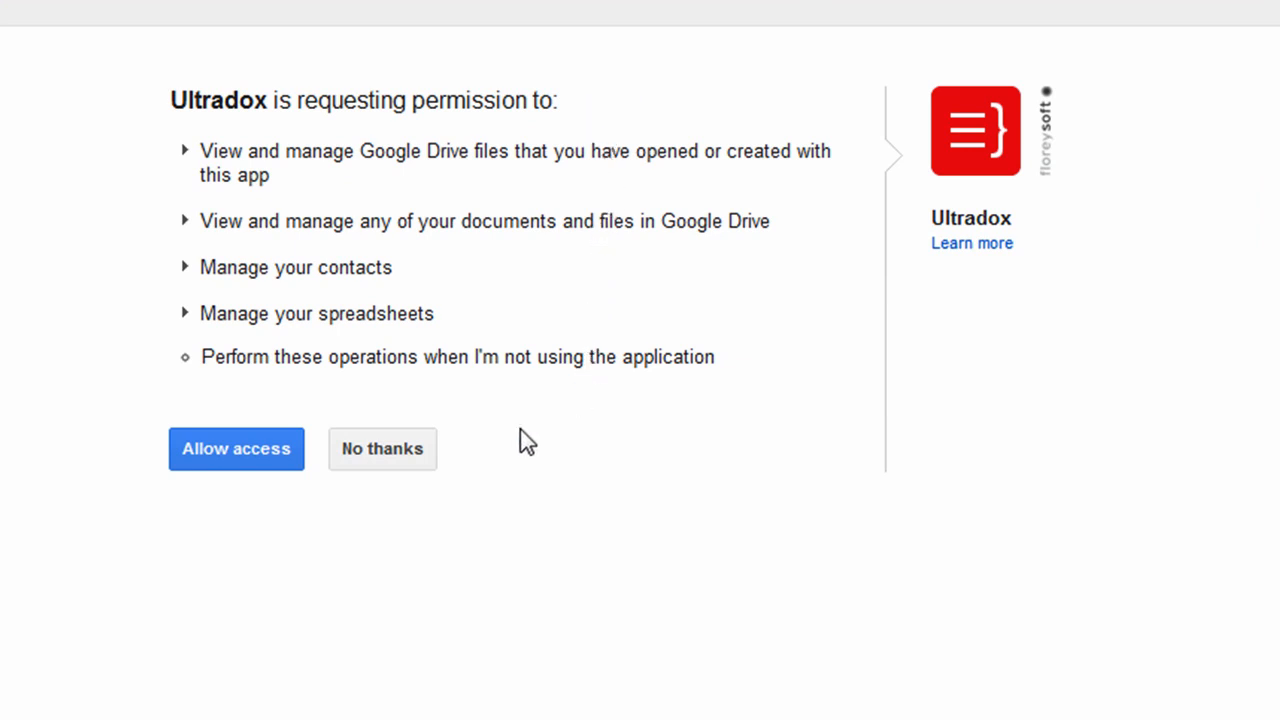
- Grant Ultradox the requested access to Drive files, contacts and spreadsheets
{"action": "left_click", "coordinate": [236, 448]}
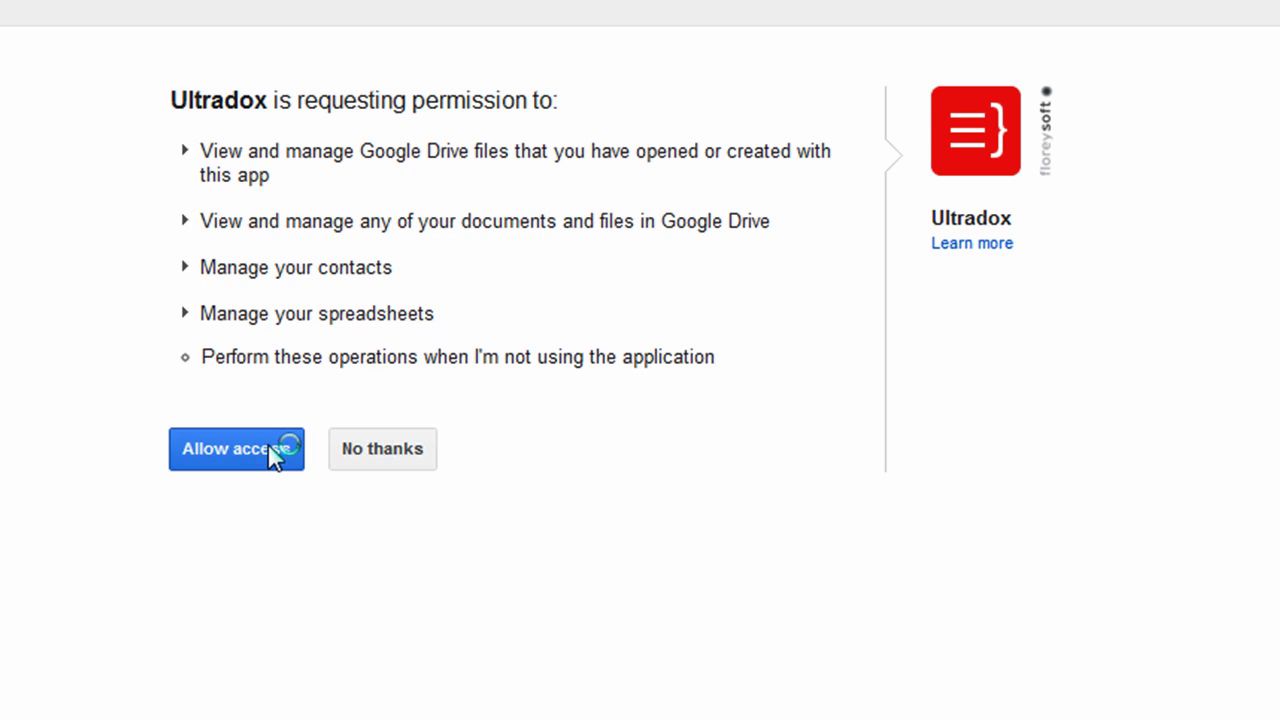
{"action": "left_click", "coordinate": [236, 448]}
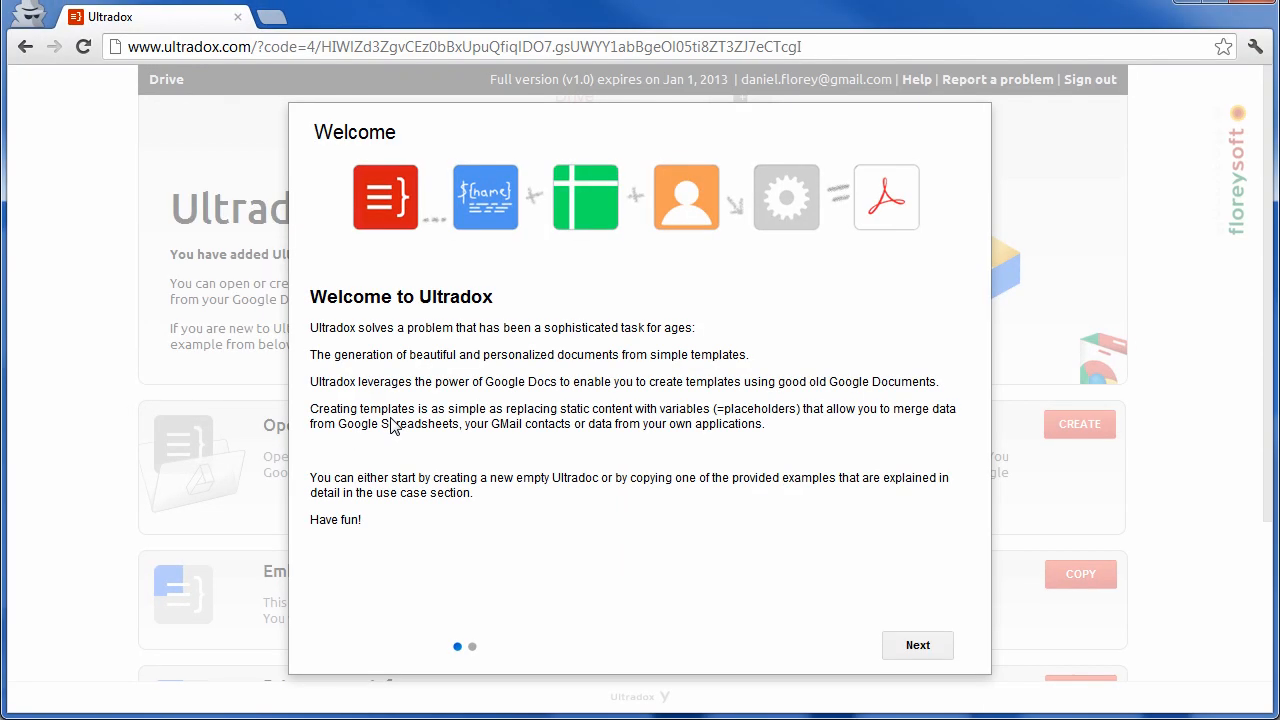
{"action": "mouse_move", "coordinate": [888, 656]}
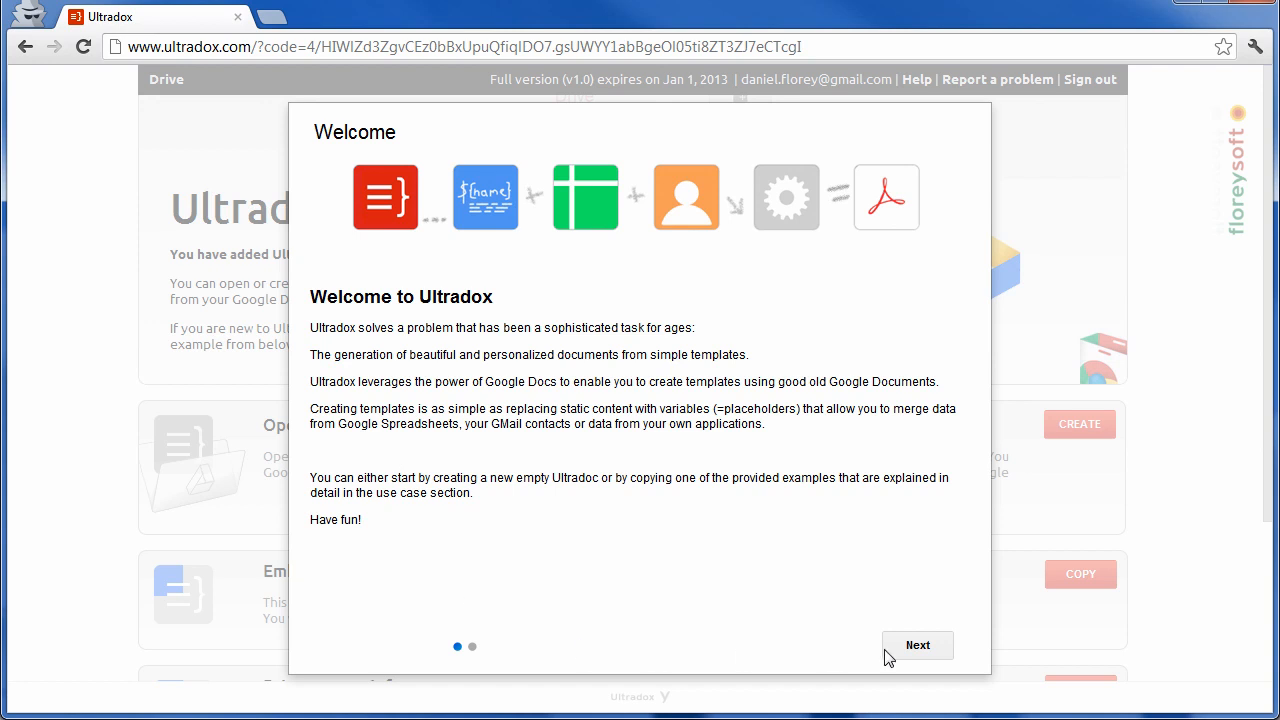
- Advance through the welcome pages and accept the terms to reach the start page
{"action": "left_click", "coordinate": [916, 644]}
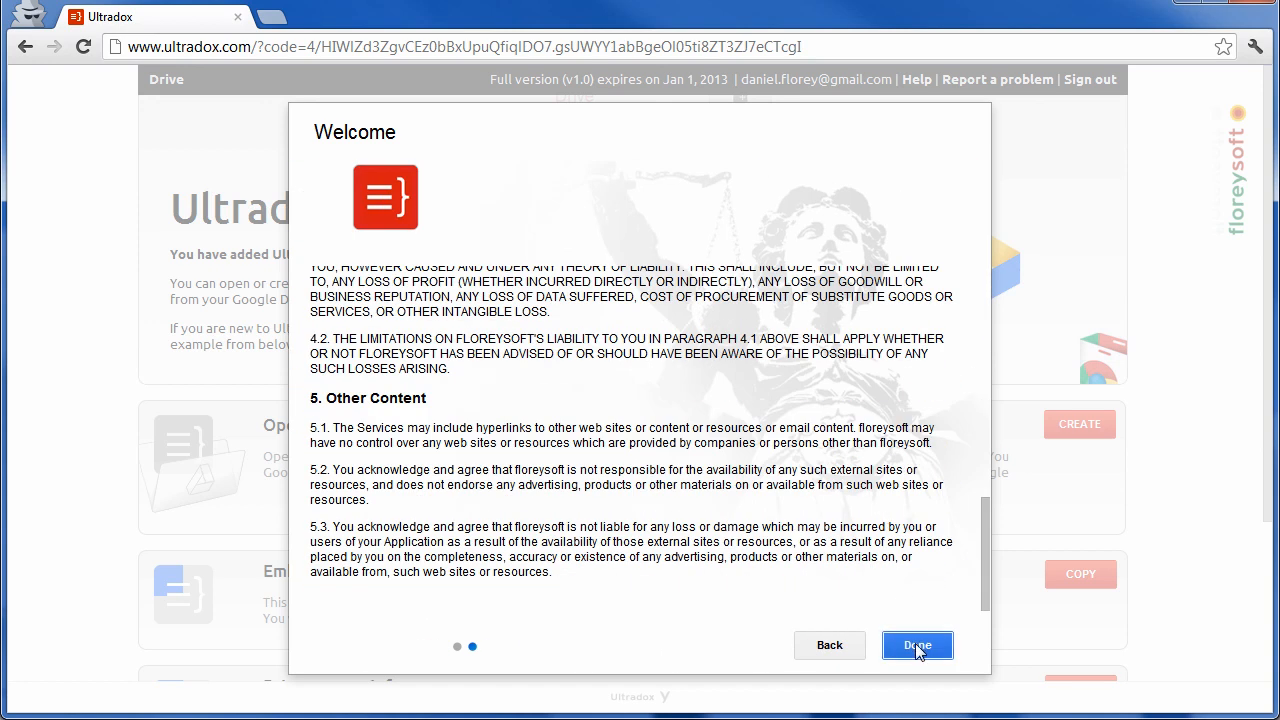
{"action": "left_click", "coordinate": [916, 644]}
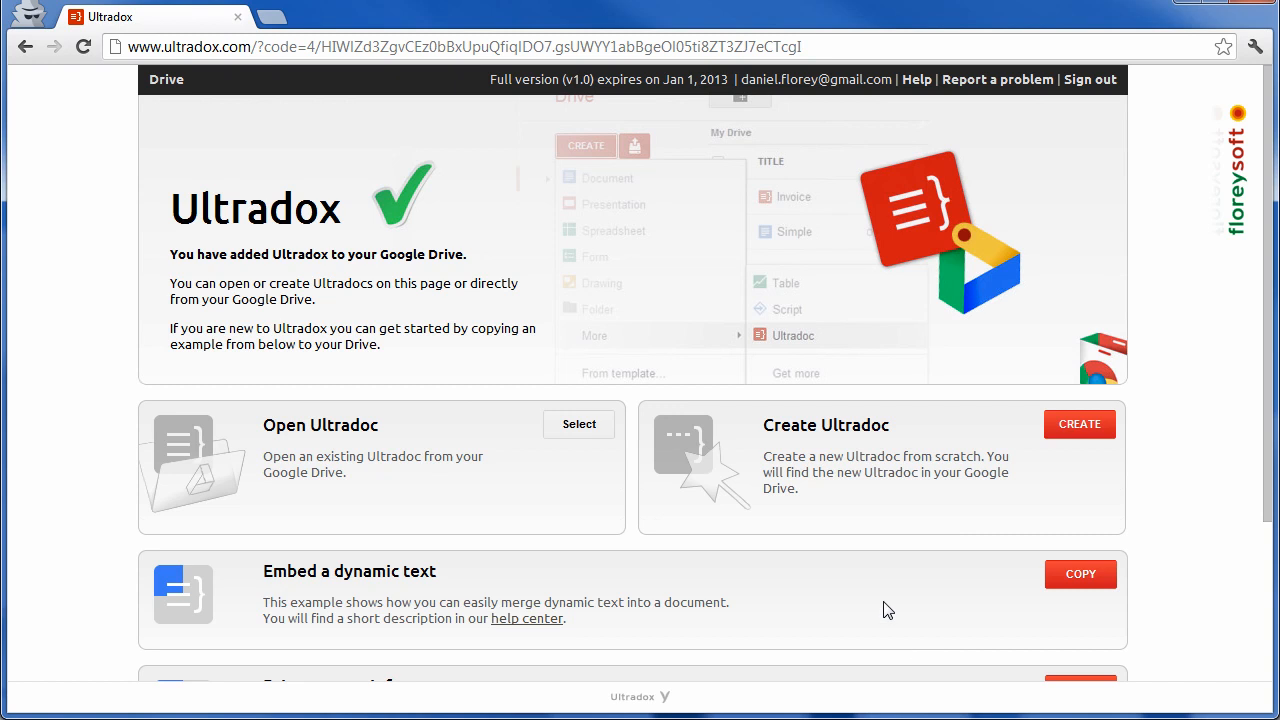
{"action": "mouse_move", "coordinate": [892, 504]}
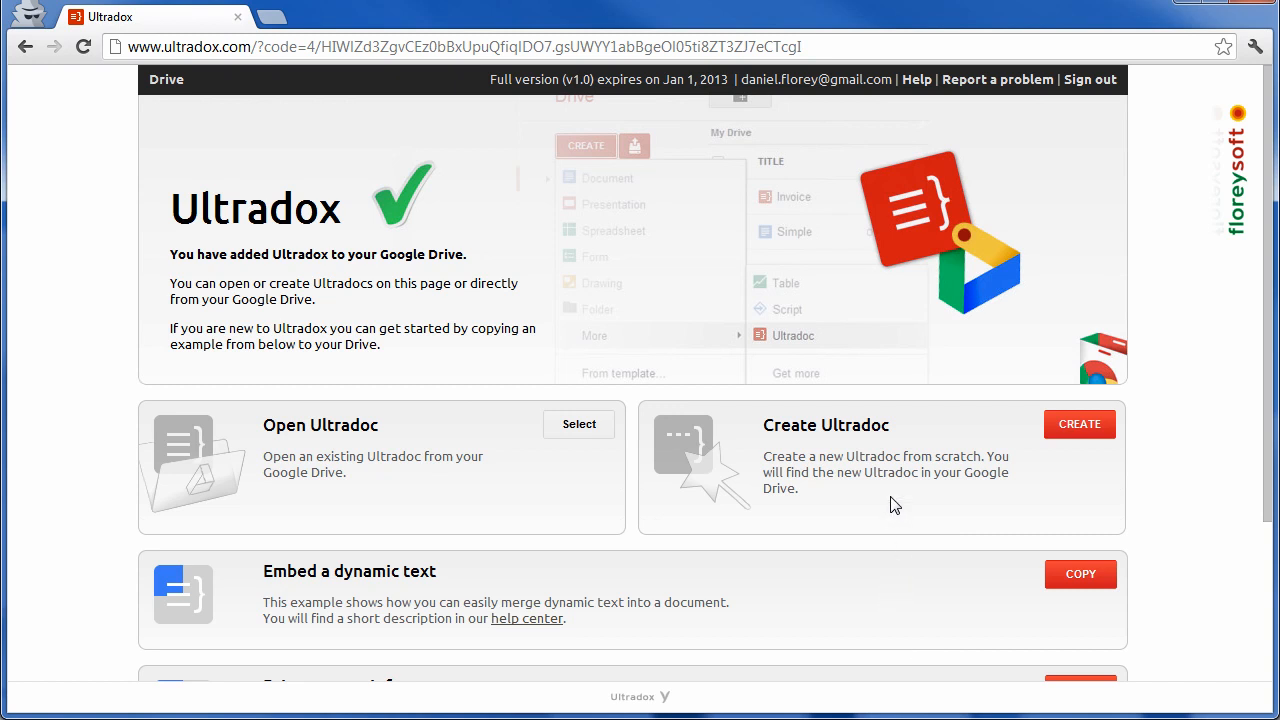
{"action": "mouse_move", "coordinate": [932, 488]}
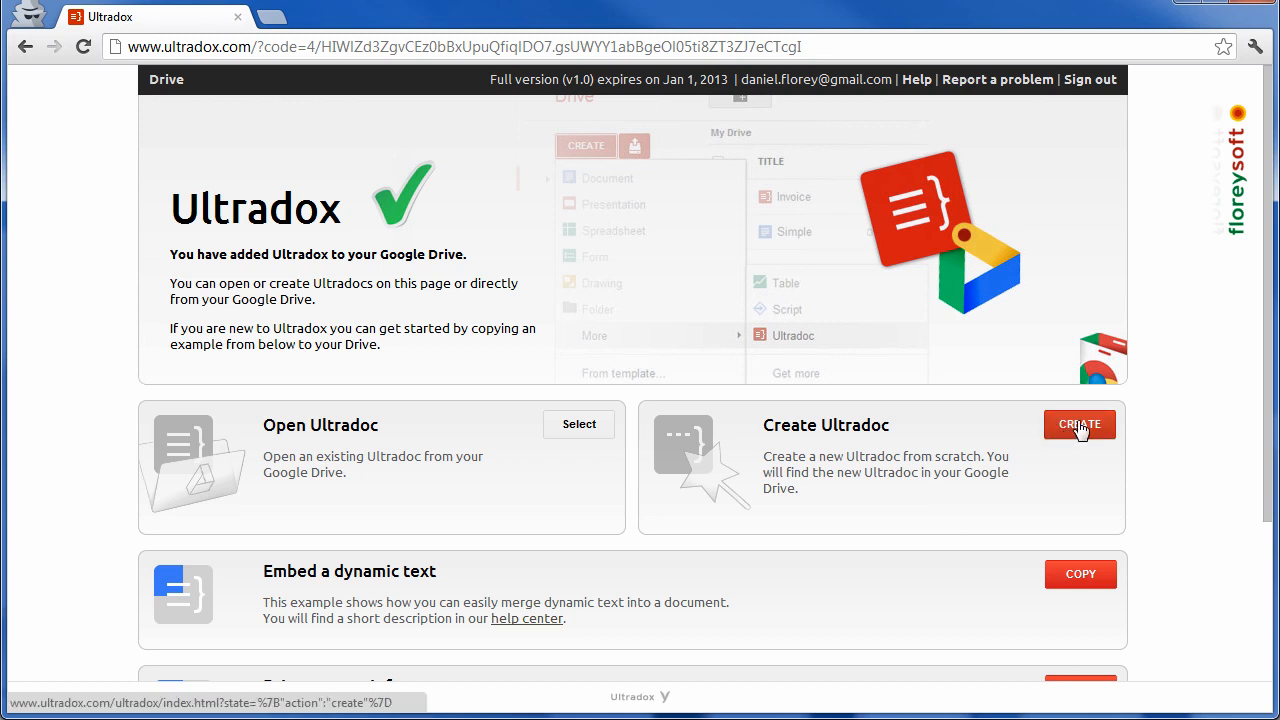
- Create a new Ultradoc and rename it from Untitled to 'My Ultradoc'
{"action": "left_click", "coordinate": [1078, 424]}
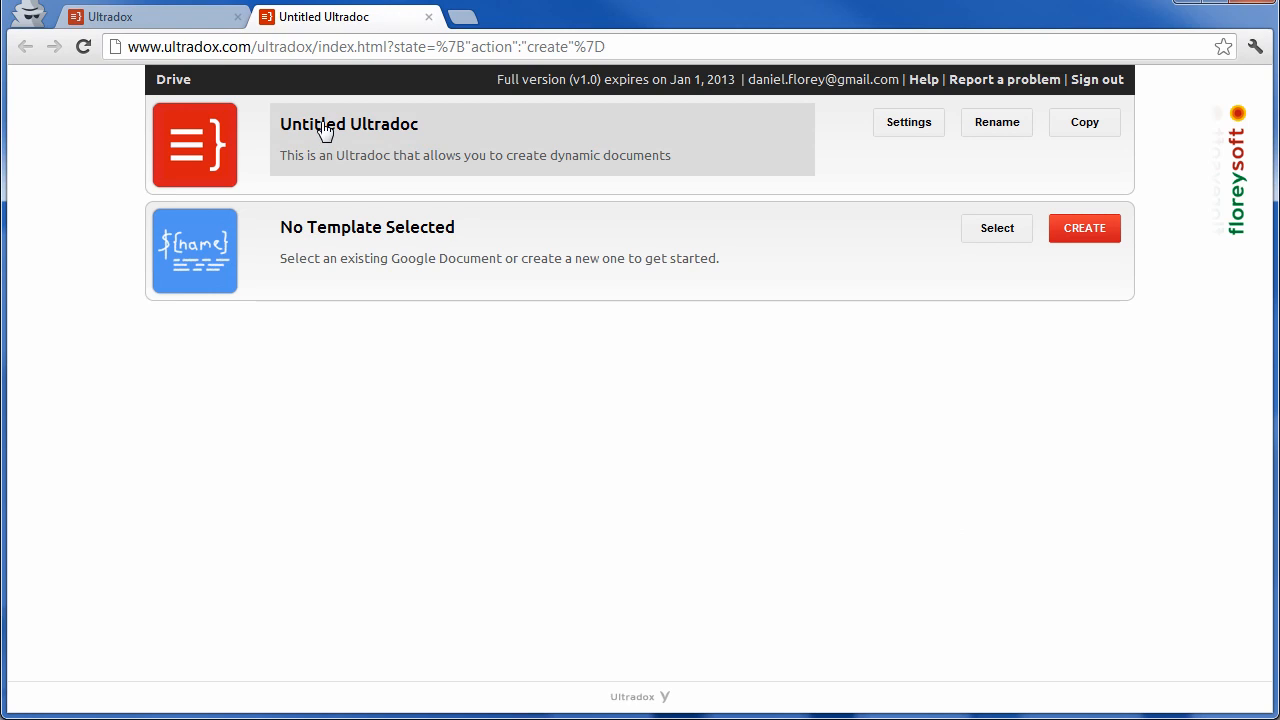
{"action": "left_click", "coordinate": [996, 122]}
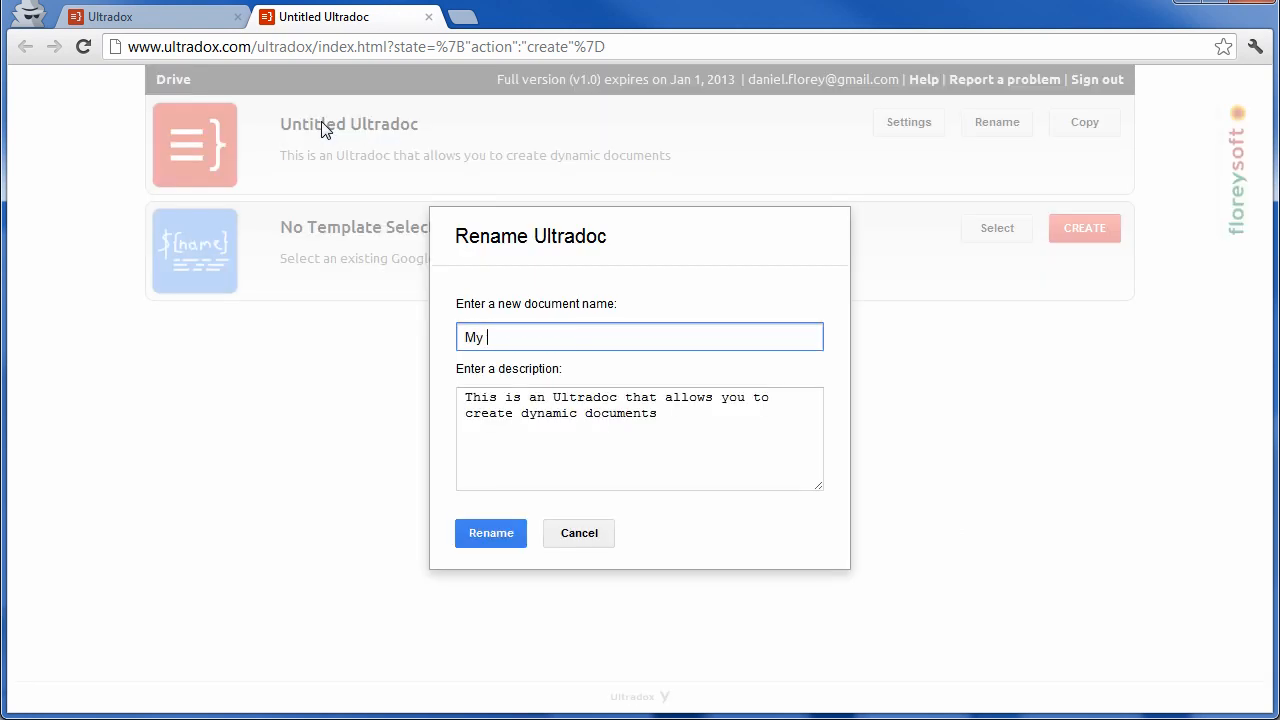
{"action": "type", "text": "Ultradoc"}
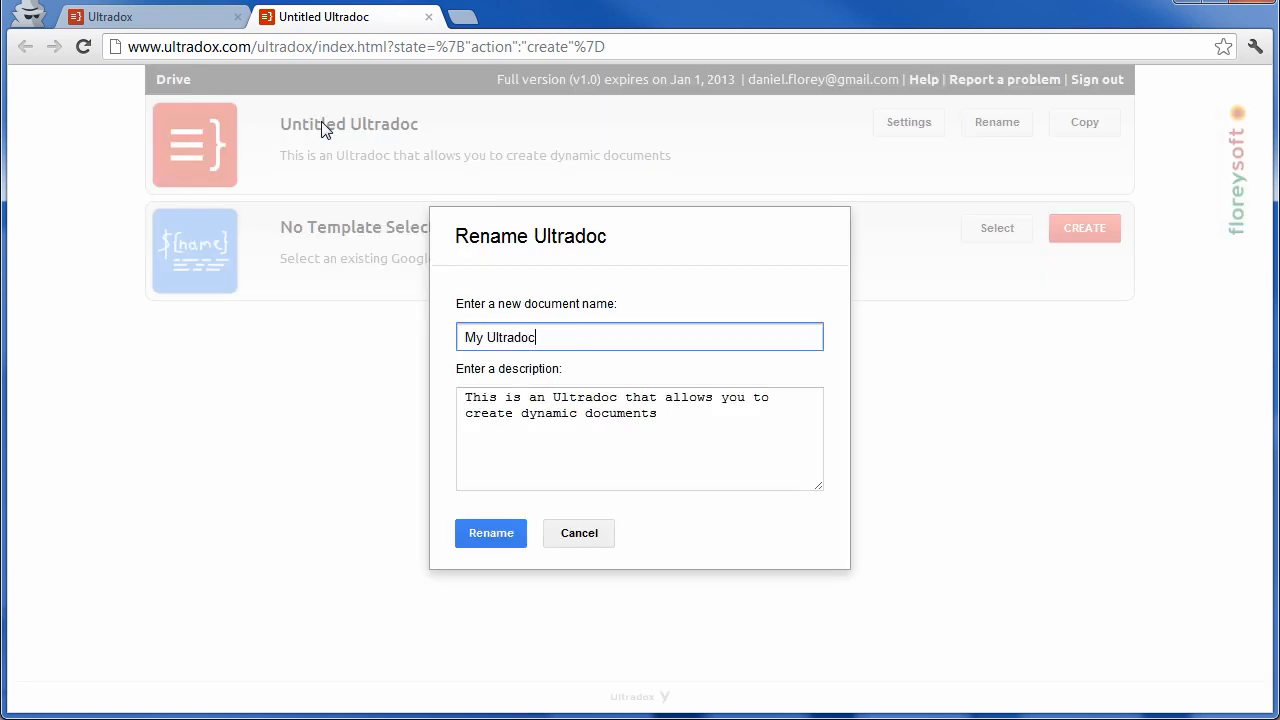
{"action": "left_click", "coordinate": [490, 532]}
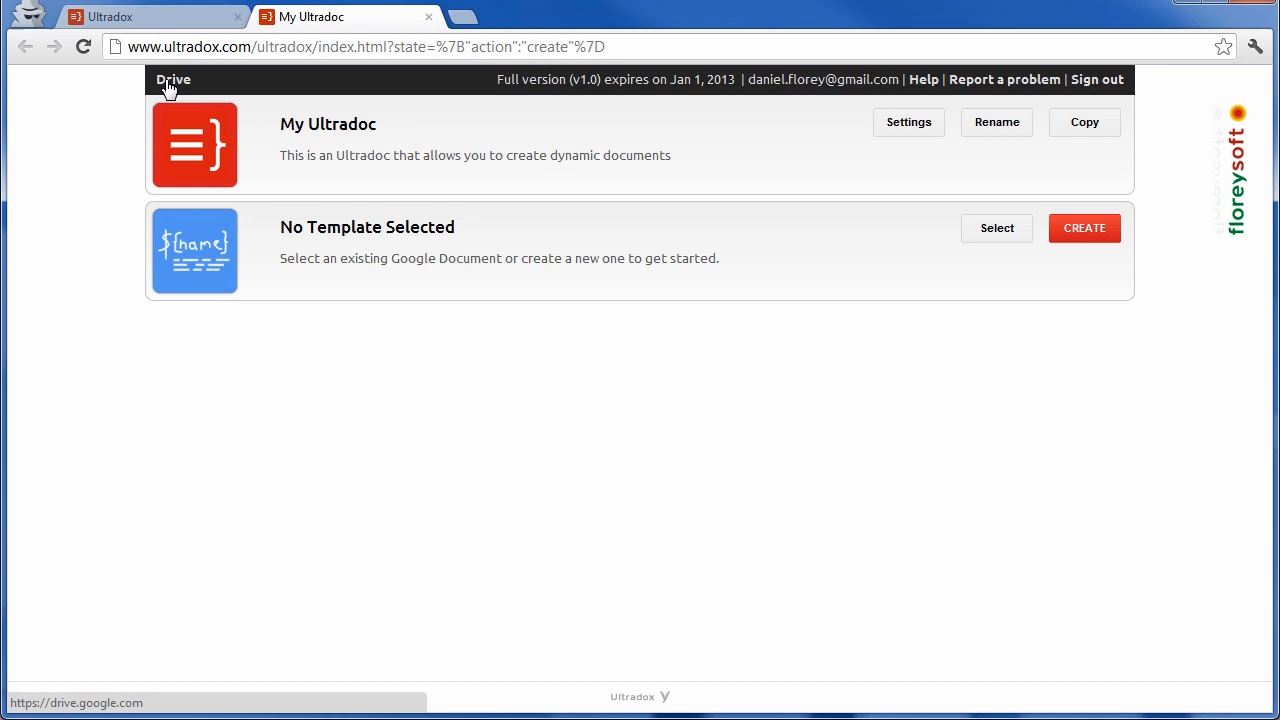
{"action": "left_click", "coordinate": [172, 80]}
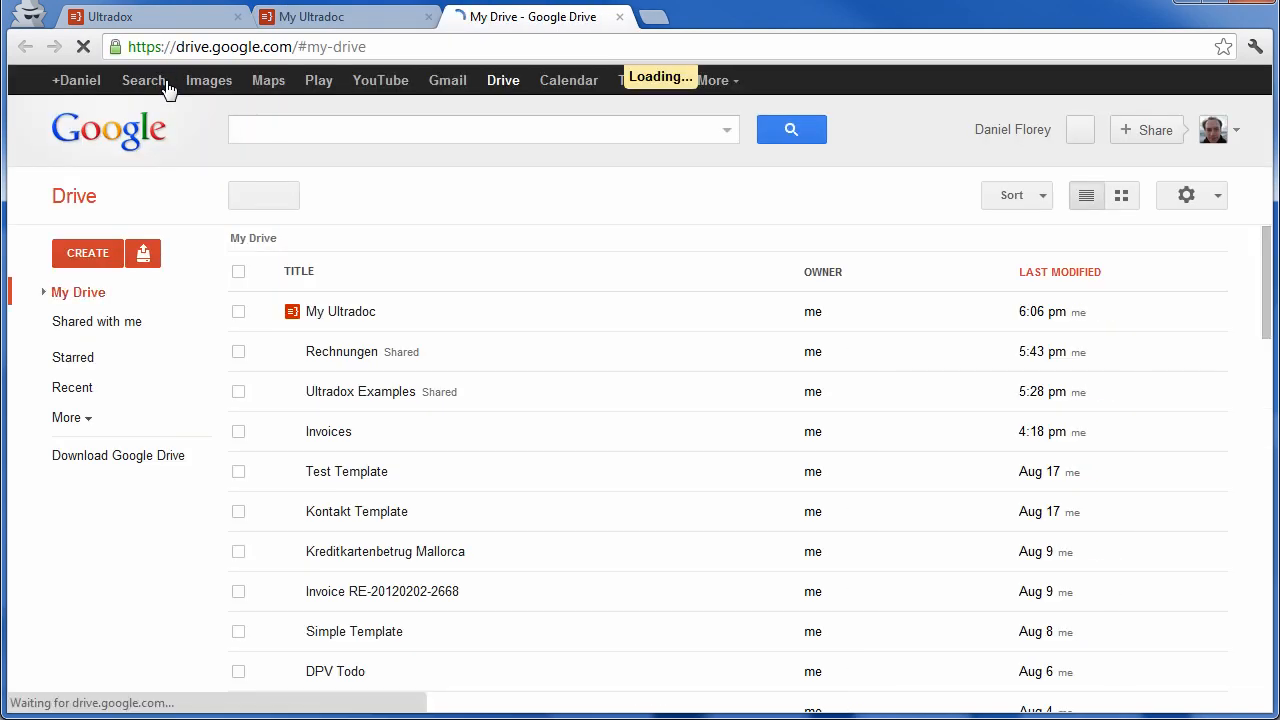
{"action": "left_click", "coordinate": [340, 312]}
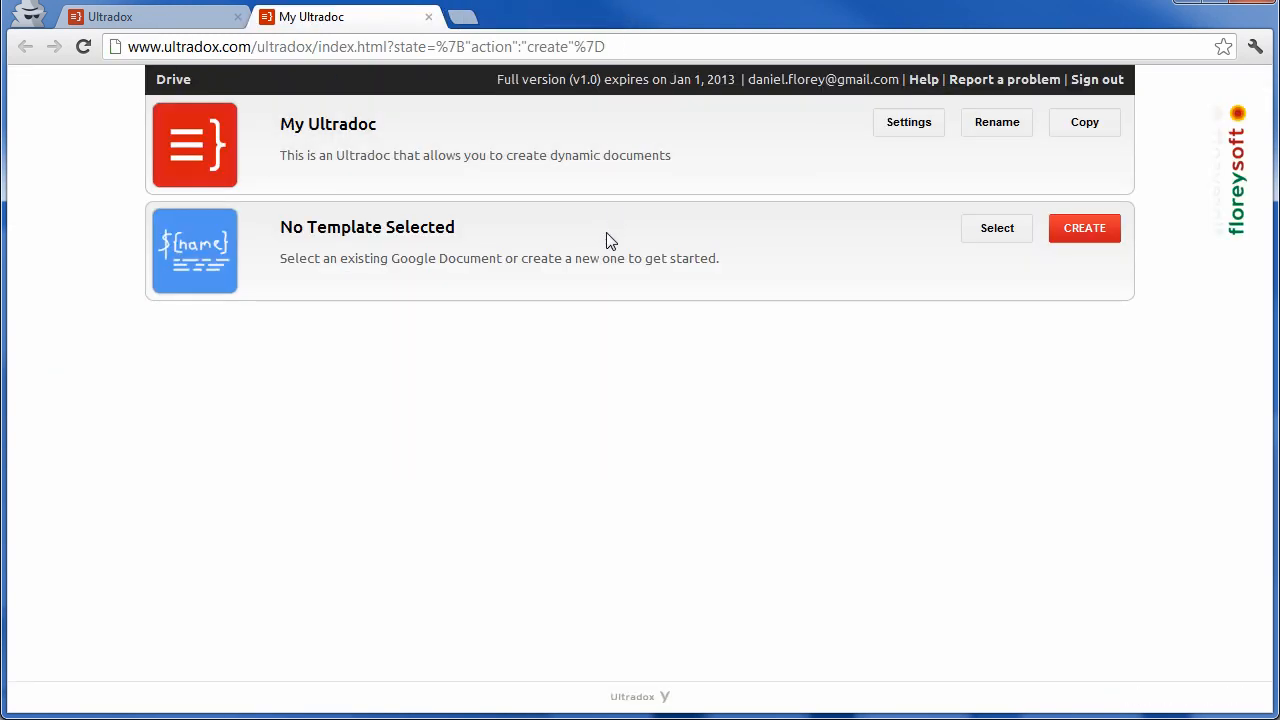
{"action": "mouse_move", "coordinate": [712, 280]}
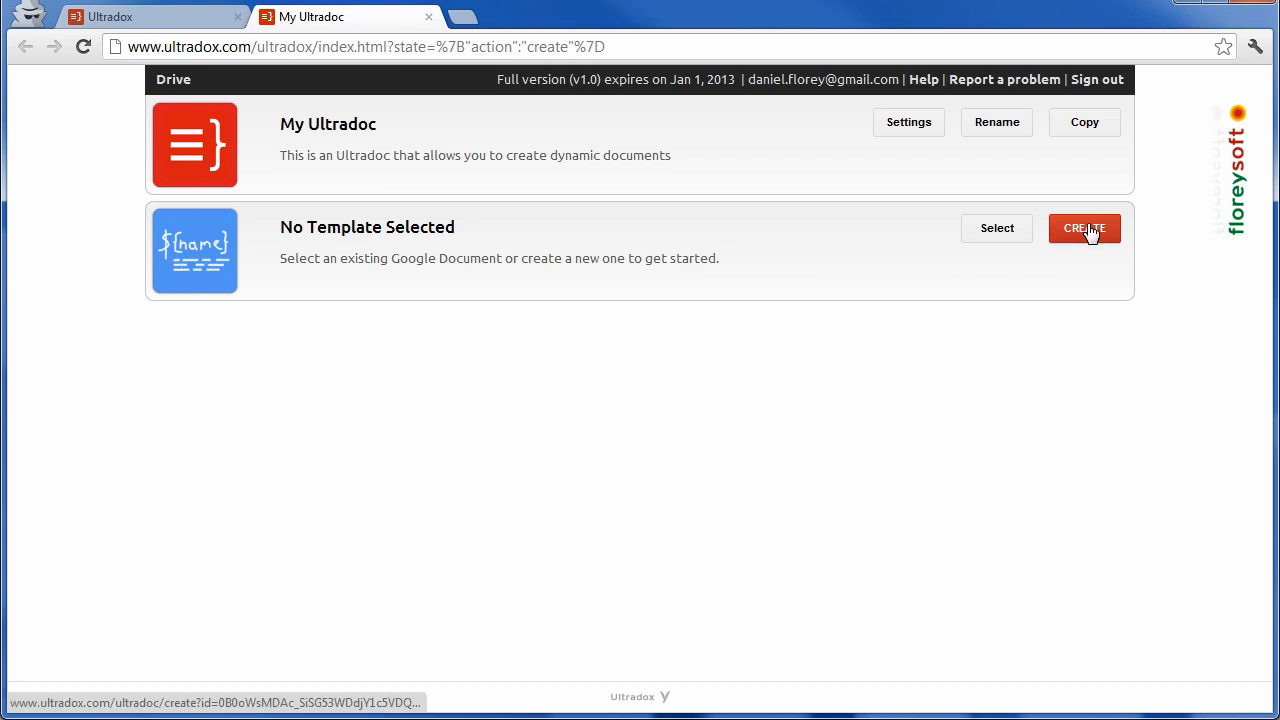
- Create the template document 'My Template' and write the greeting 'Hello ${name}!' in it
{"action": "left_click", "coordinate": [1084, 228]}
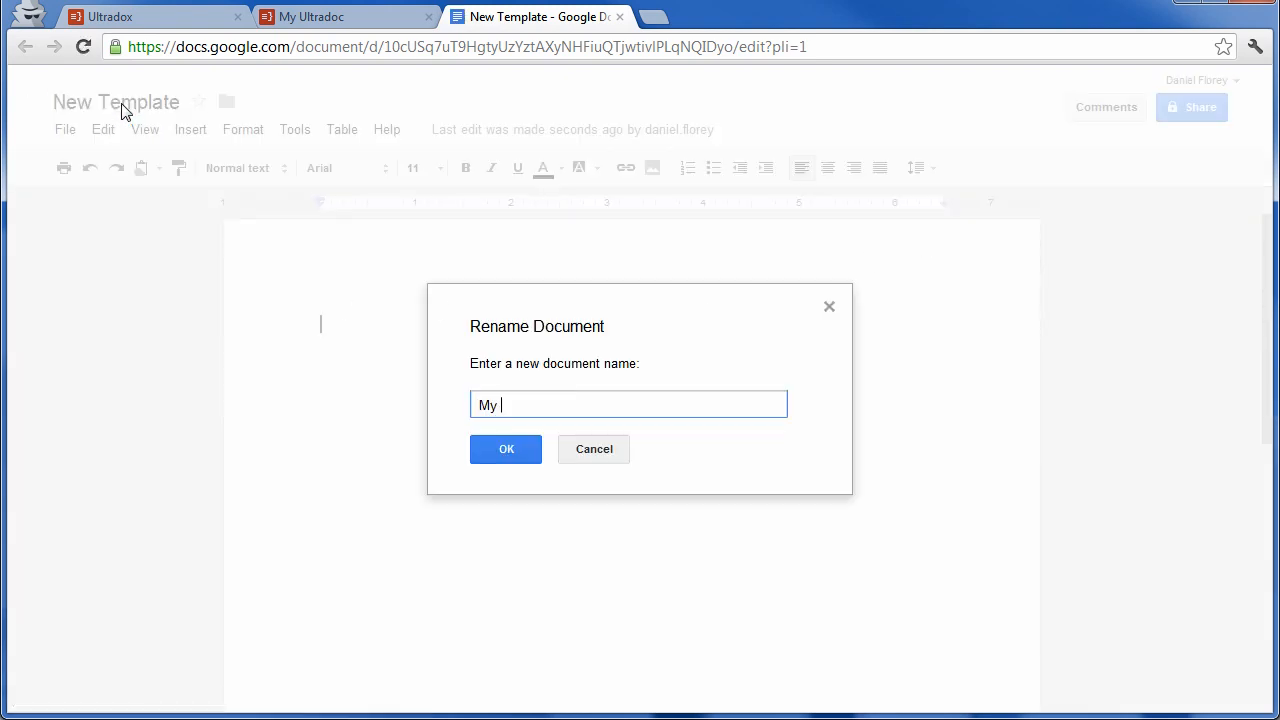
{"action": "left_click", "coordinate": [506, 448]}
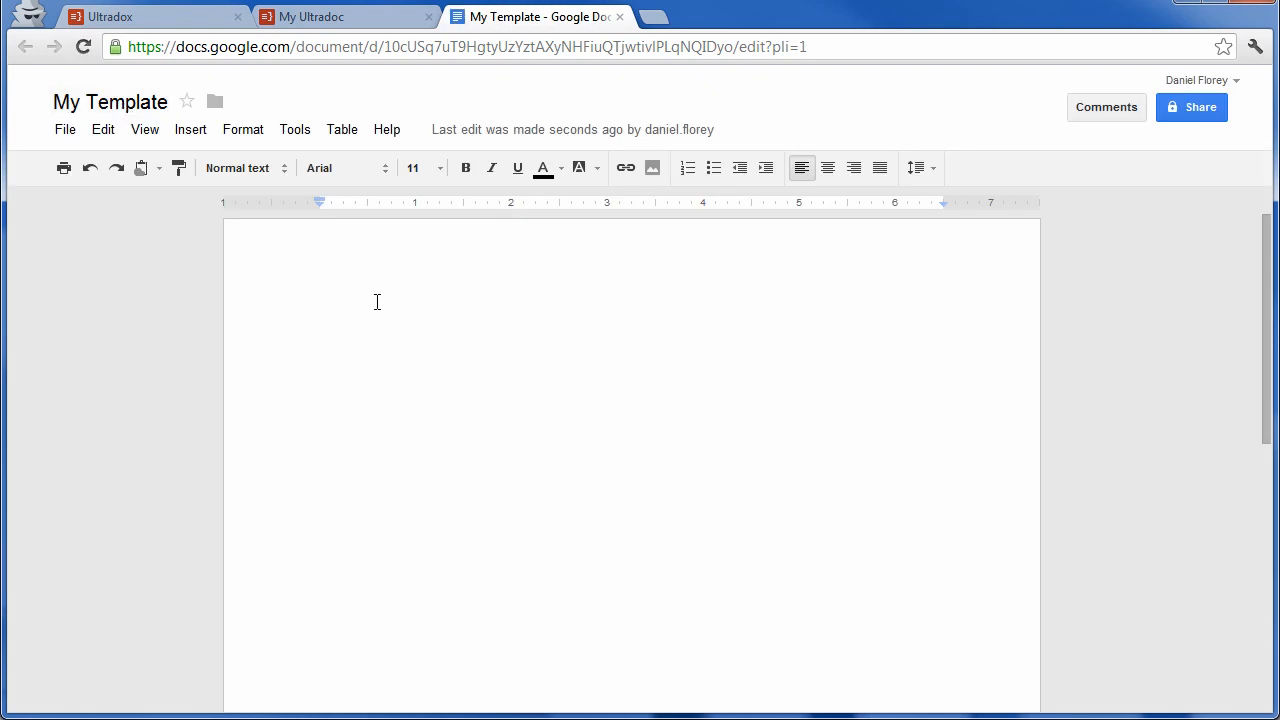
{"action": "type", "text": "Hello $"}
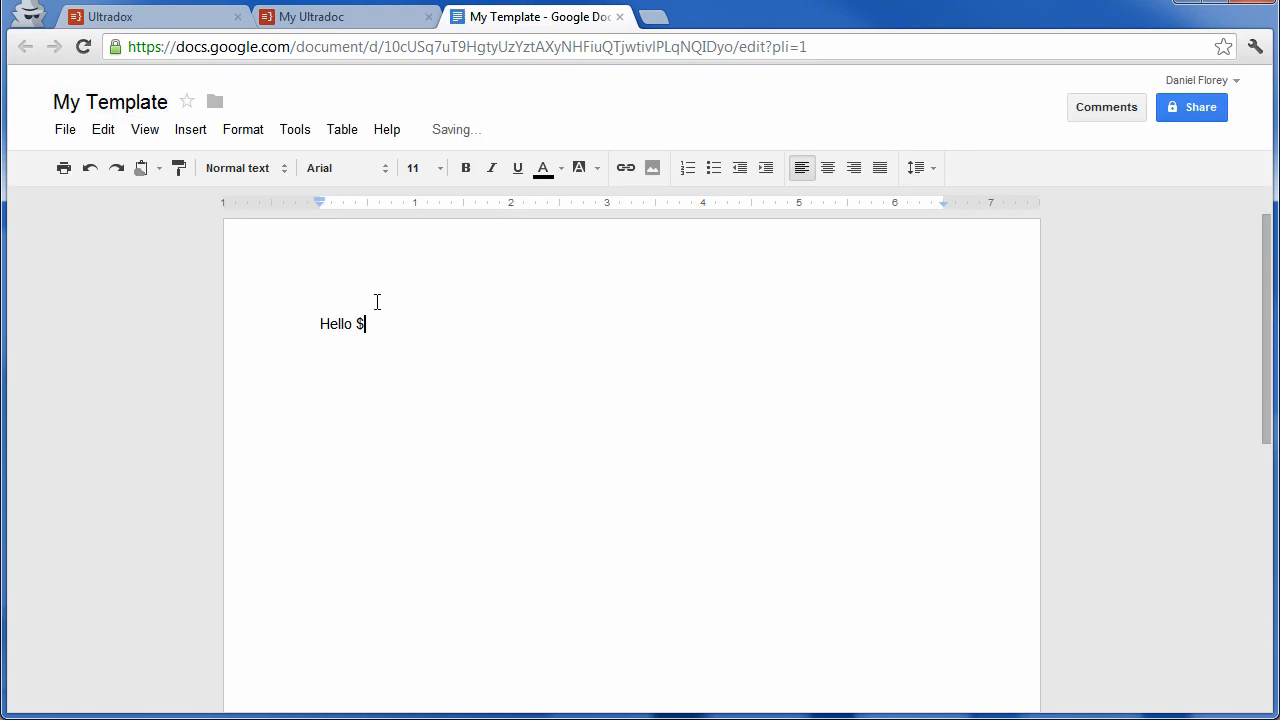
{"action": "type", "text": "{name}!"}
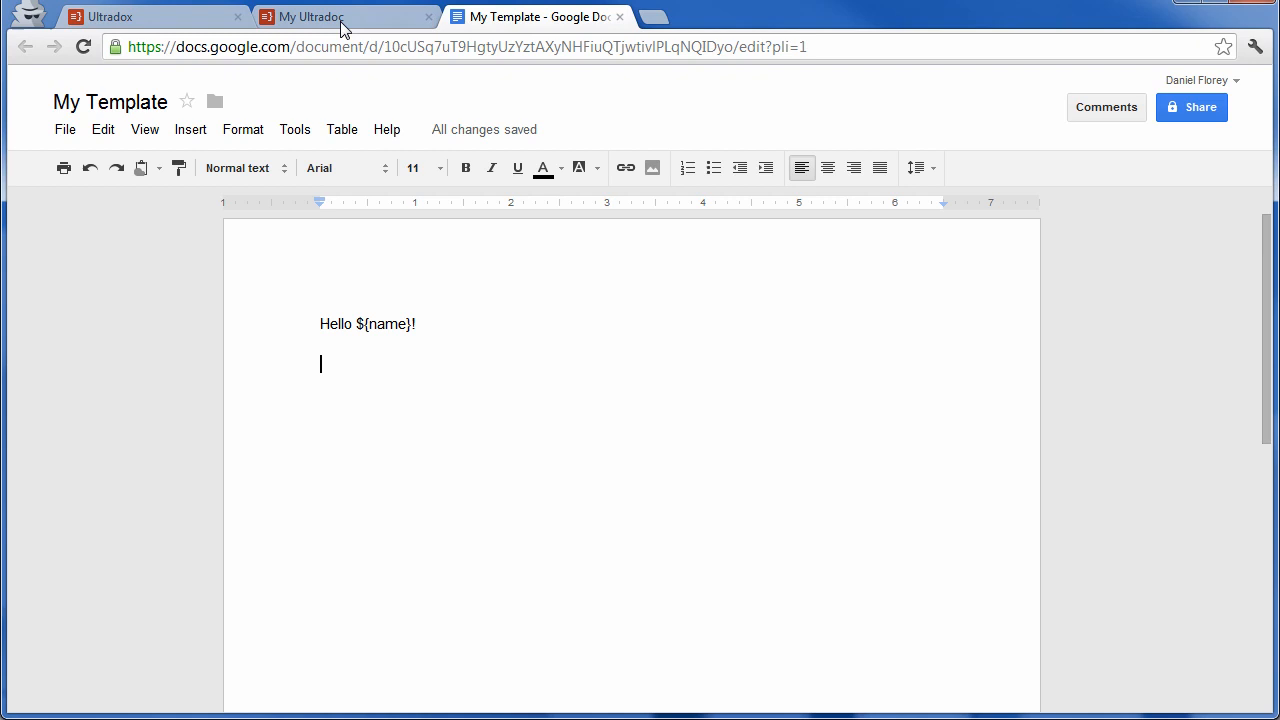
- Set the name variable to Daniel and generate the document reading 'Hello Daniel!'
{"action": "left_click", "coordinate": [320, 16]}
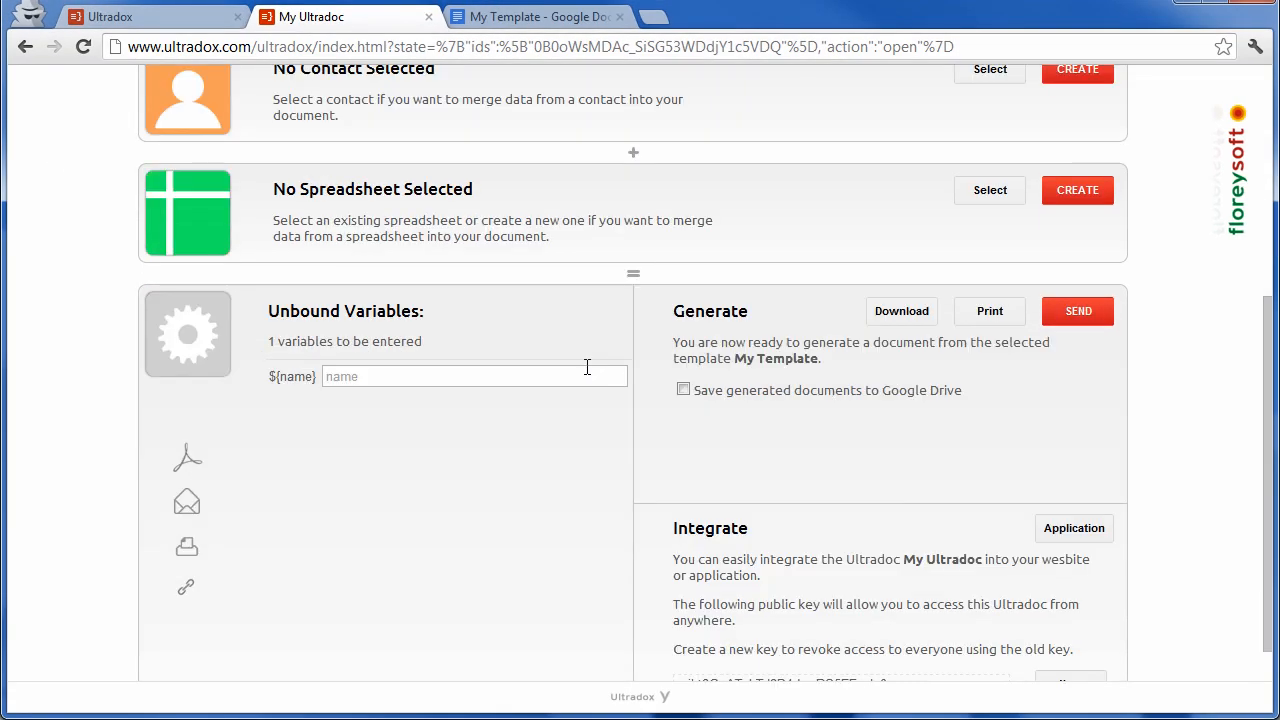
{"action": "left_click", "coordinate": [474, 376]}
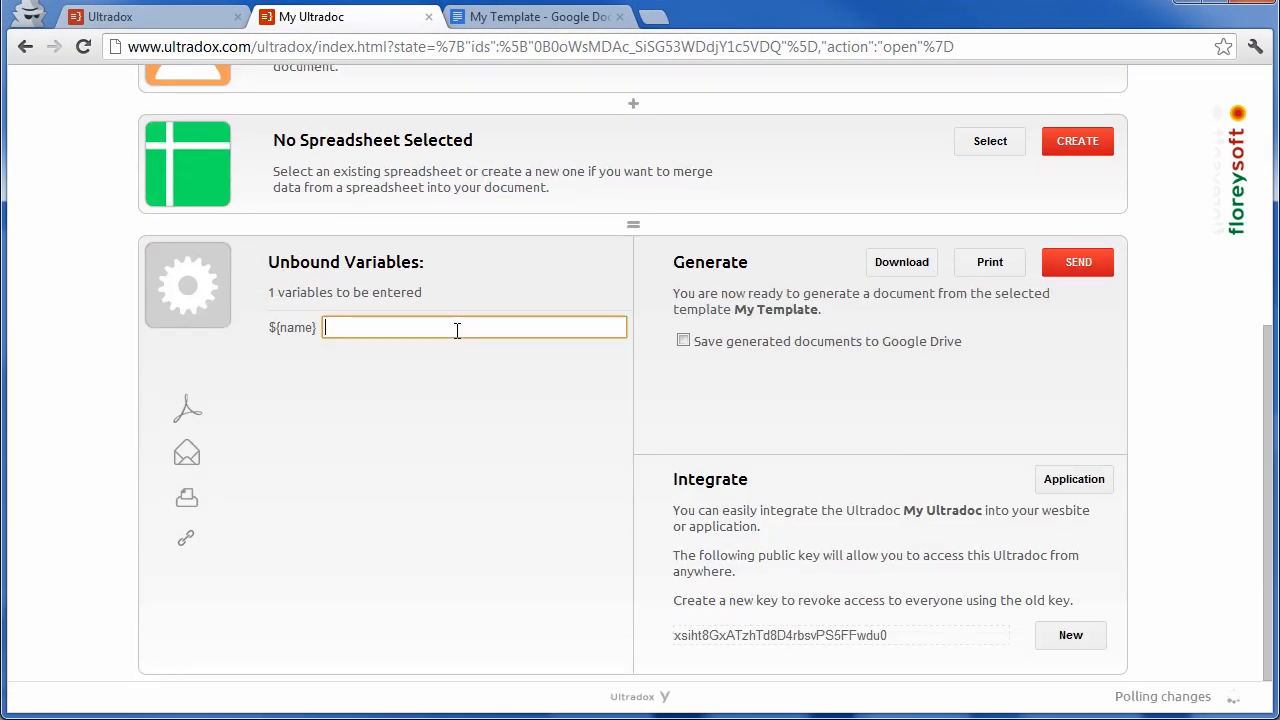
{"action": "type", "text": "Daniel"}
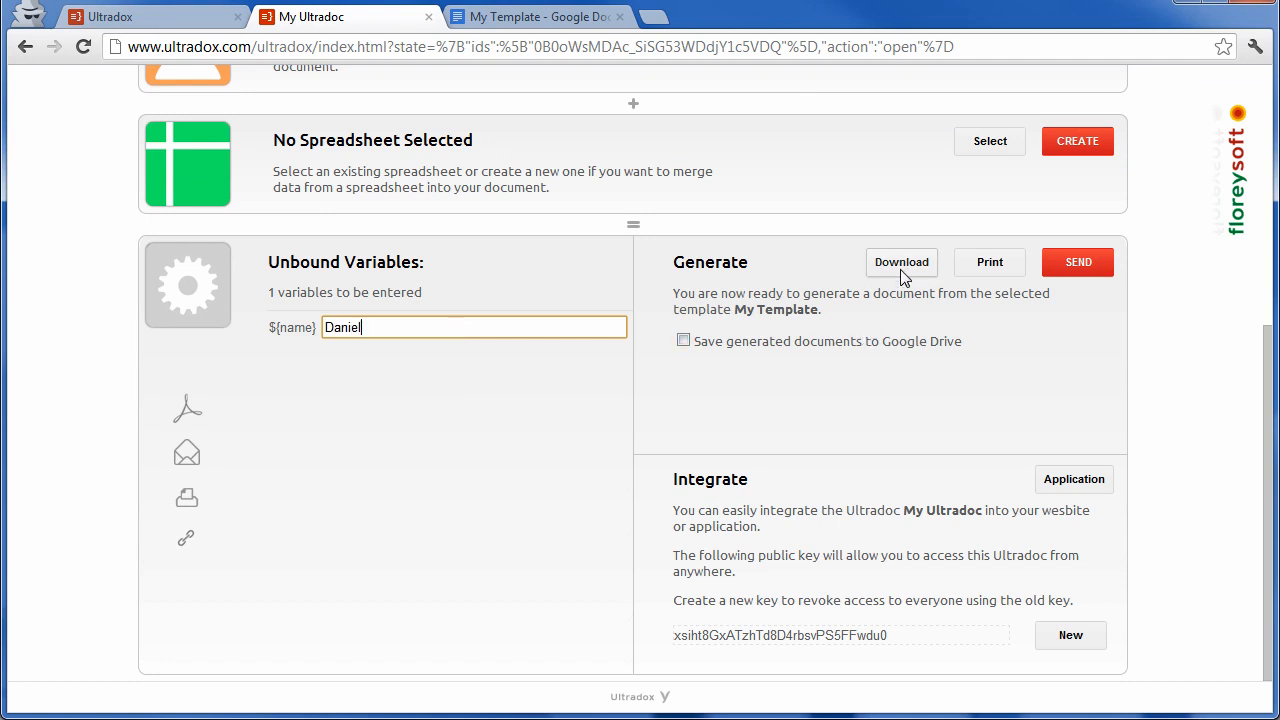
{"action": "left_click", "coordinate": [900, 262]}
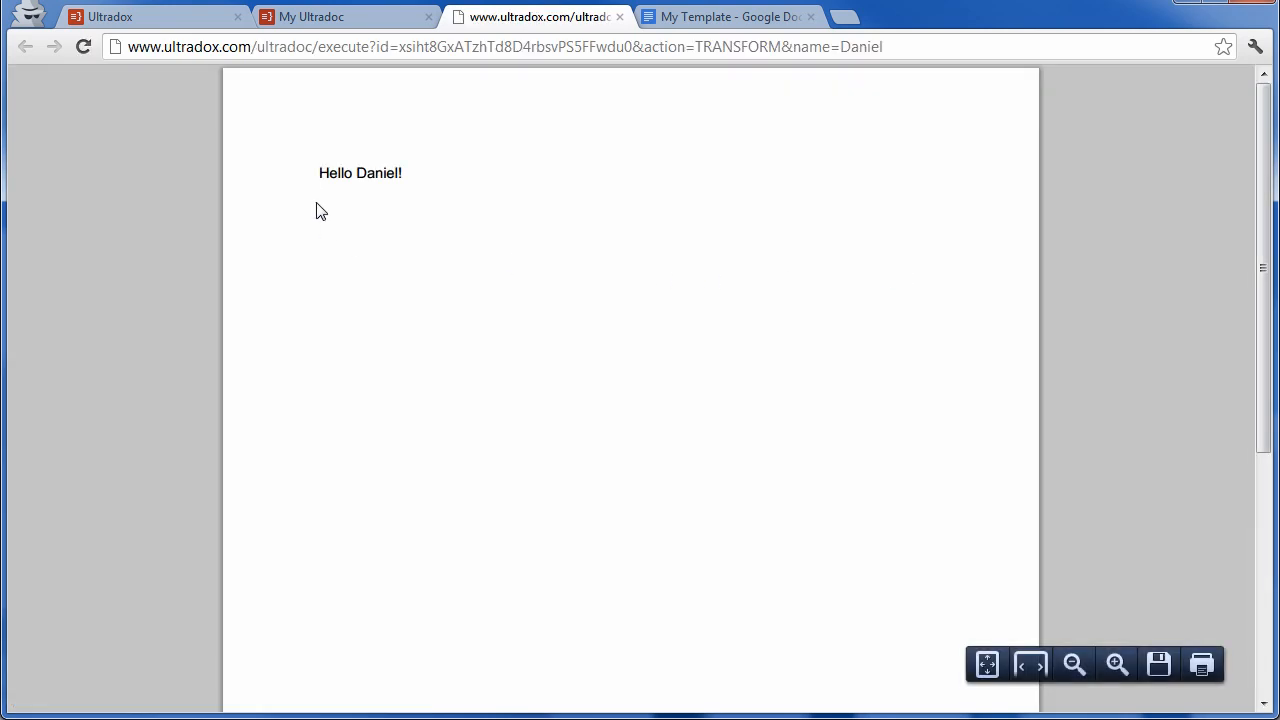
{"action": "mouse_move", "coordinate": [584, 136]}
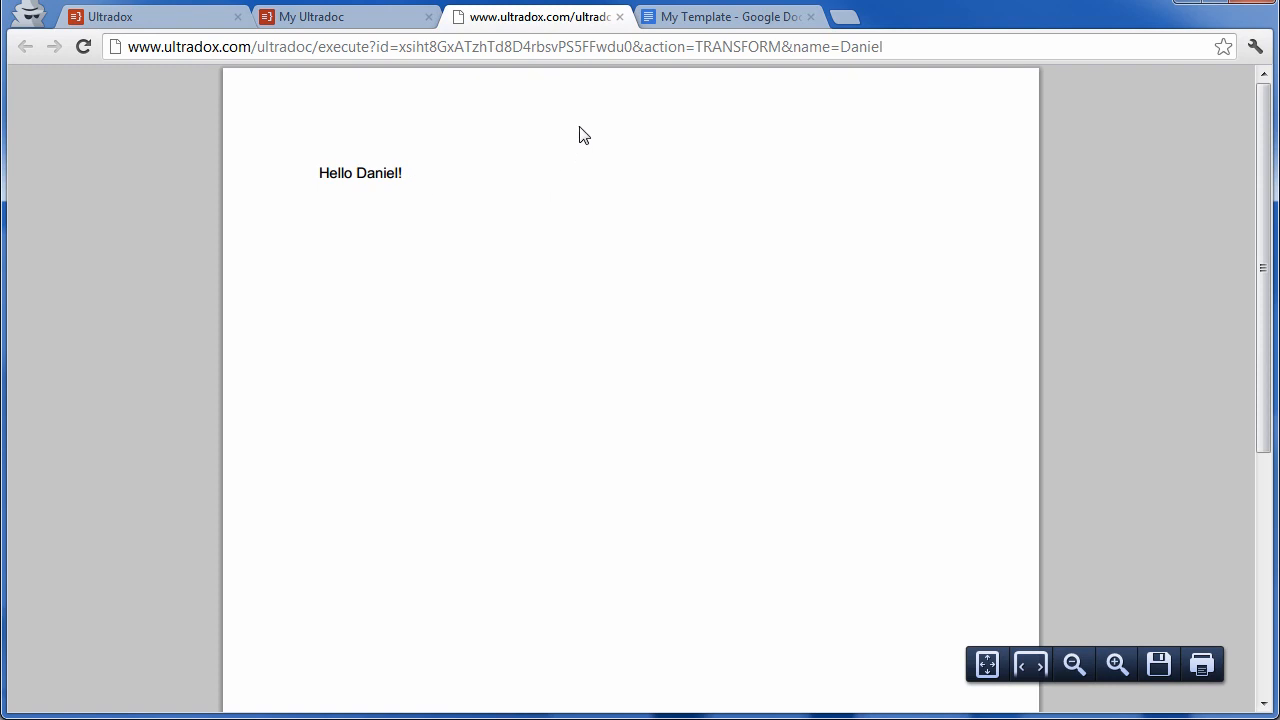
- Select the Timesheet spreadsheet as the Ultradoc's data source, listing its variables
{"action": "left_click", "coordinate": [310, 16]}
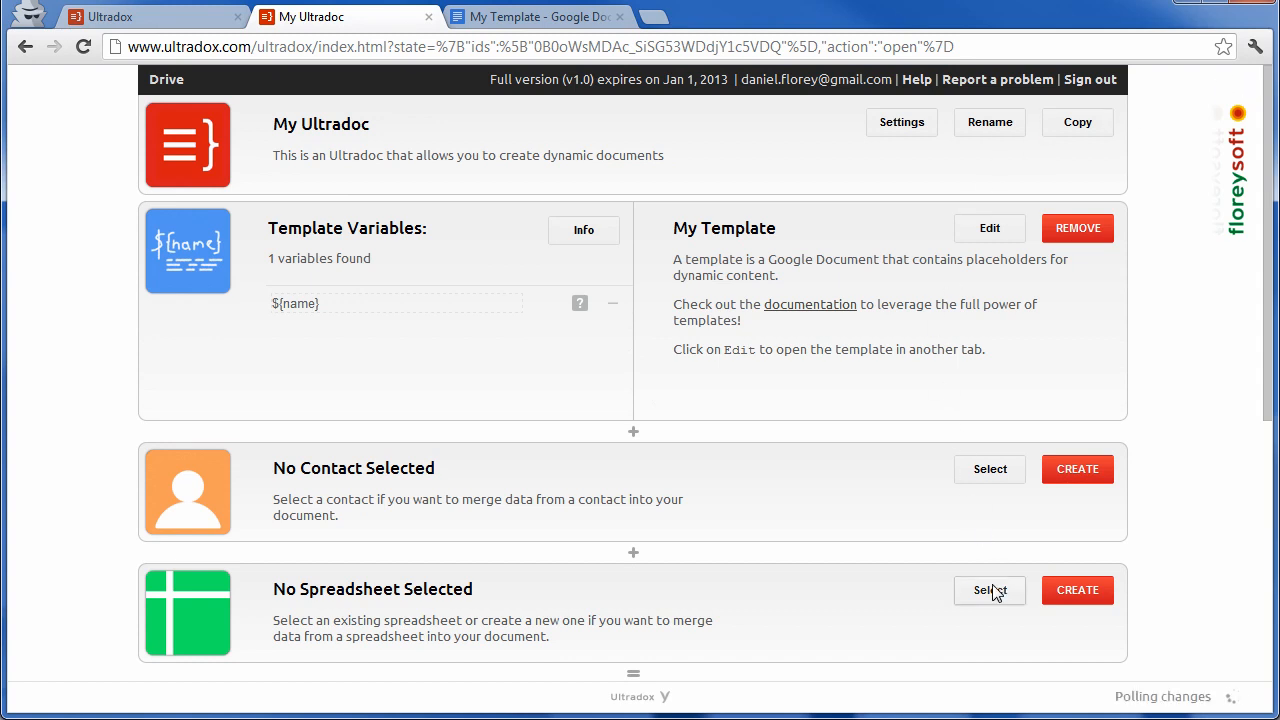
{"action": "left_click", "coordinate": [988, 590]}
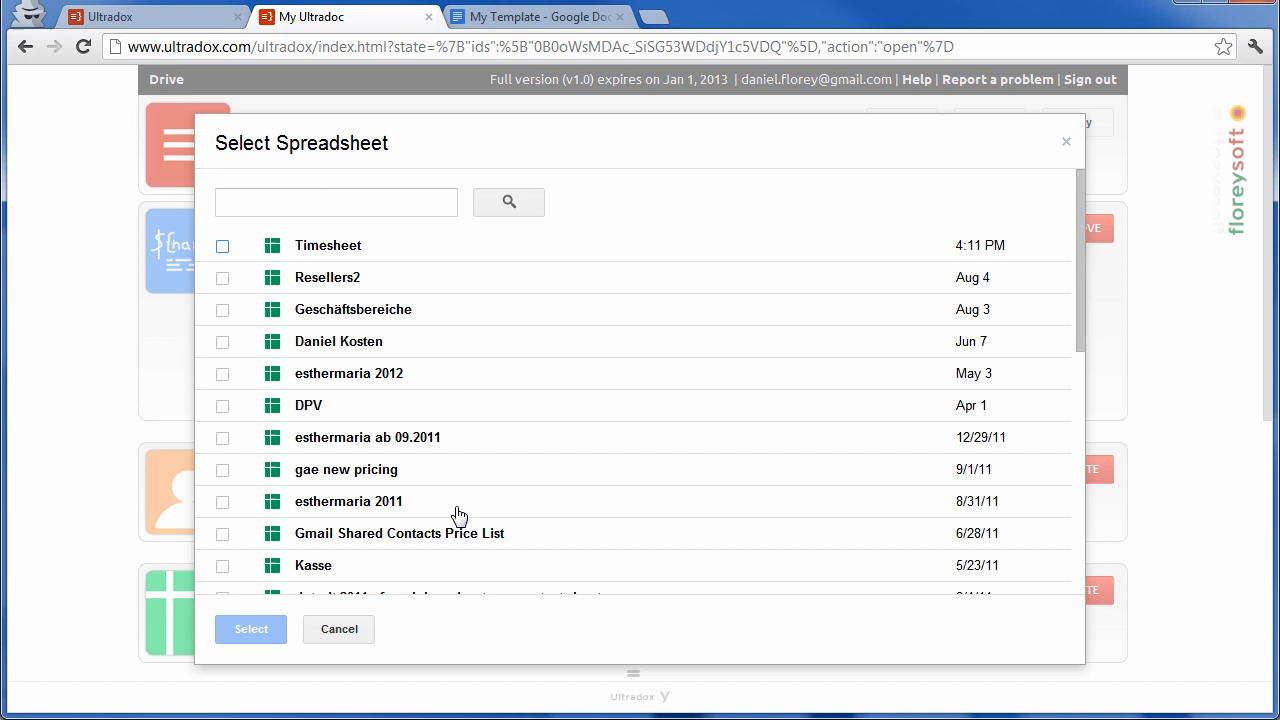
{"action": "left_click", "coordinate": [222, 244]}
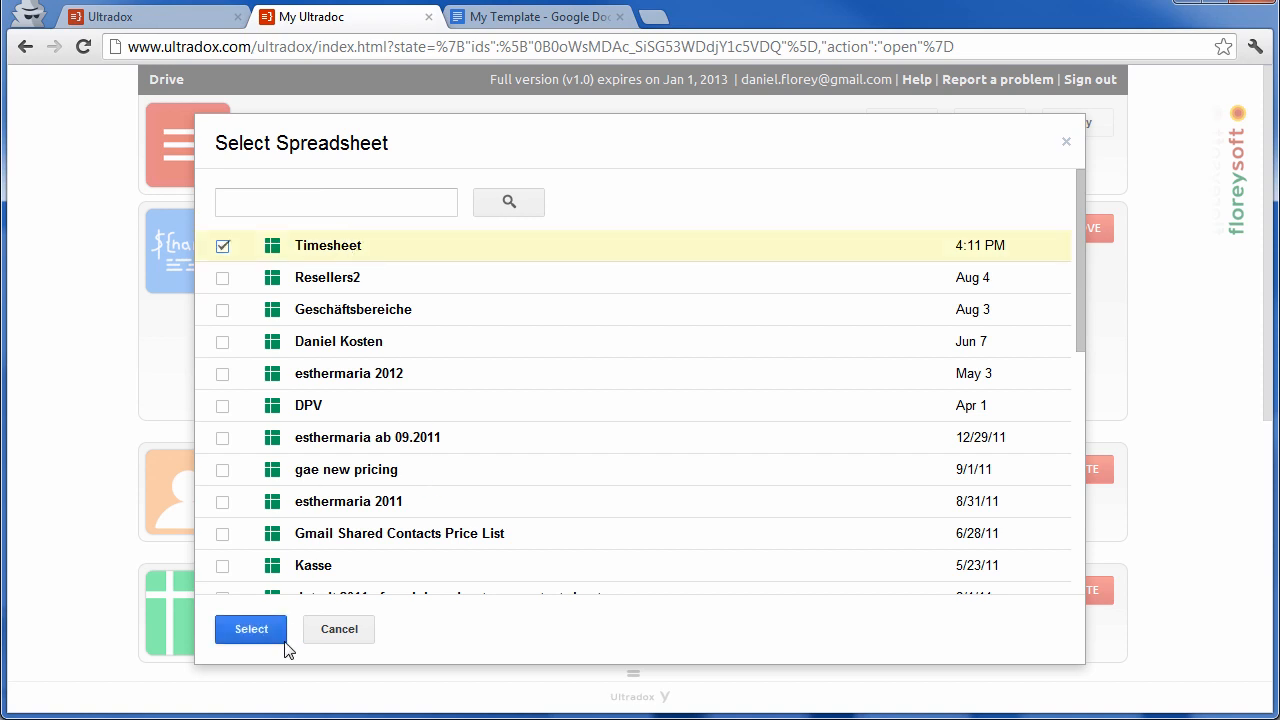
{"action": "left_click", "coordinate": [338, 628]}
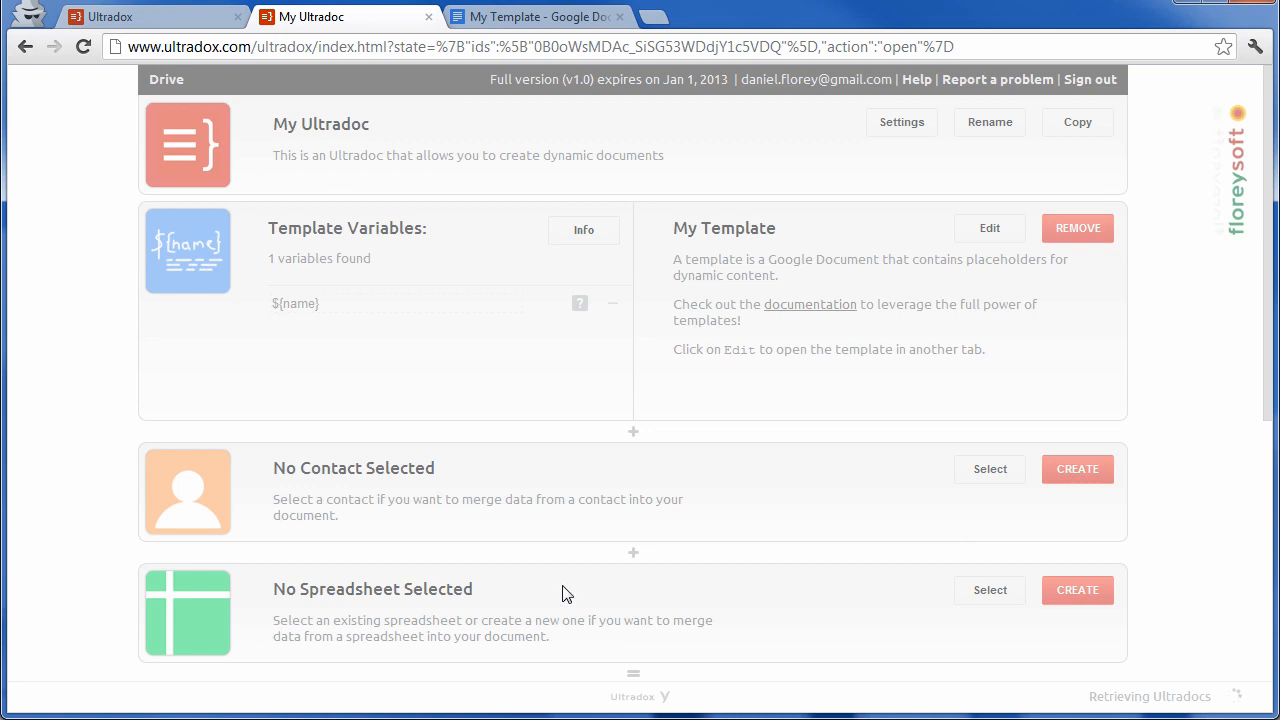
{"action": "scroll", "scroll_direction": "down", "scroll_amount": 3}
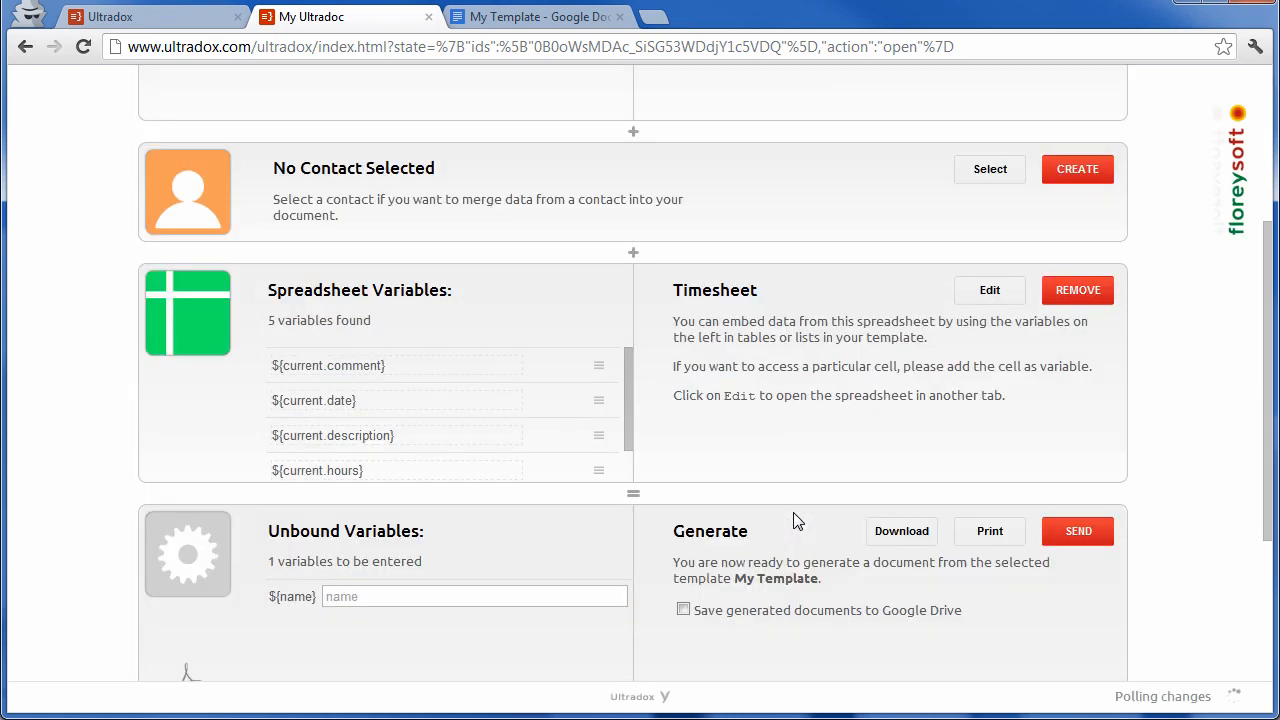
{"action": "mouse_move", "coordinate": [952, 432]}
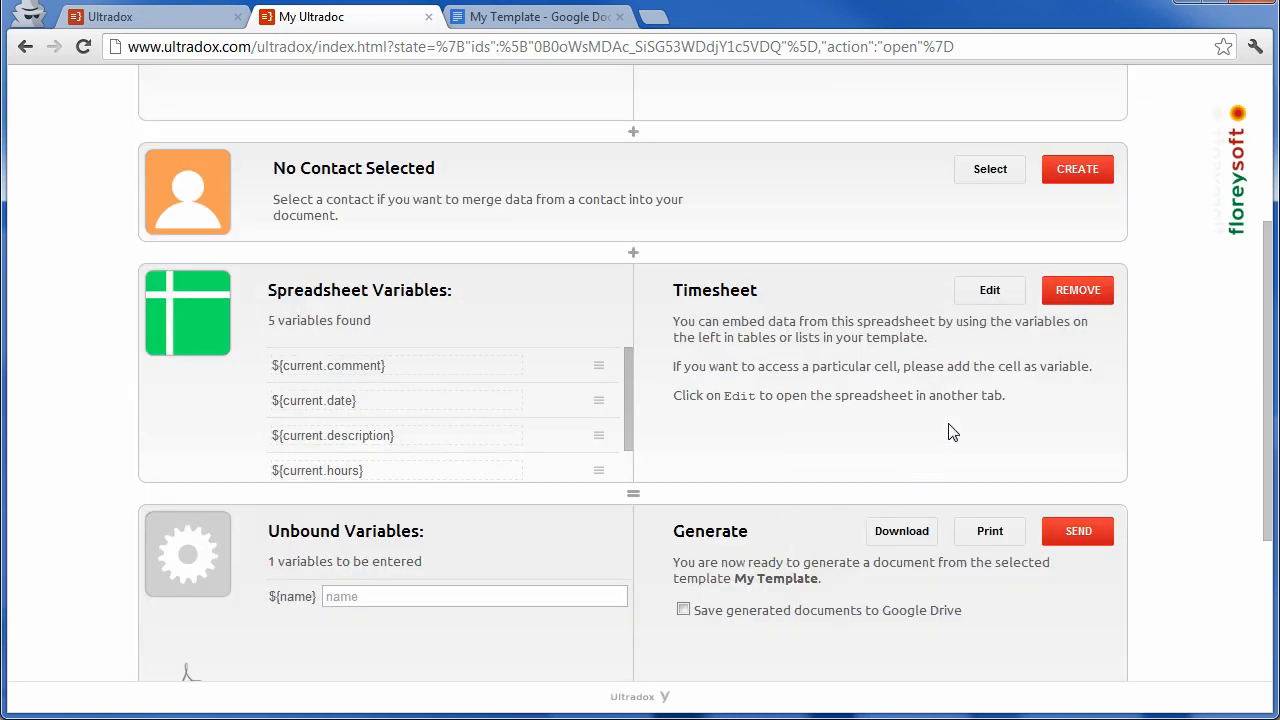
- Review the Timesheet's Current sheet entries in Google Sheets and return to My Ultradoc
{"action": "left_click", "coordinate": [988, 290]}
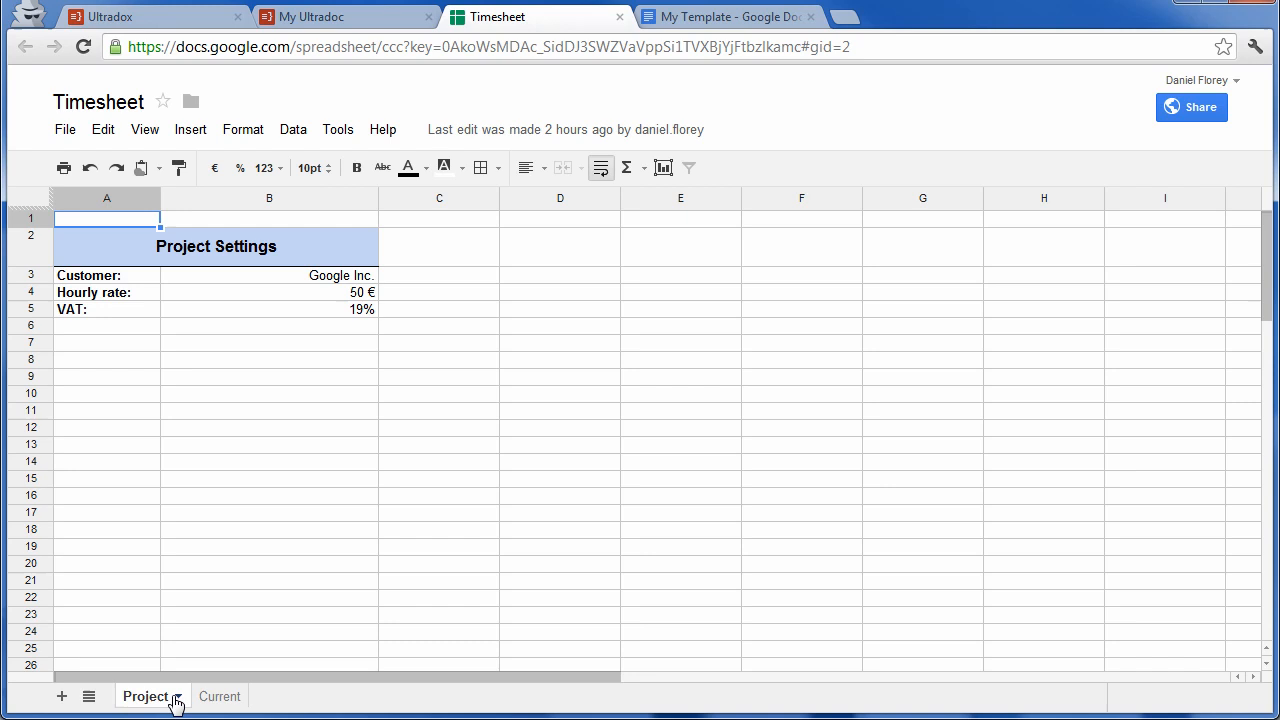
{"action": "left_click", "coordinate": [208, 696]}
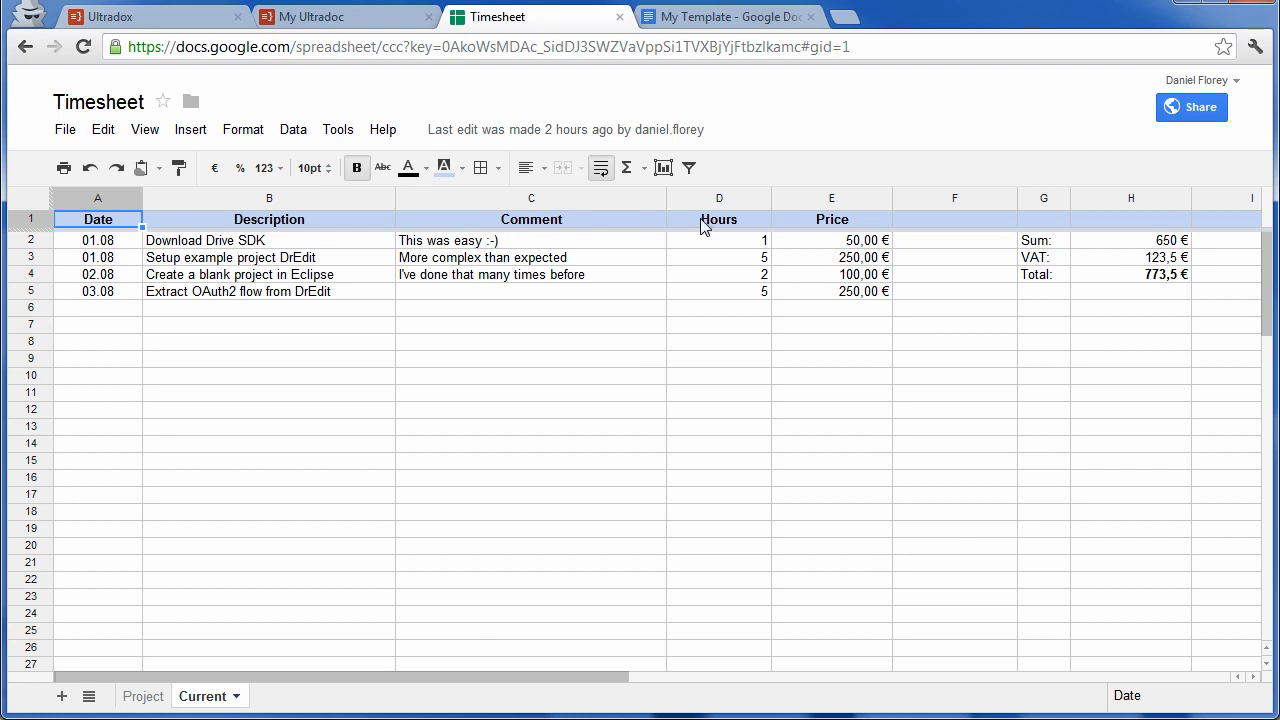
{"action": "mouse_move", "coordinate": [372, 88]}
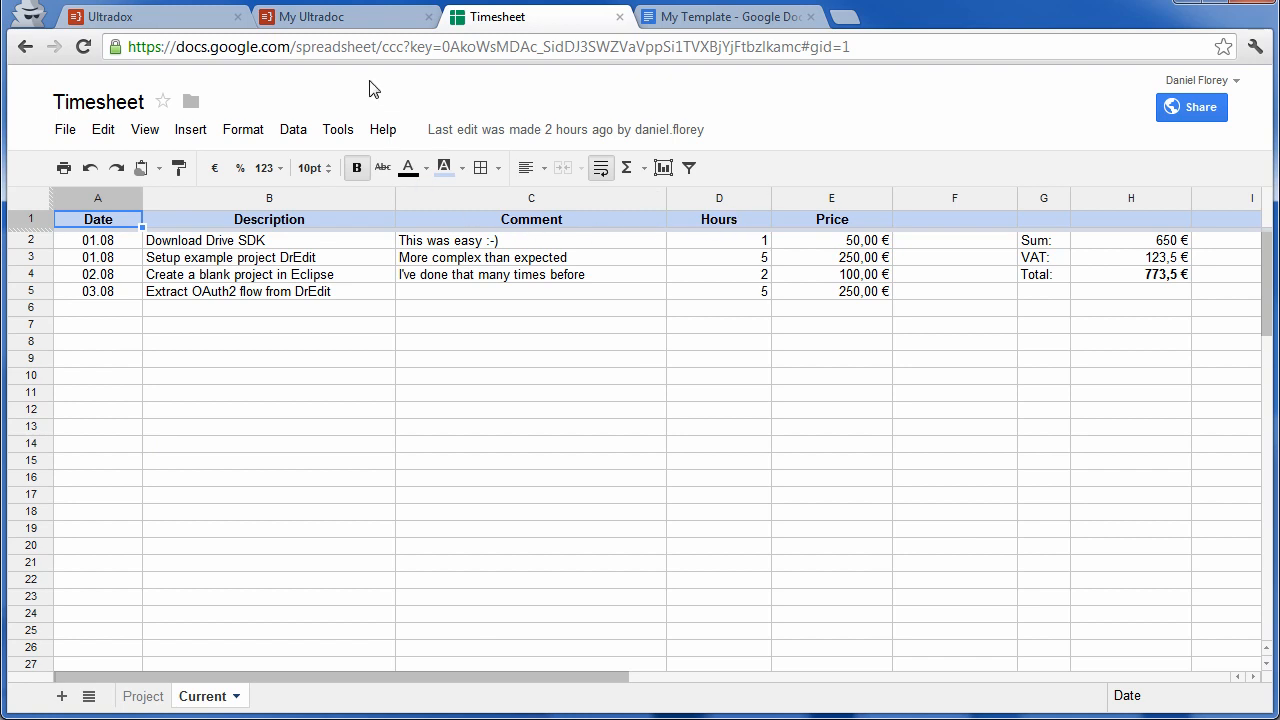
{"action": "left_click", "coordinate": [310, 16]}
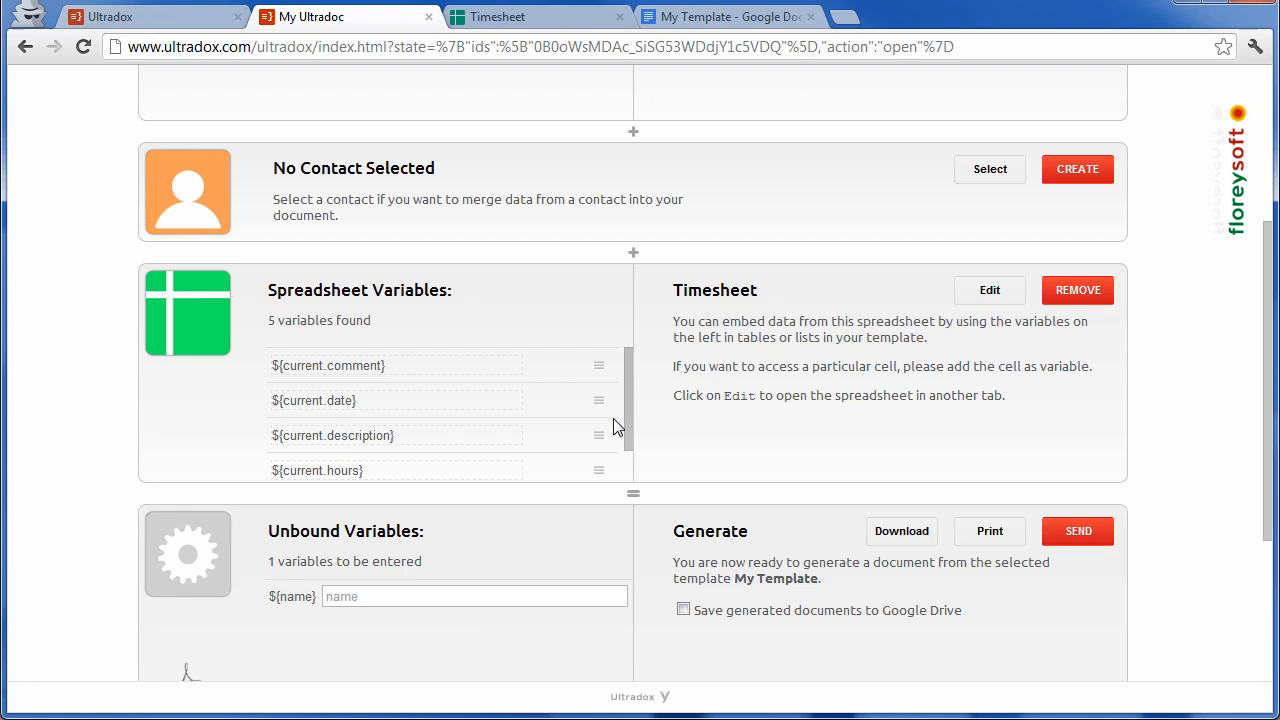
{"action": "mouse_move", "coordinate": [600, 366]}
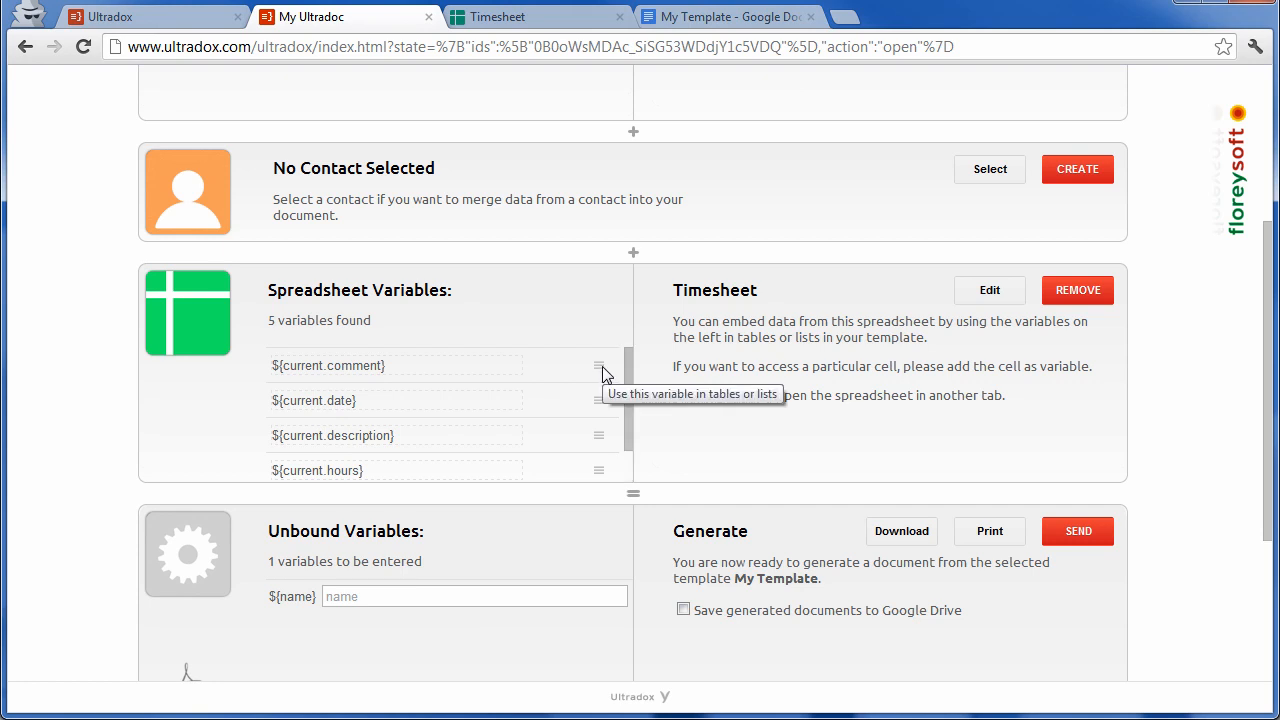
{"action": "mouse_move", "coordinate": [680, 38]}
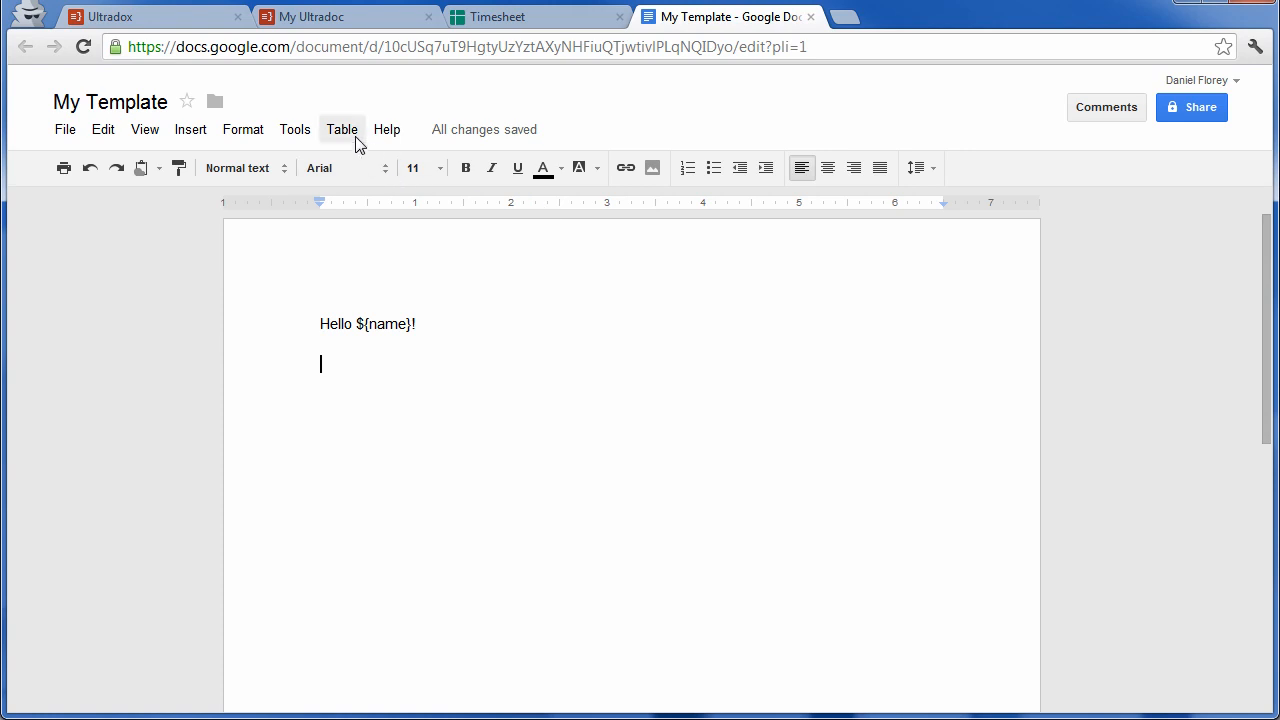
- Insert a 3x2 table with headings Description, Hours and Subtotal and select its header row
{"action": "left_click", "coordinate": [342, 128]}
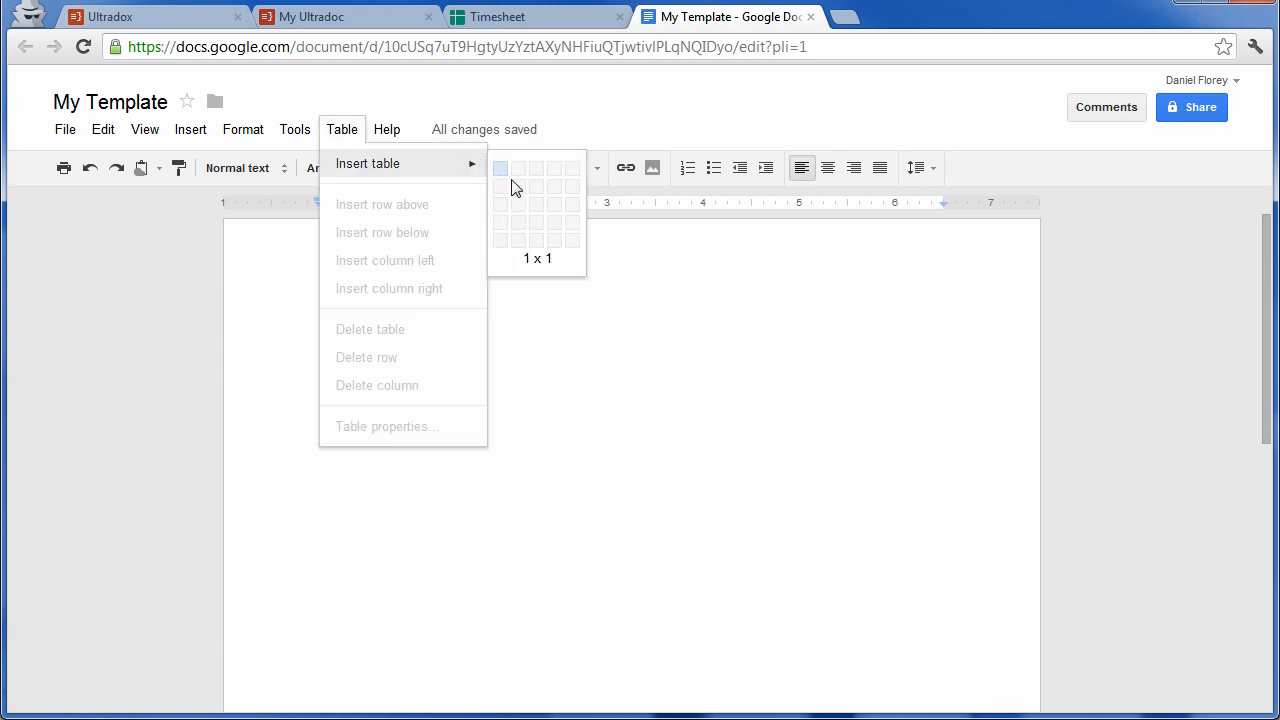
{"action": "left_click", "coordinate": [556, 222]}
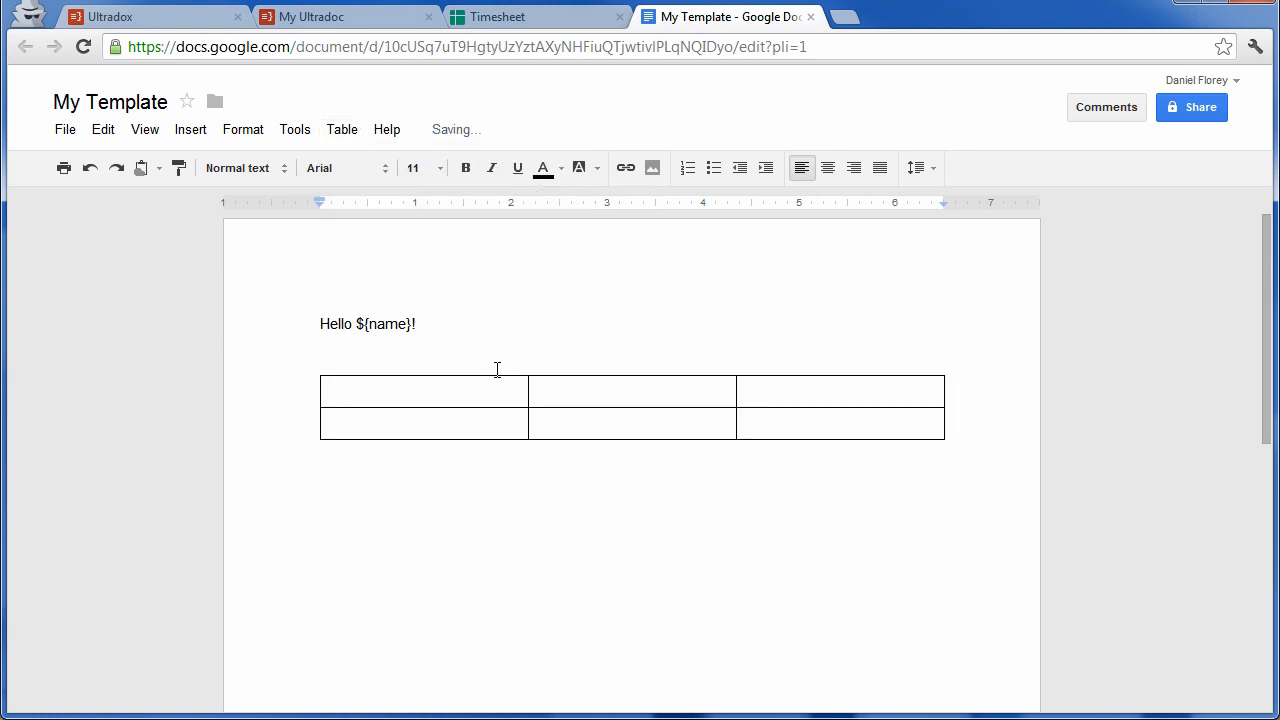
{"action": "type", "text": "Description"}
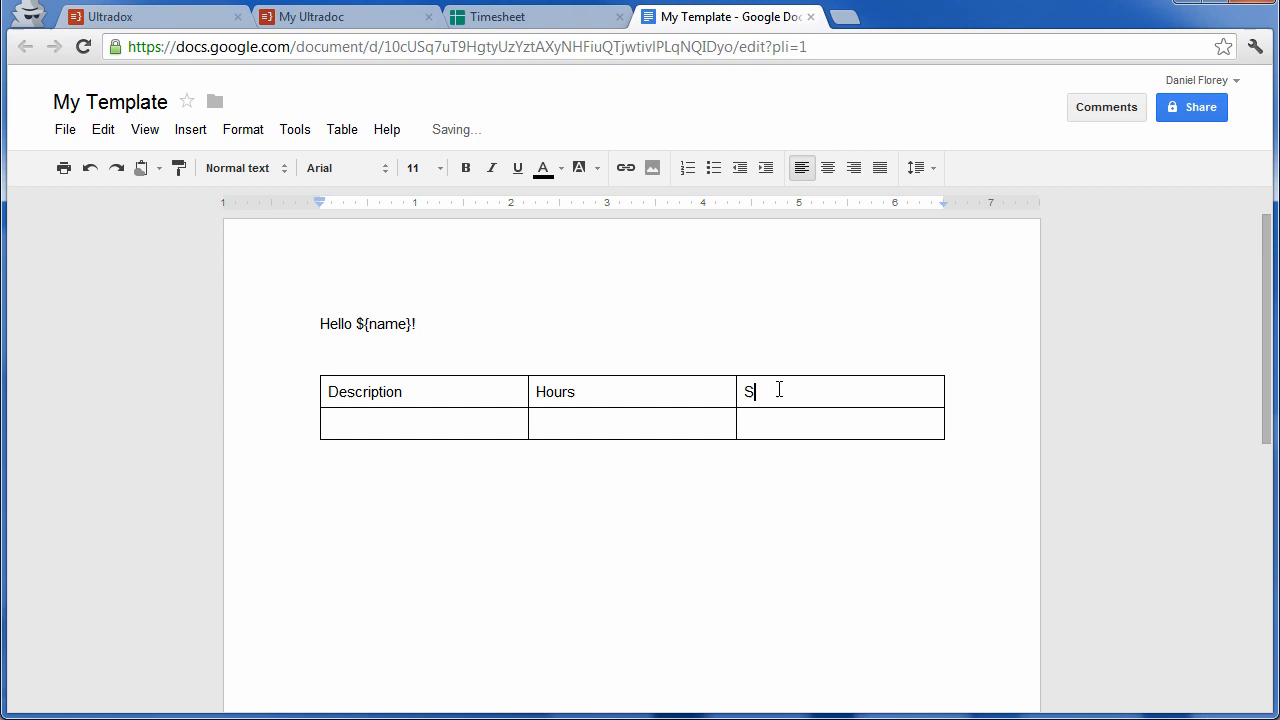
{"action": "type", "text": "ubtotal"}
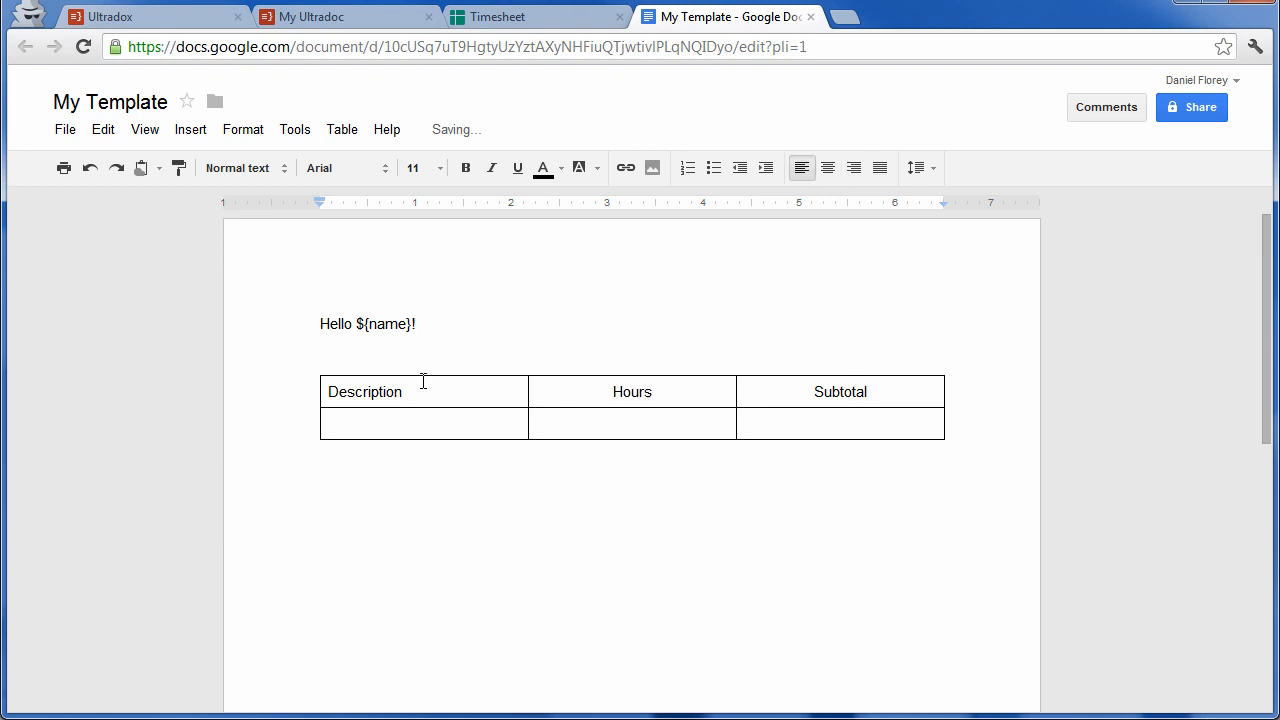
{"action": "left_click_drag", "start_coordinate": [364, 390], "coordinate": [840, 390]}
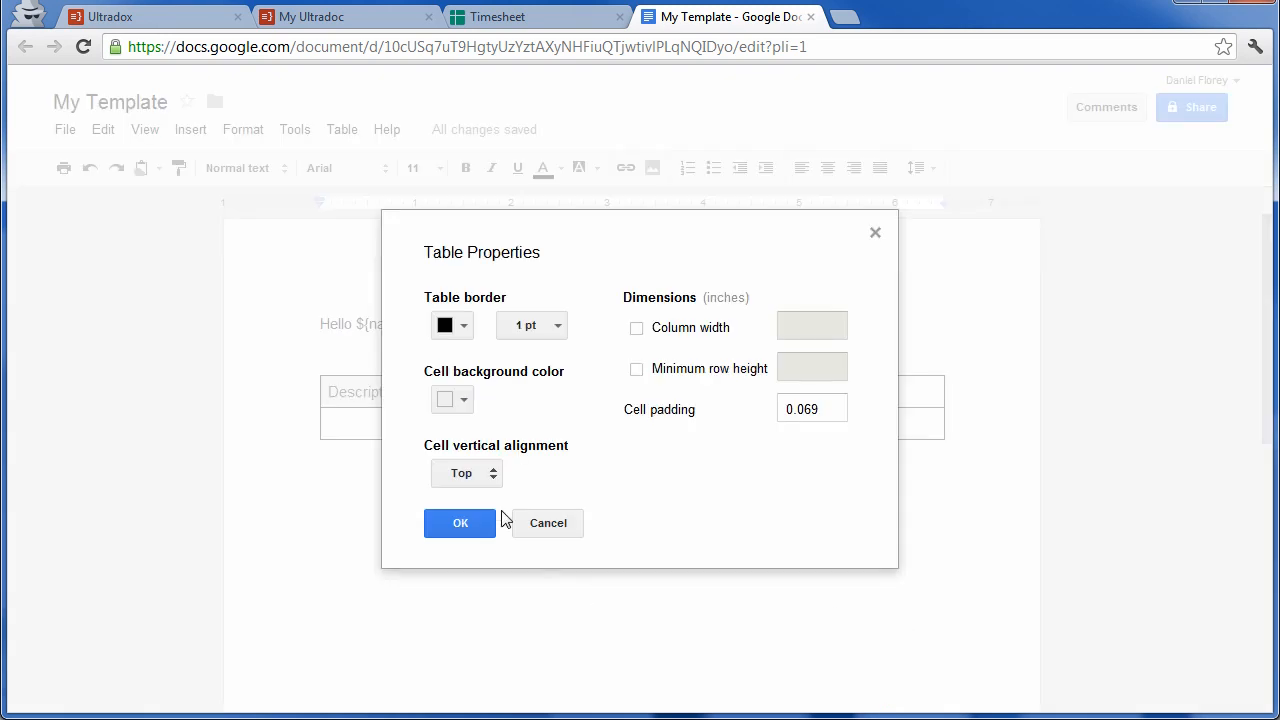
- Make the header row dark blue with bold headings and widen the Description column
{"action": "left_click", "coordinate": [464, 400]}
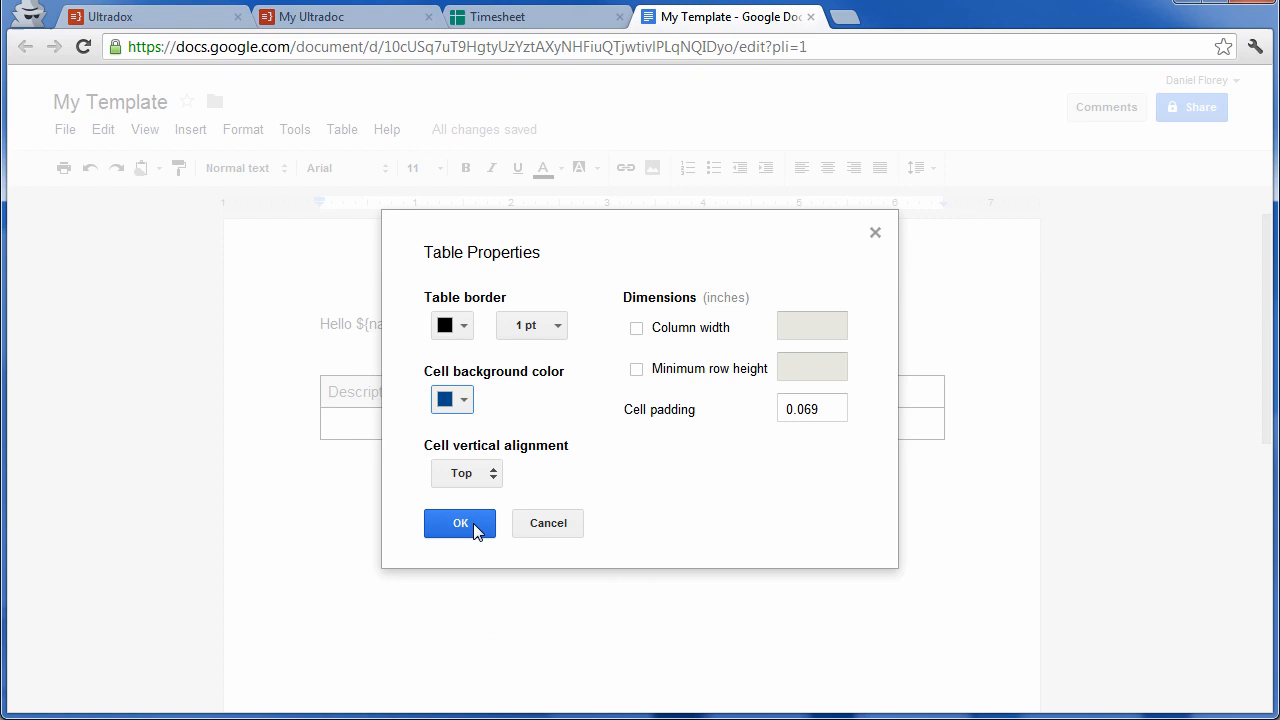
{"action": "left_click", "coordinate": [460, 524]}
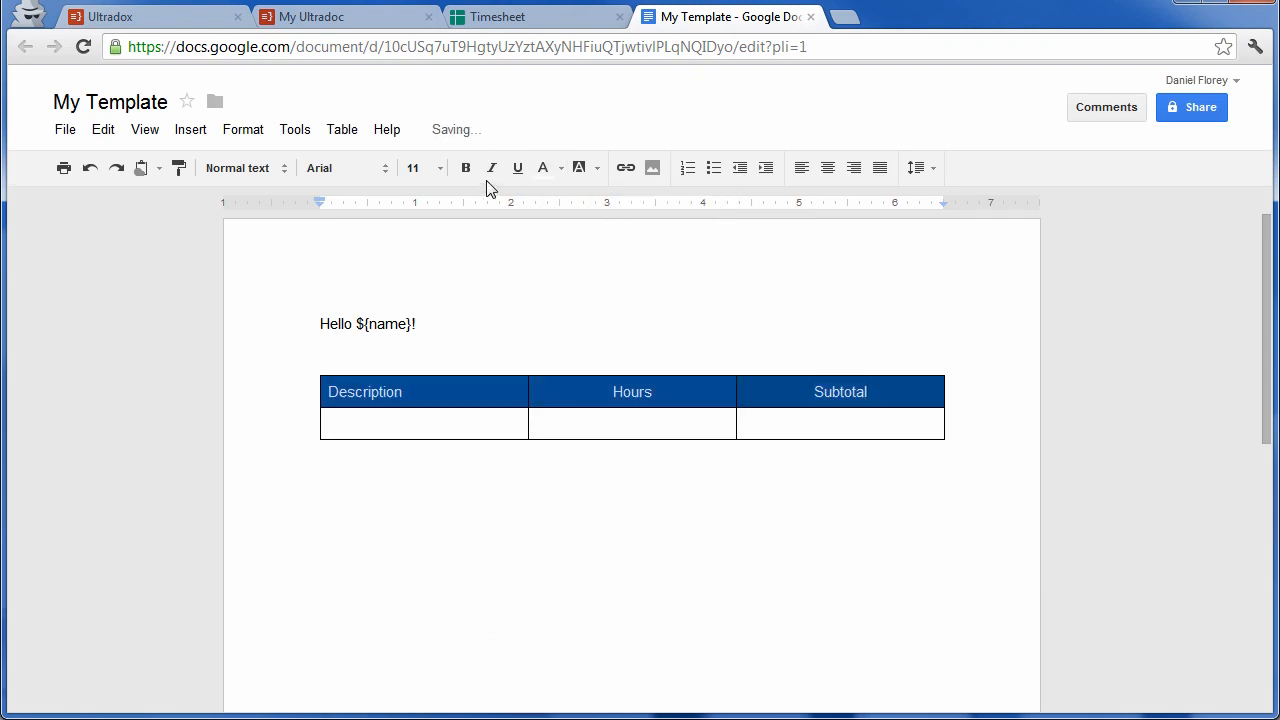
{"action": "left_click", "coordinate": [464, 168]}
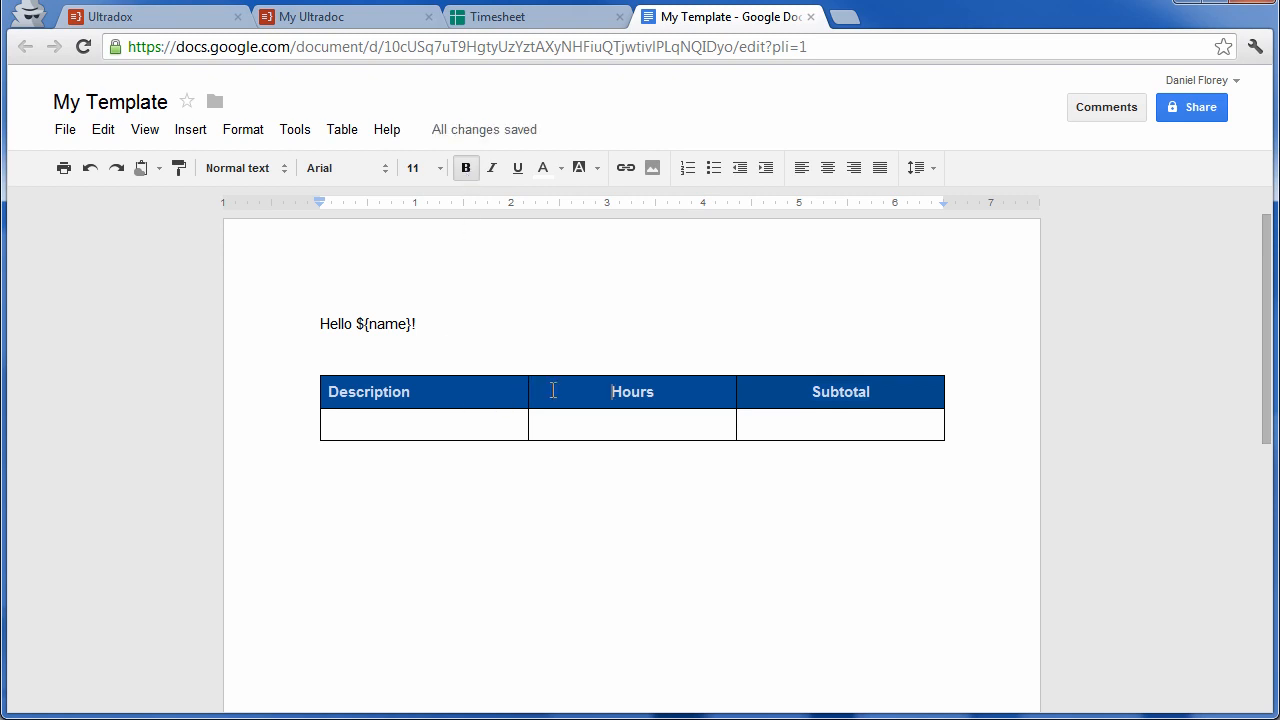
{"action": "left_click_drag", "start_coordinate": [528, 408], "coordinate": [636, 408]}
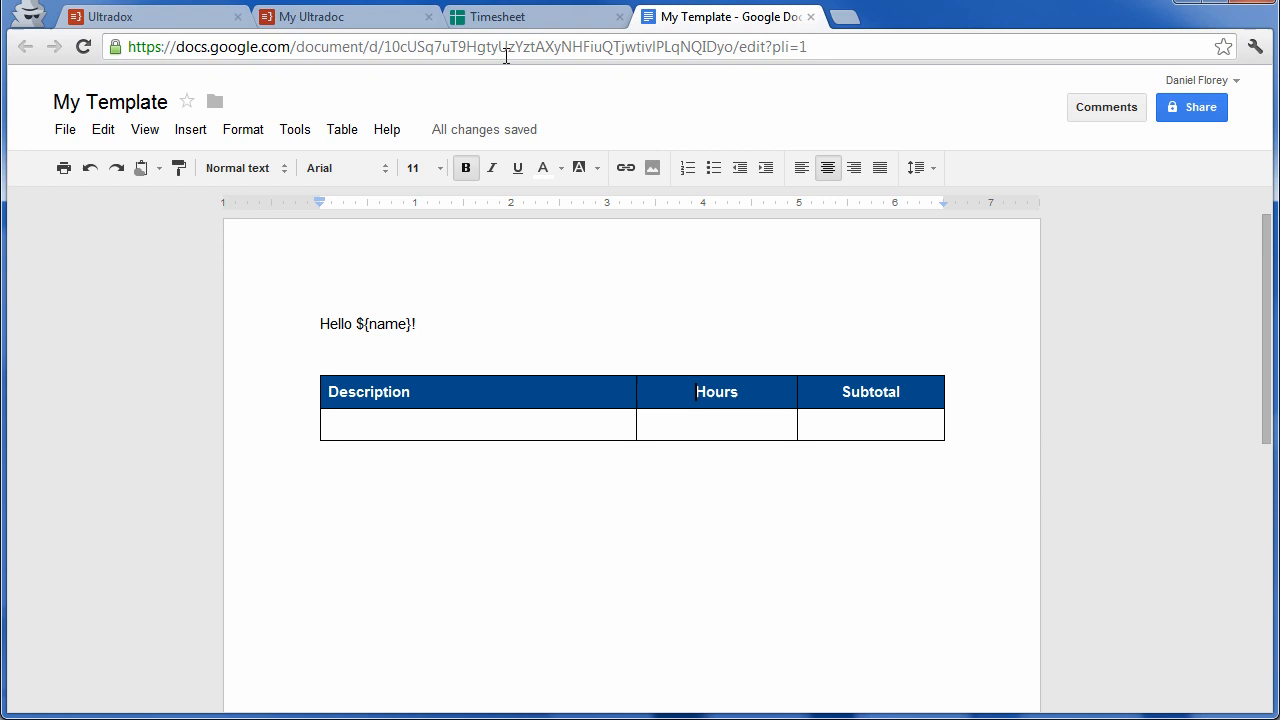
{"action": "left_click", "coordinate": [310, 16]}
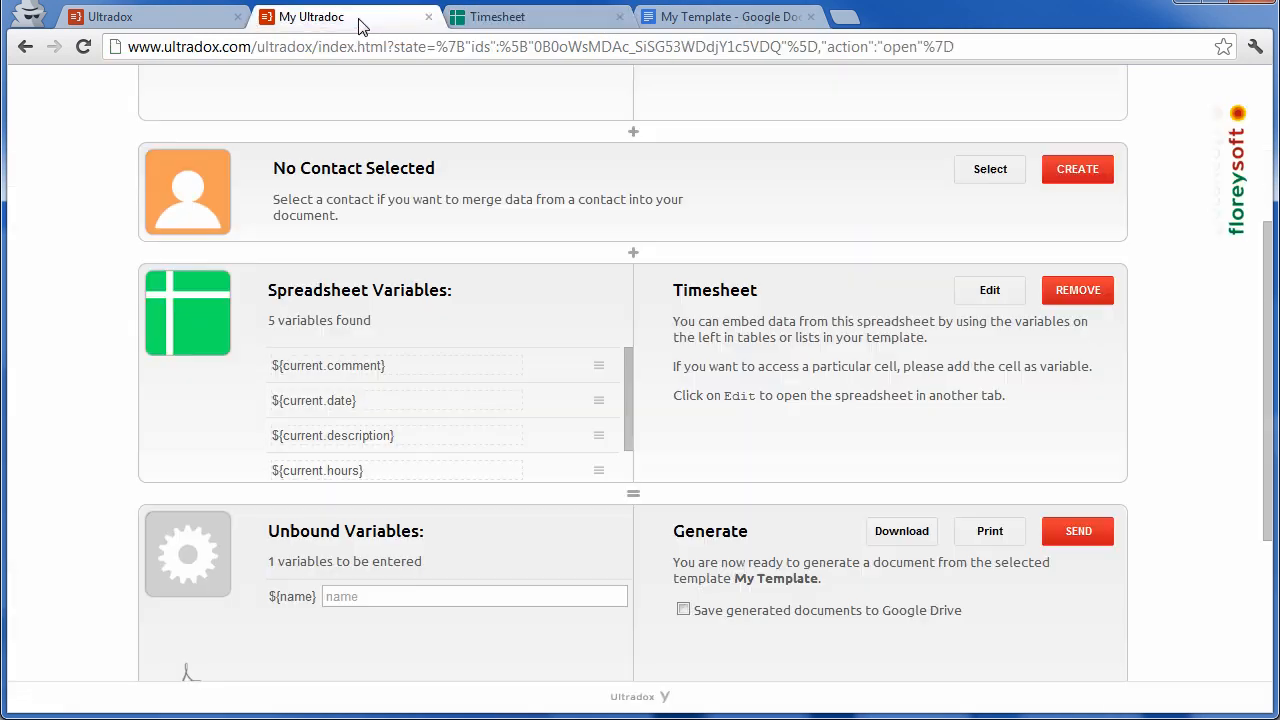
- Fill the Description and Hours cells with ${current.description} and ${current.hours}
{"action": "double_click", "coordinate": [332, 436]}
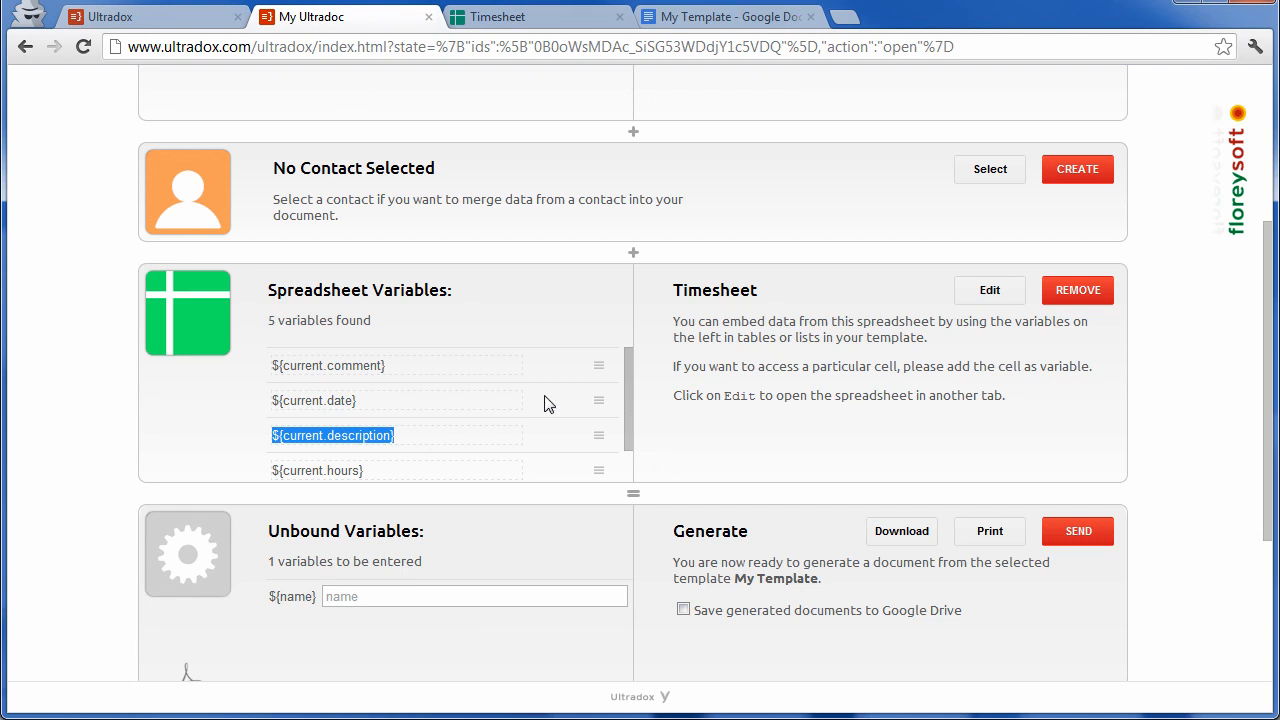
{"action": "left_click", "coordinate": [728, 16]}
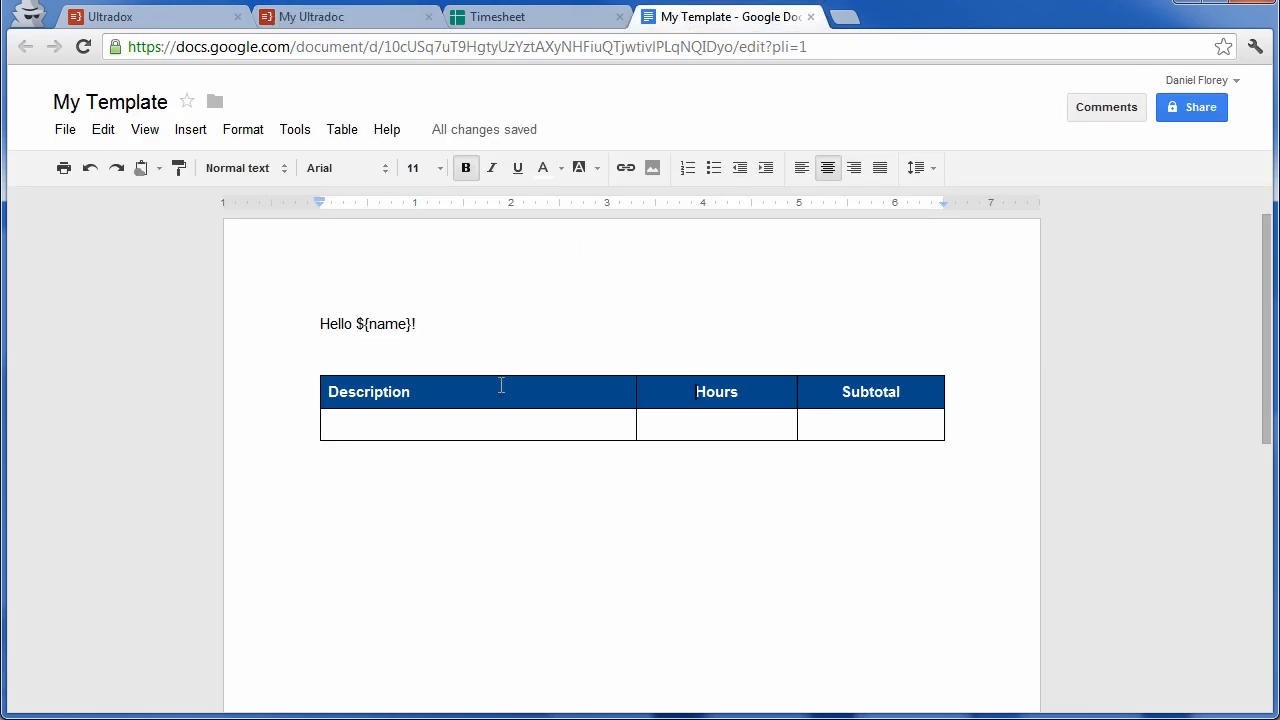
{"action": "type", "text": "${current.description}"}
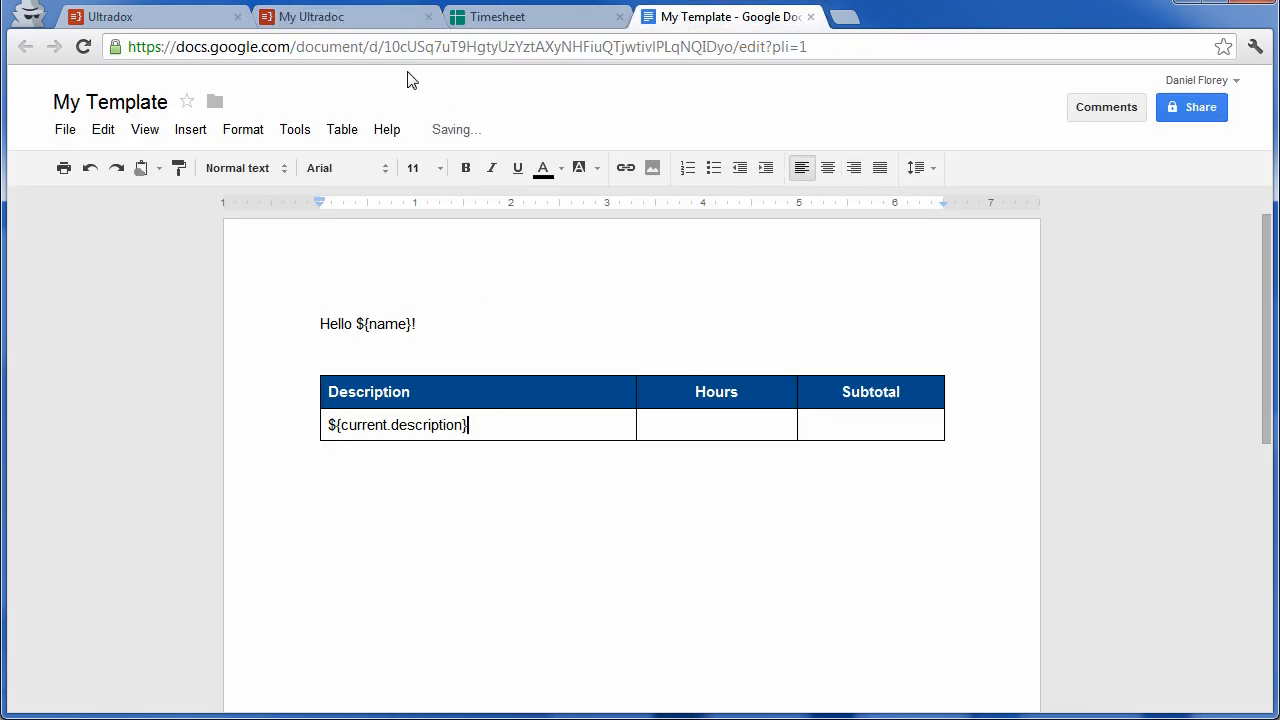
{"action": "left_click", "coordinate": [310, 16]}
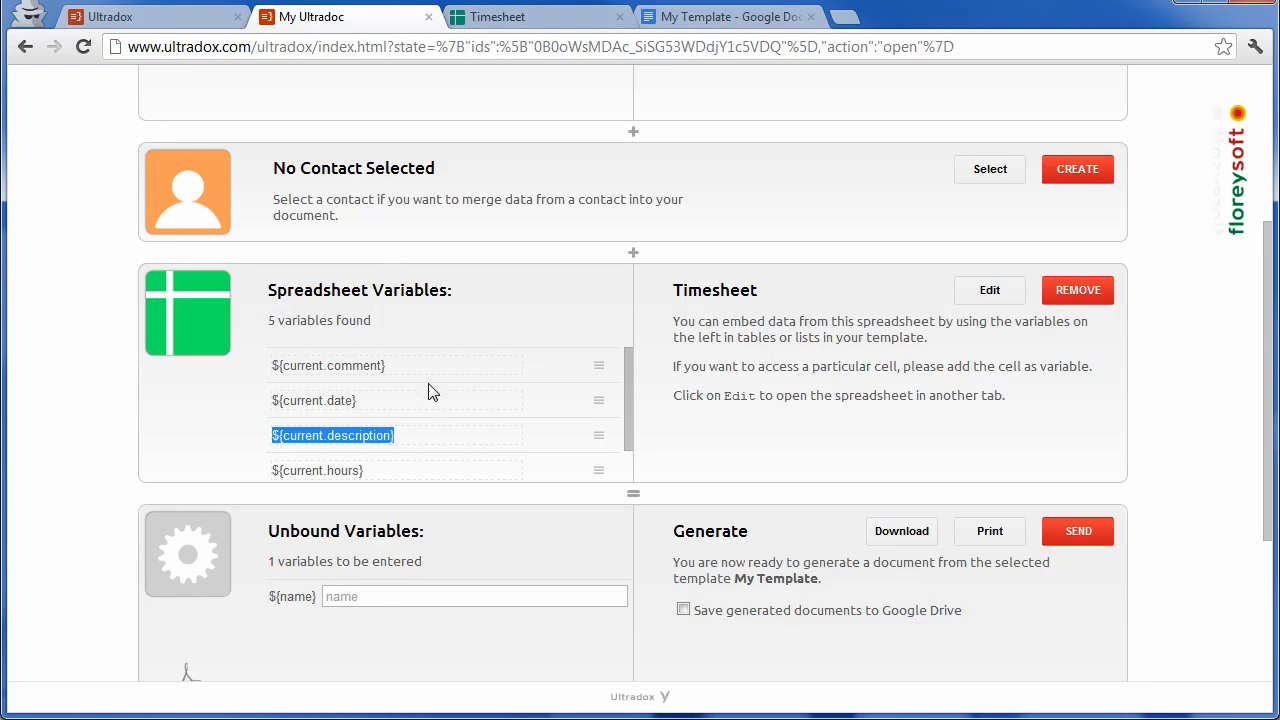
{"action": "left_click", "coordinate": [728, 16]}
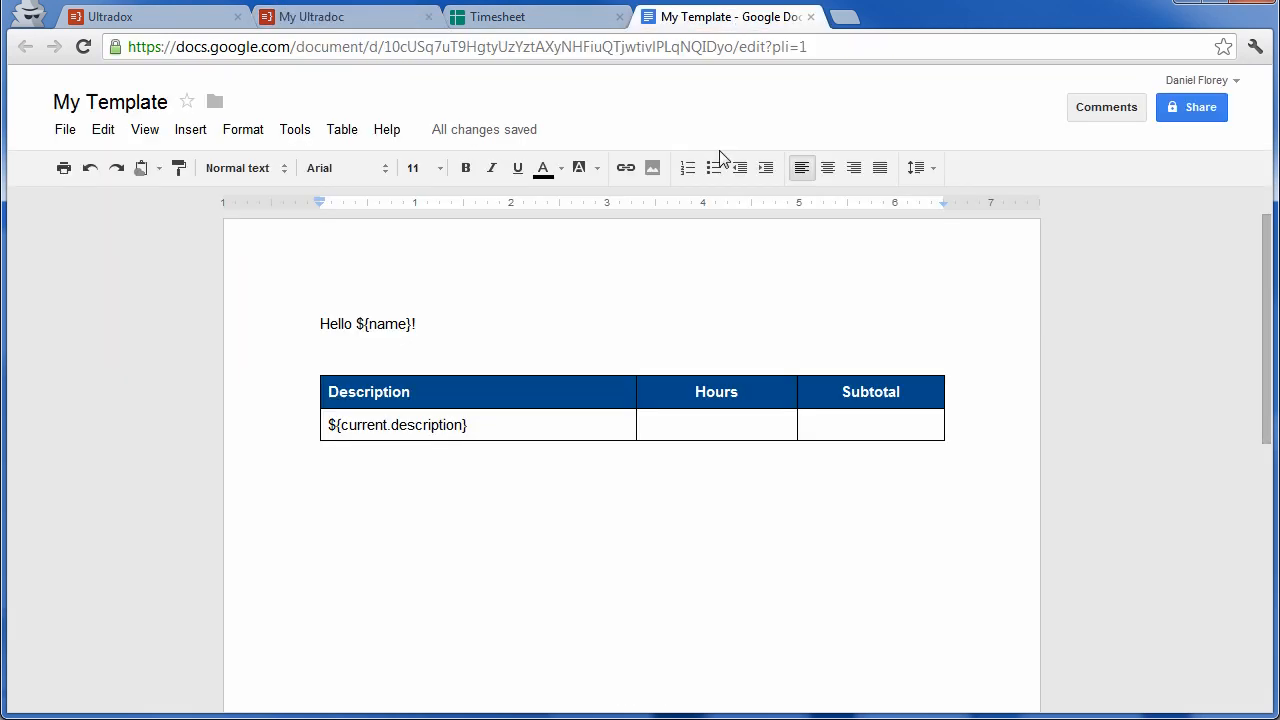
{"action": "type", "text": "${current.hours}"}
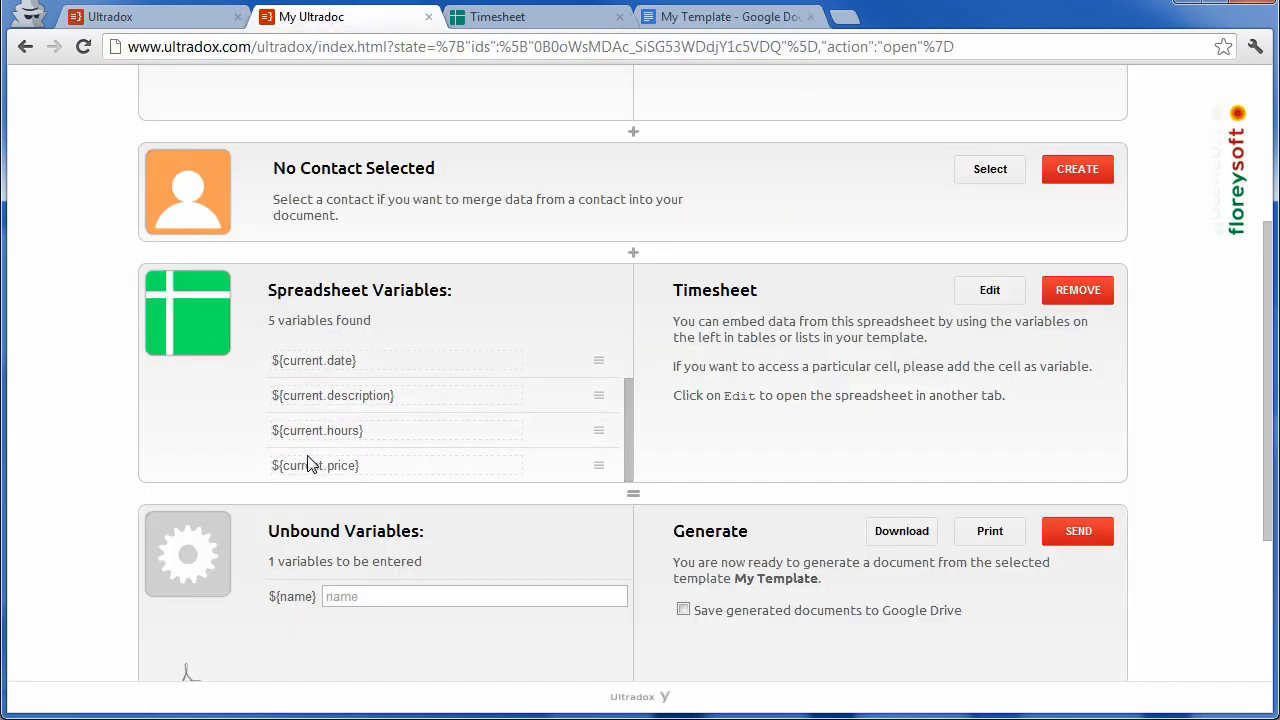
- Fill the Subtotal cell with ${current.price} and return to the Ultradoc setup
{"action": "double_click", "coordinate": [312, 464]}
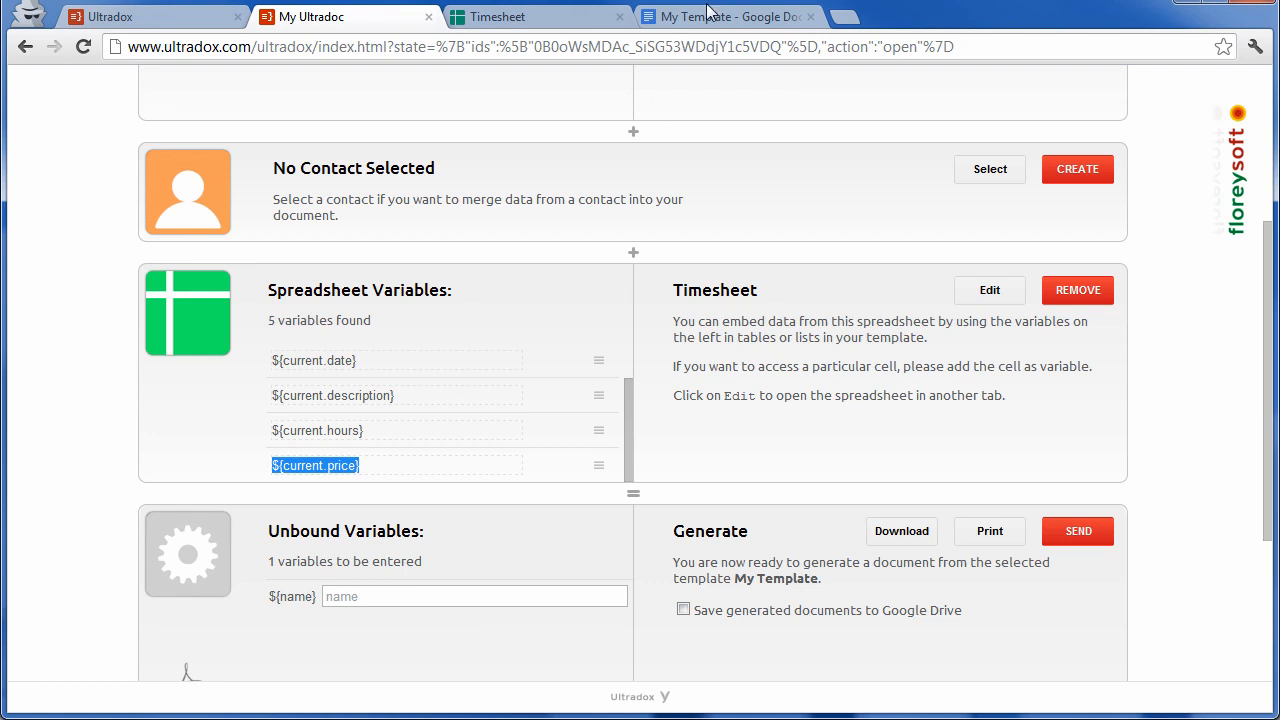
{"action": "left_click", "coordinate": [730, 16]}
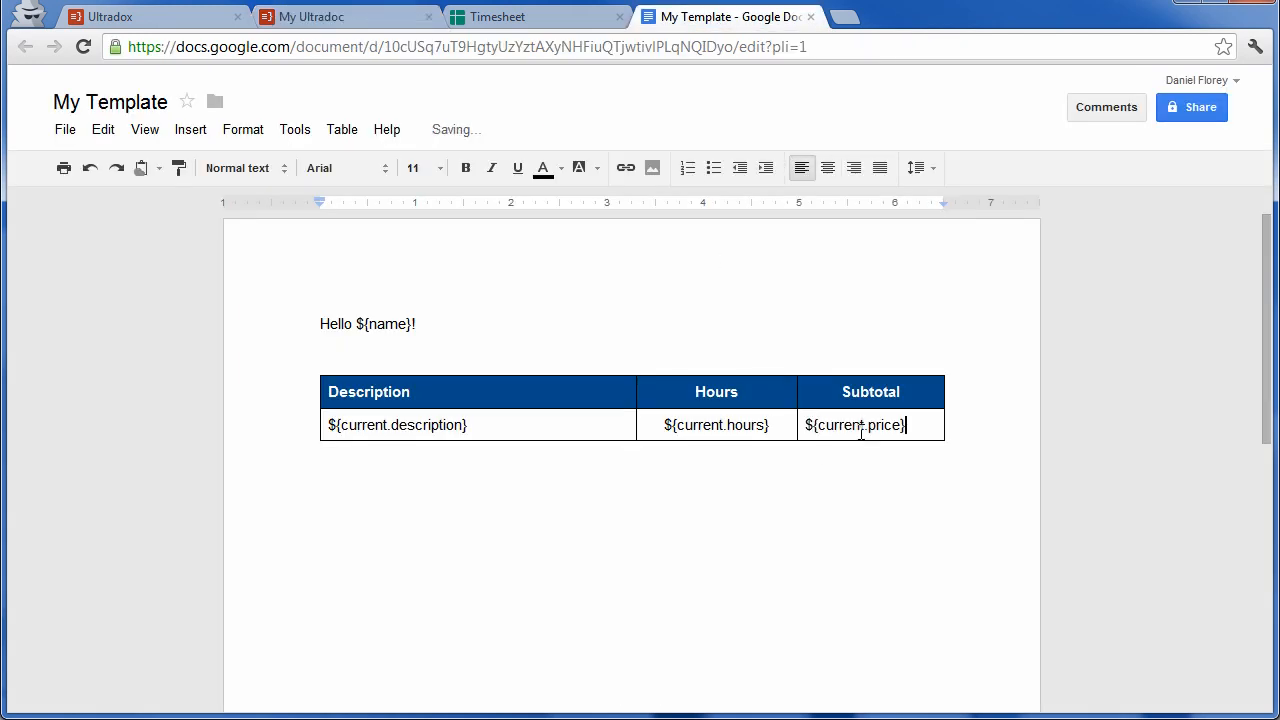
{"action": "mouse_move", "coordinate": [854, 168]}
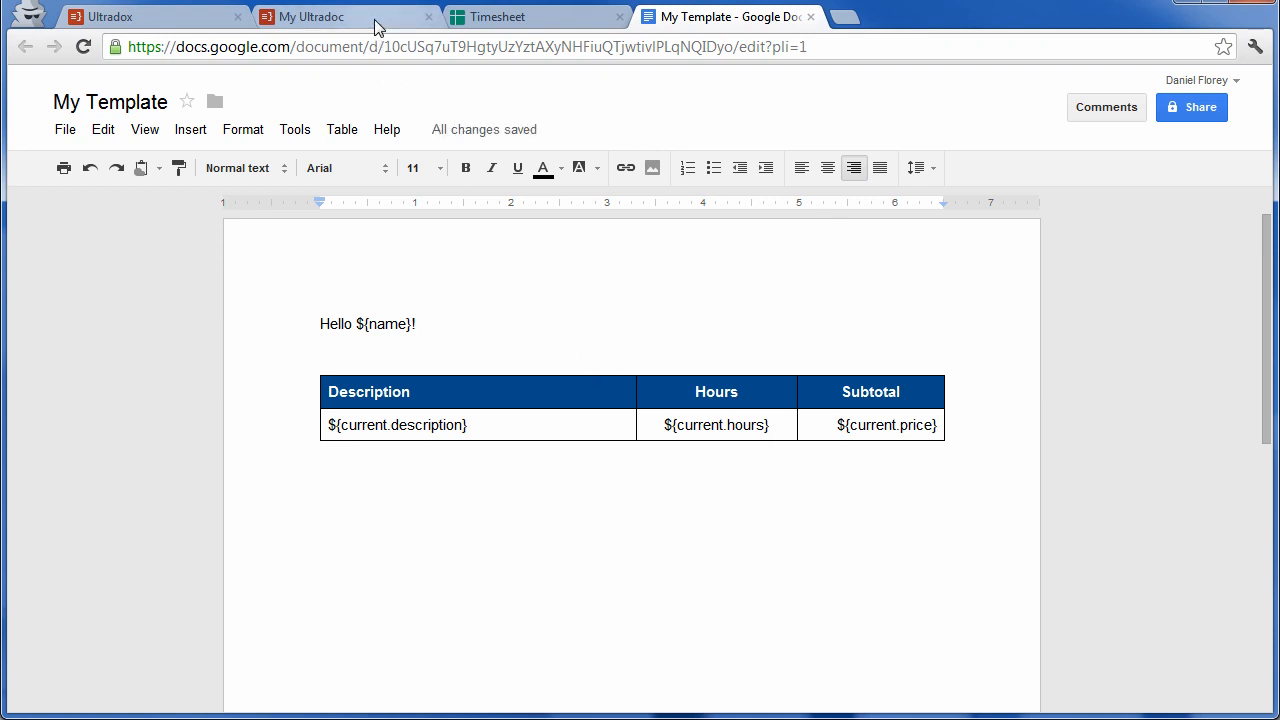
{"action": "left_click", "coordinate": [348, 16]}
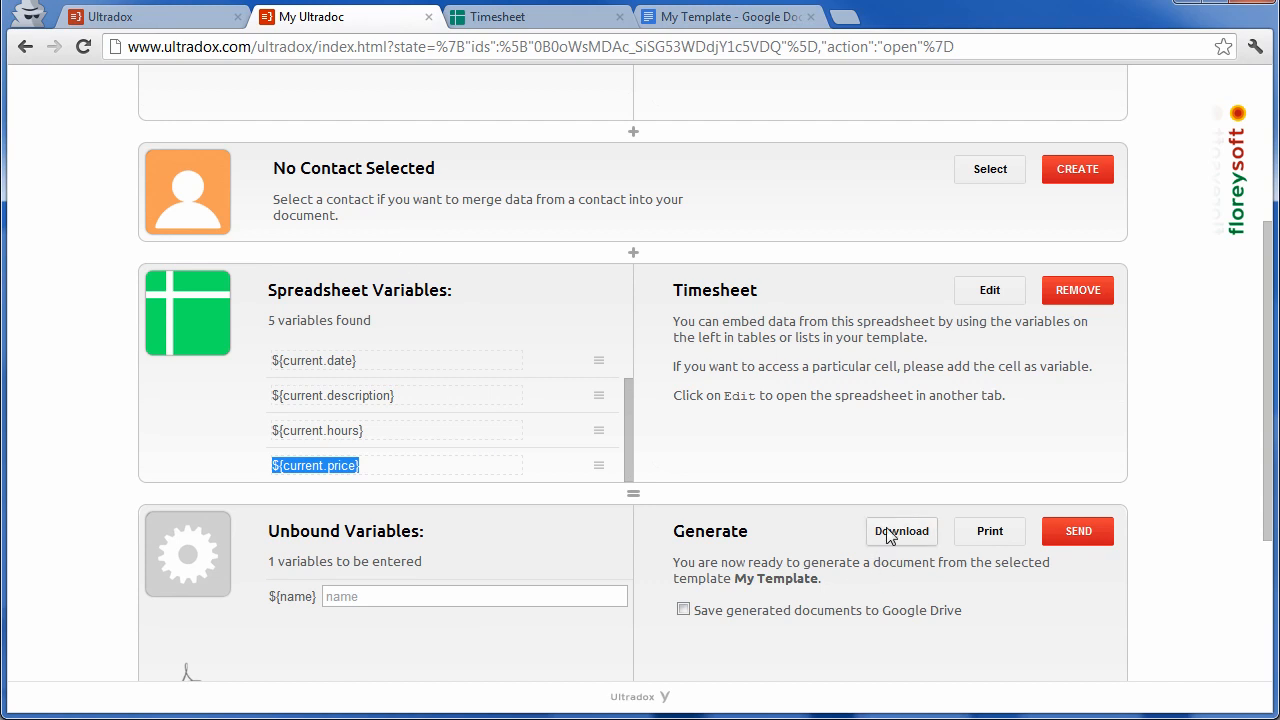
- Download the generated document and compare its table with the source Timesheet data
{"action": "left_click", "coordinate": [900, 532]}
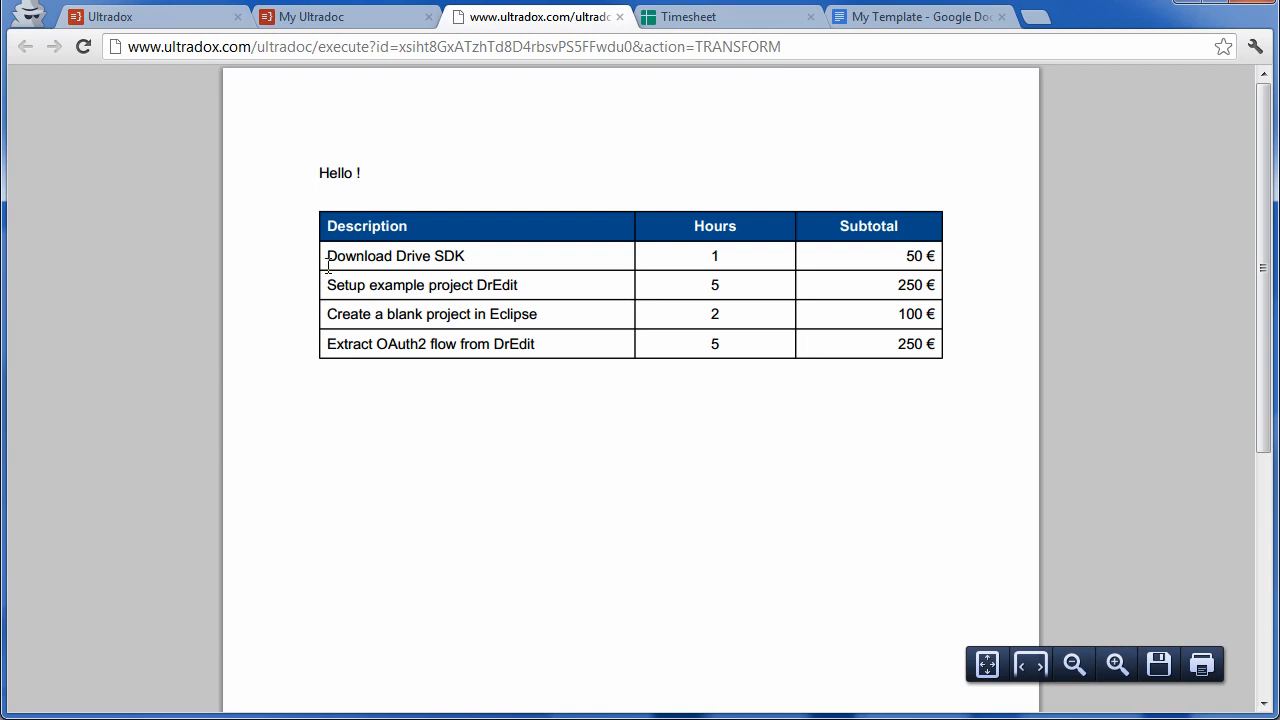
{"action": "mouse_move", "coordinate": [836, 356]}
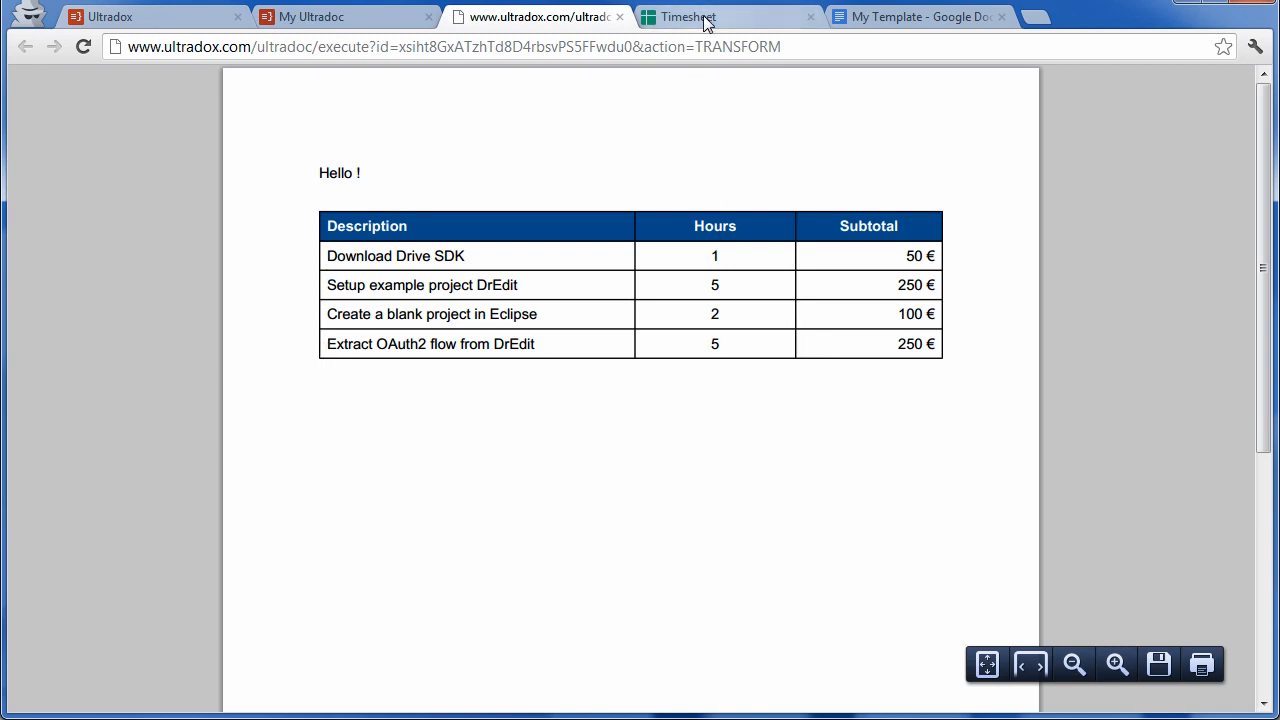
{"action": "left_click", "coordinate": [688, 16]}
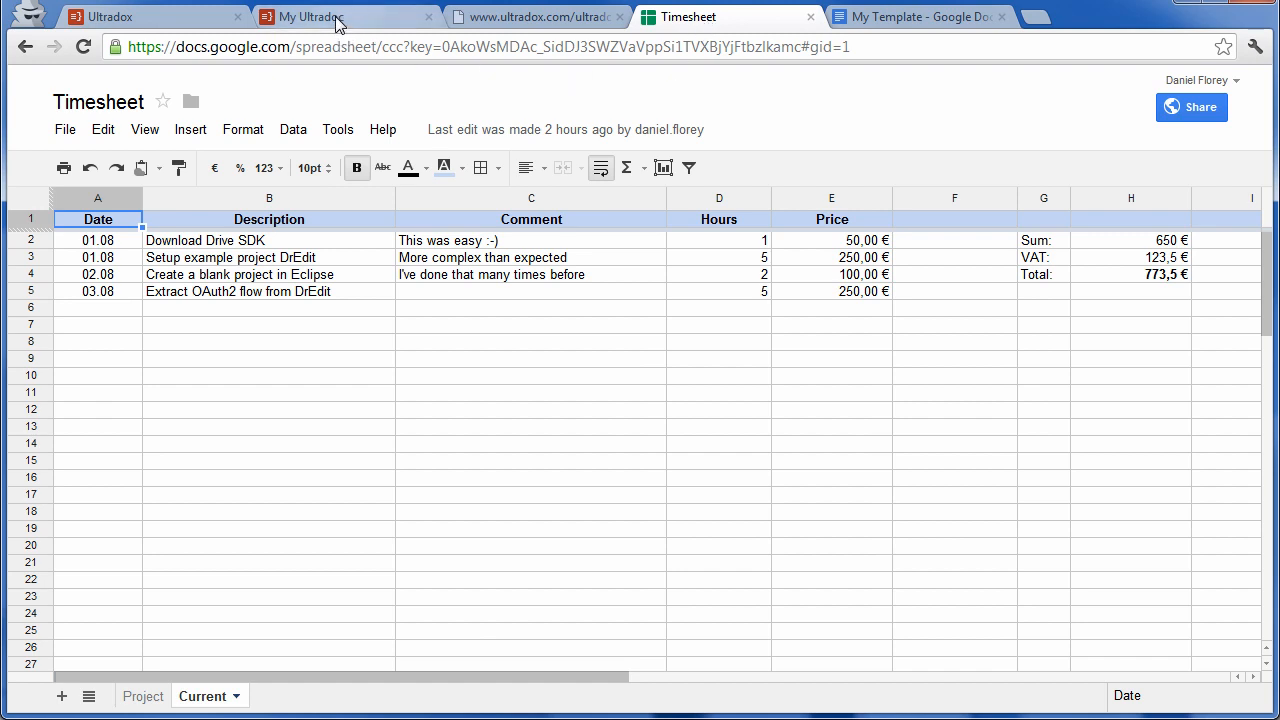
{"action": "left_click", "coordinate": [344, 16]}
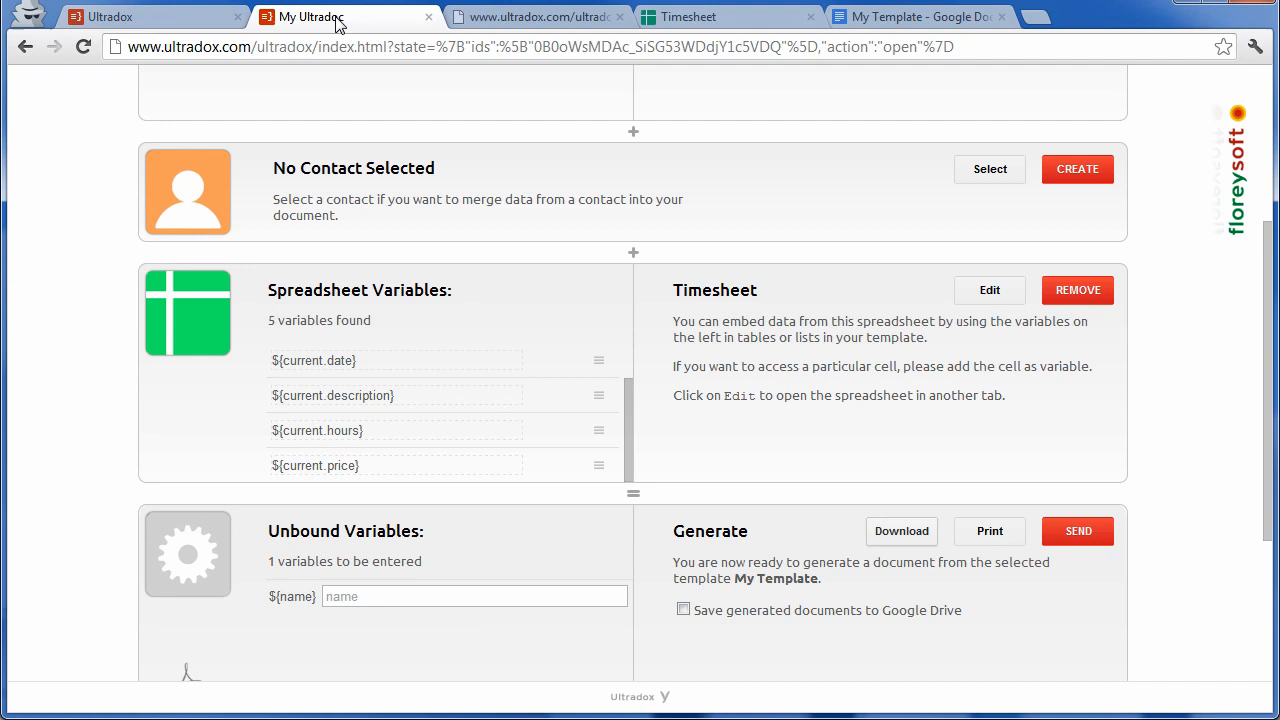
{"action": "mouse_move", "coordinate": [420, 262]}
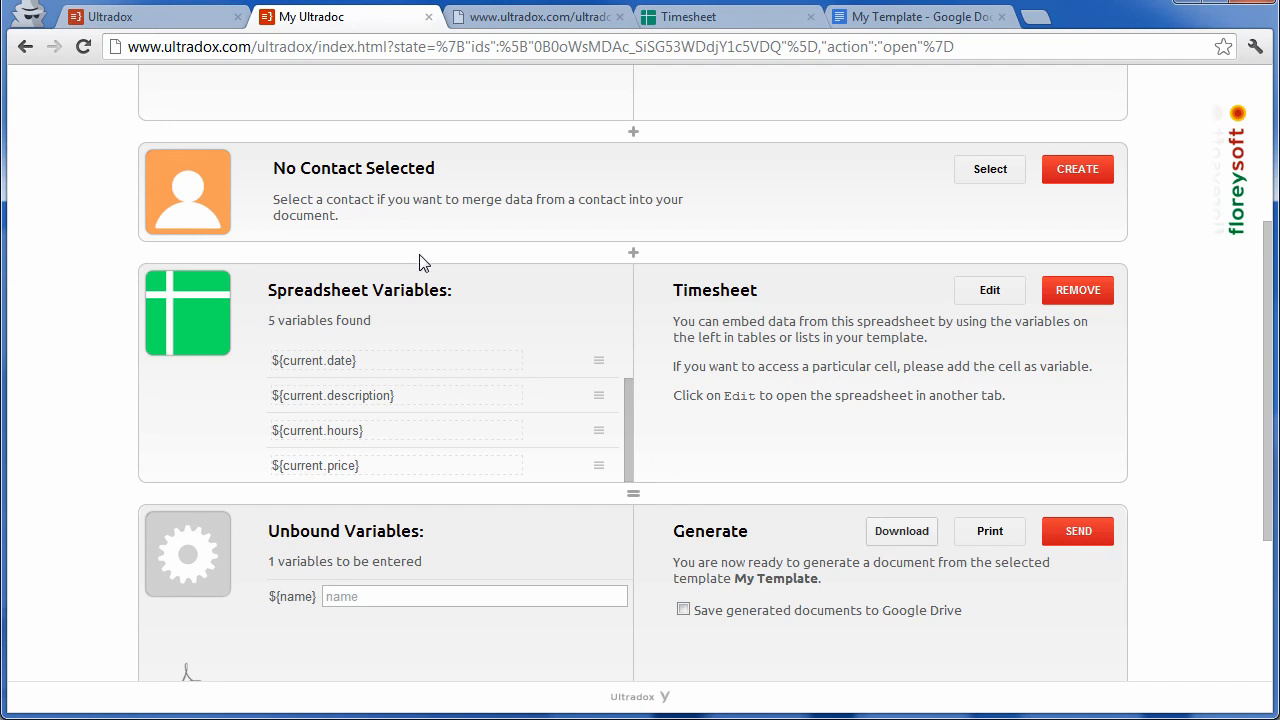
{"action": "mouse_move", "coordinate": [900, 314]}
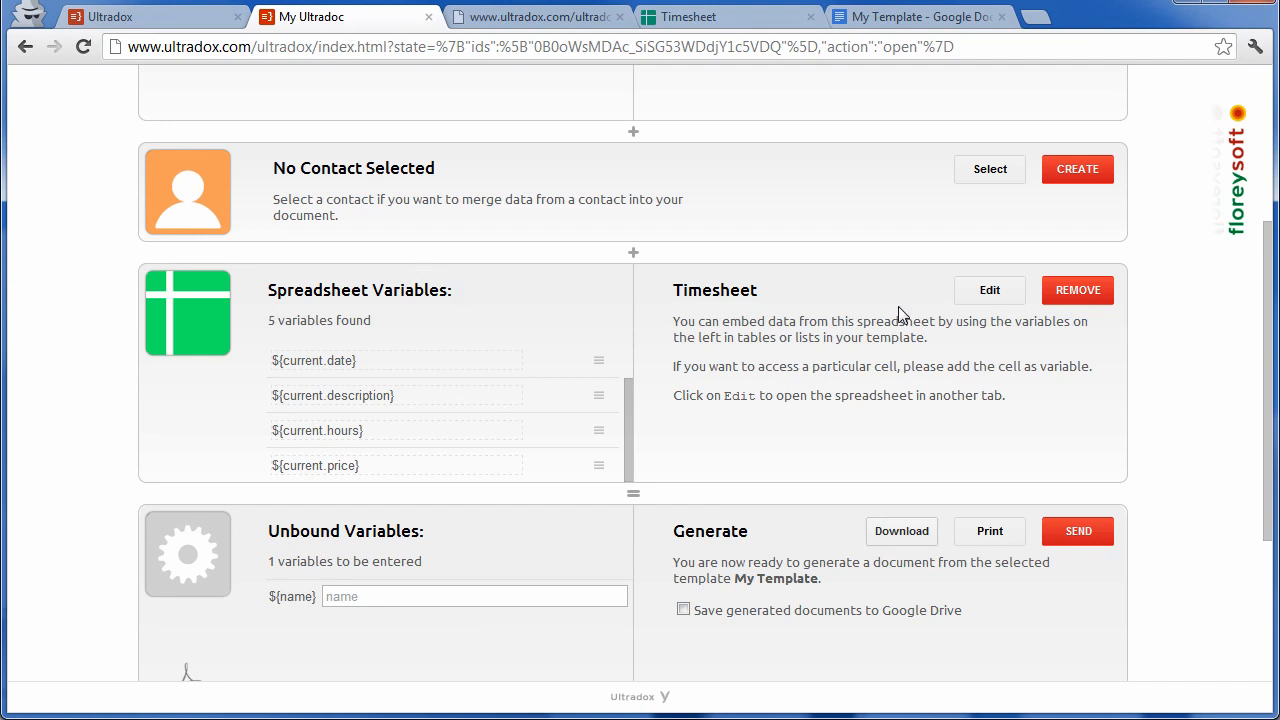
- Select Sergey Brin as the contact with prefix 'to' and copy the given-name variable
{"action": "left_click", "coordinate": [988, 168]}
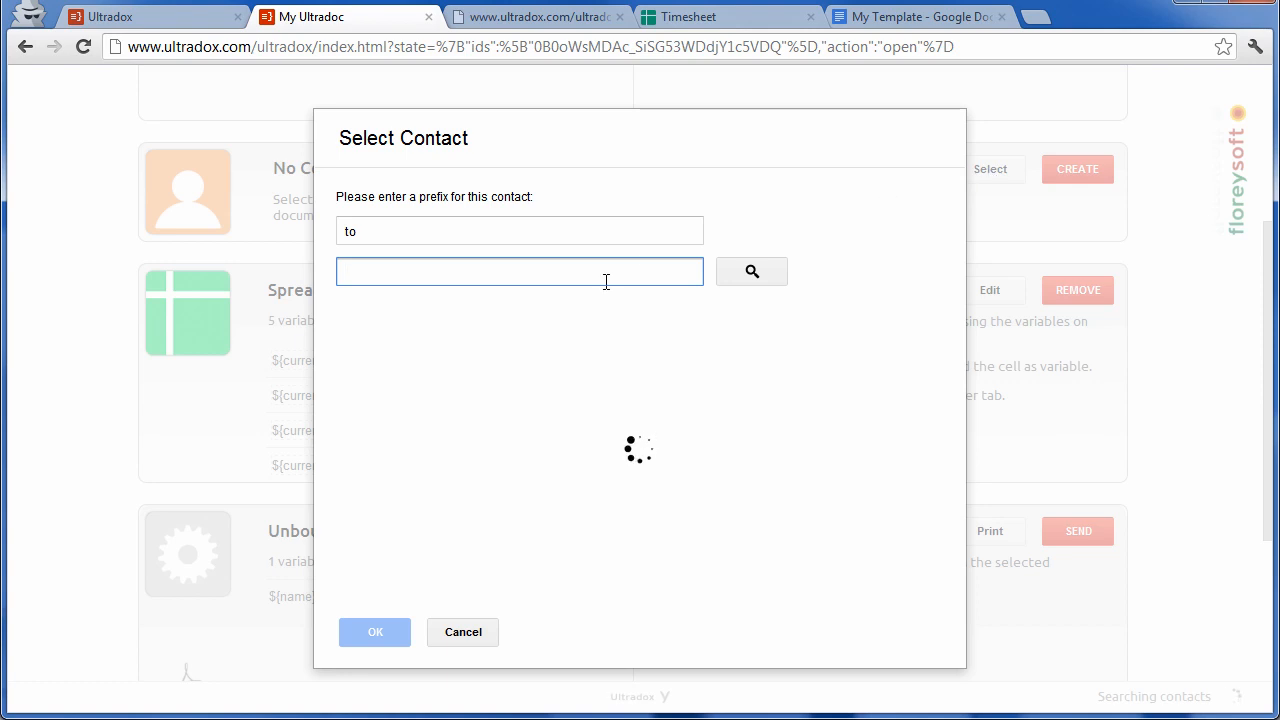
{"action": "type", "text": "brin"}
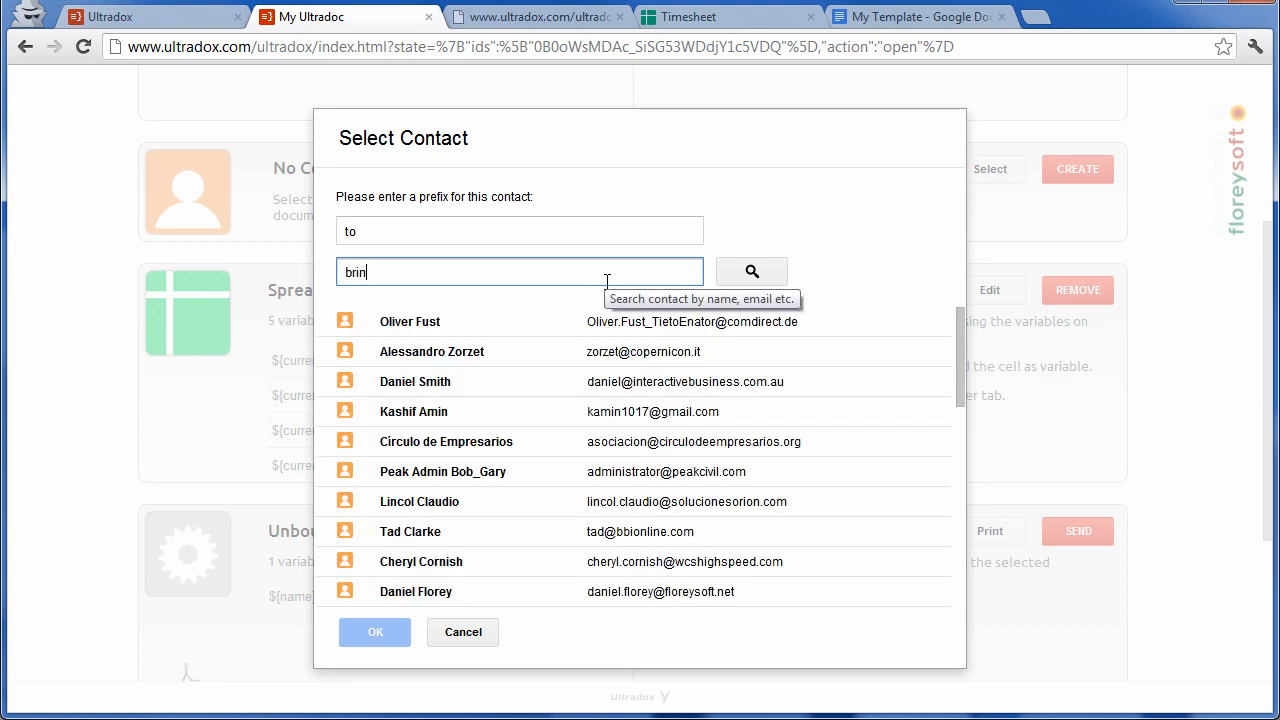
{"action": "left_click", "coordinate": [752, 272]}
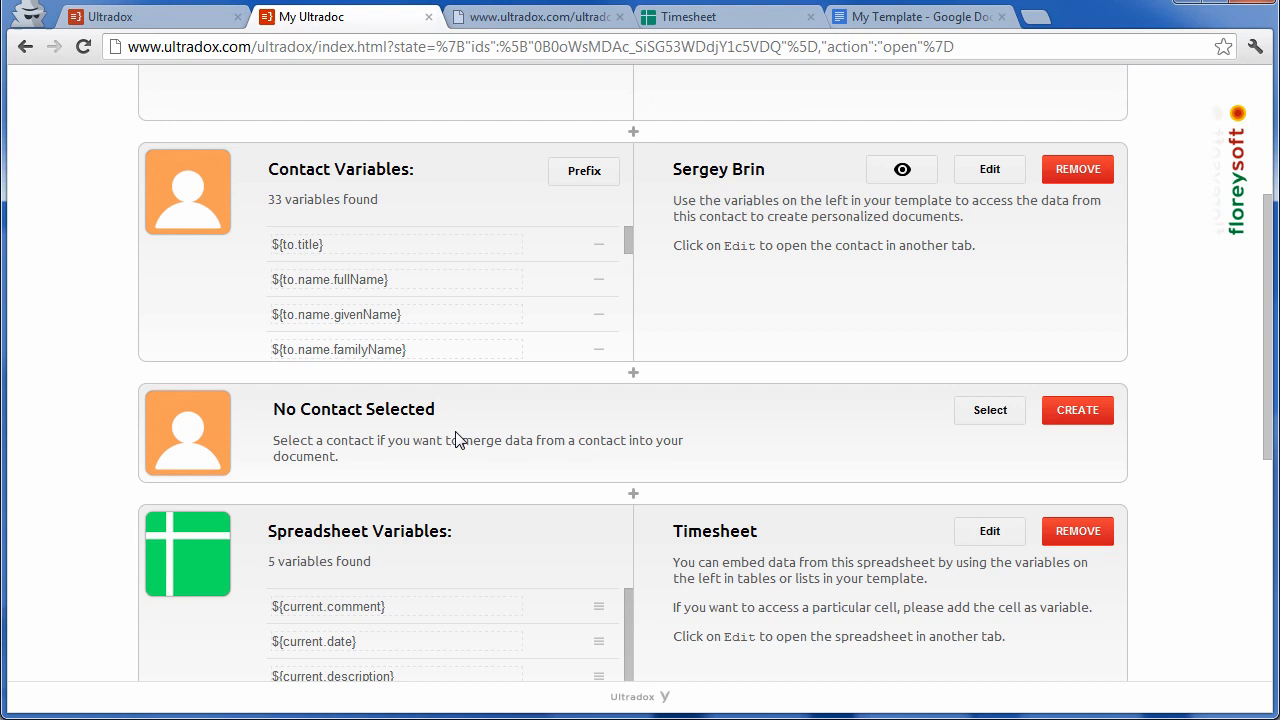
{"action": "mouse_move", "coordinate": [296, 250]}
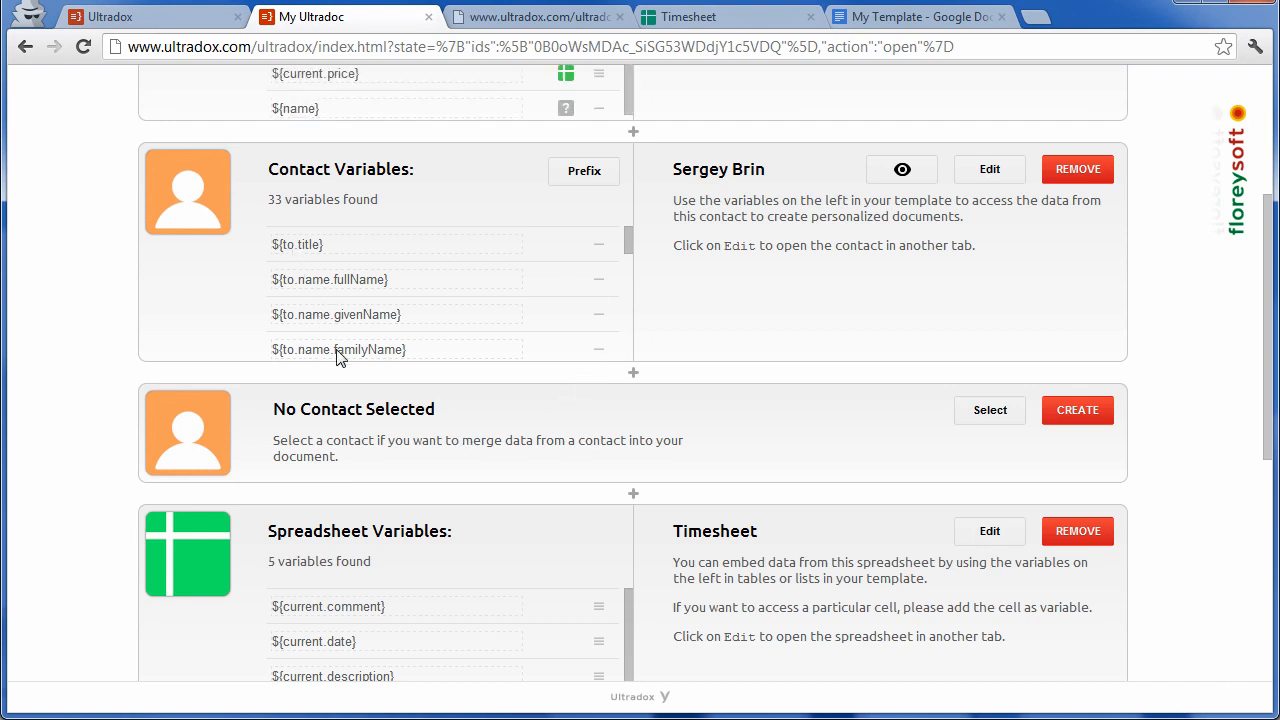
{"action": "scroll", "scroll_direction": "down", "scroll_amount": 3}
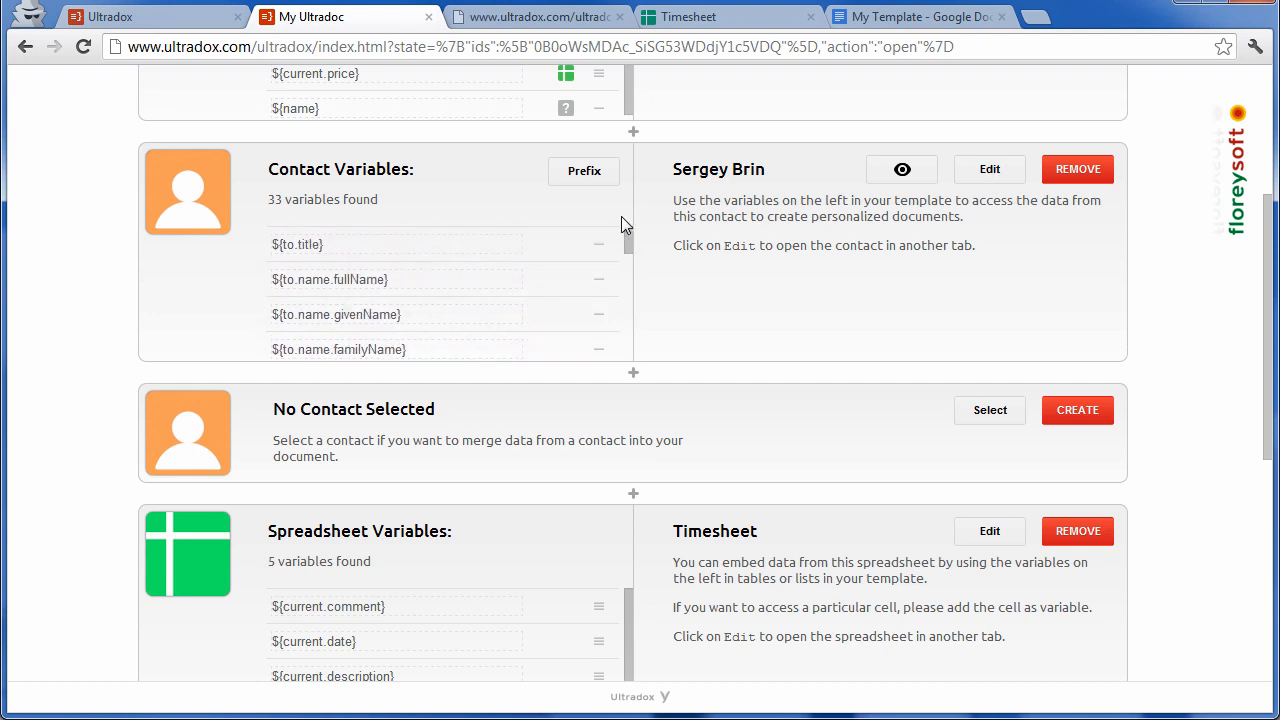
{"action": "mouse_move", "coordinate": [342, 320]}
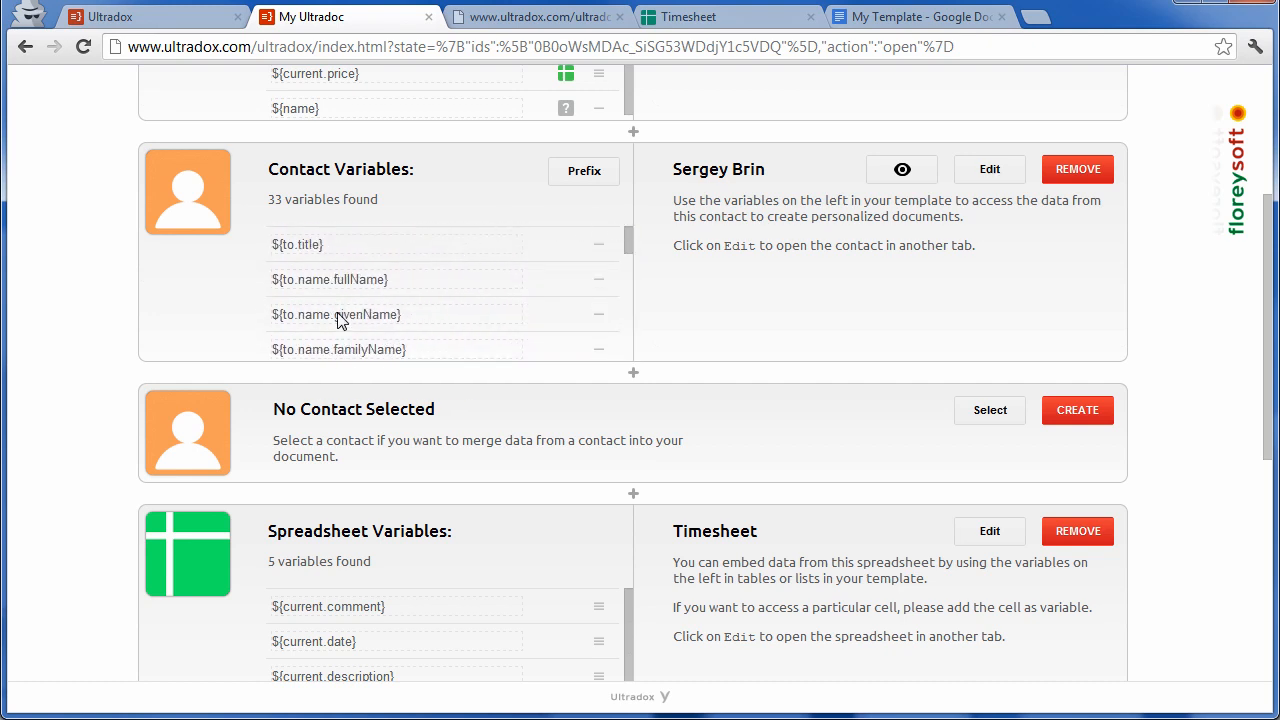
{"action": "double_click", "coordinate": [336, 314]}
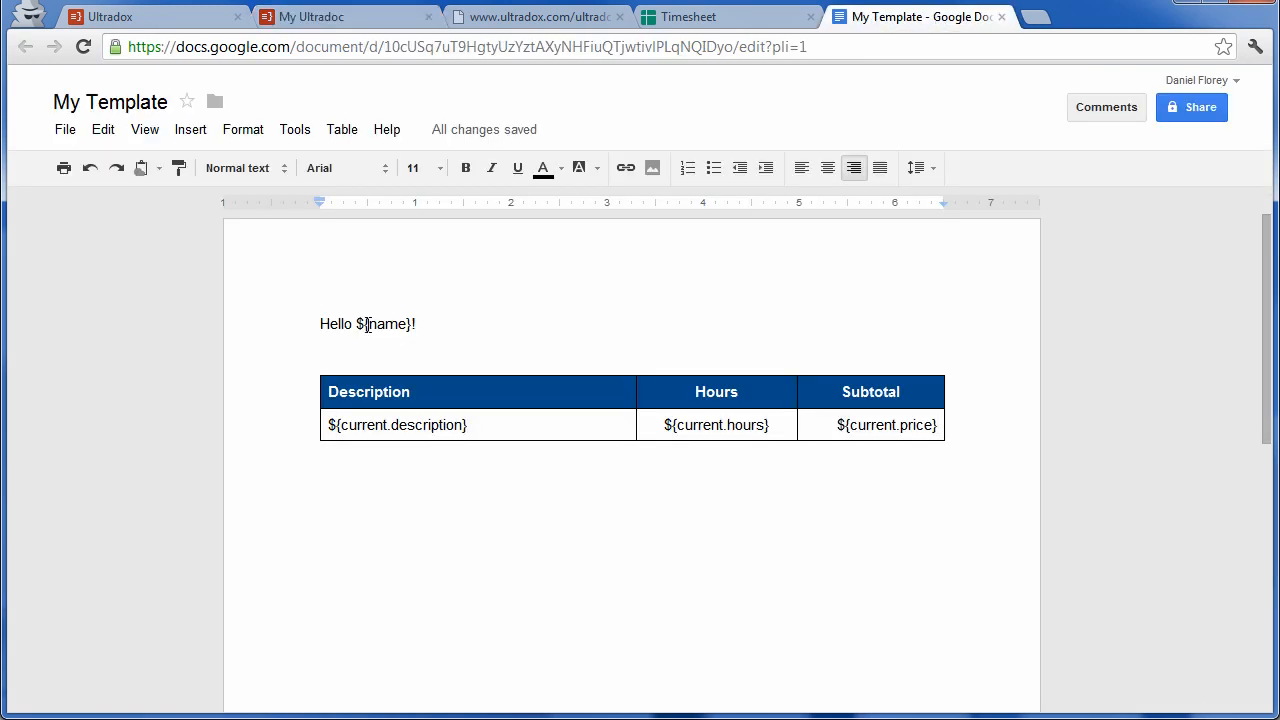
- Replace the greeting placeholder and add ${to.addressWork.formattedAddress} to the template
{"action": "double_click", "coordinate": [384, 324]}
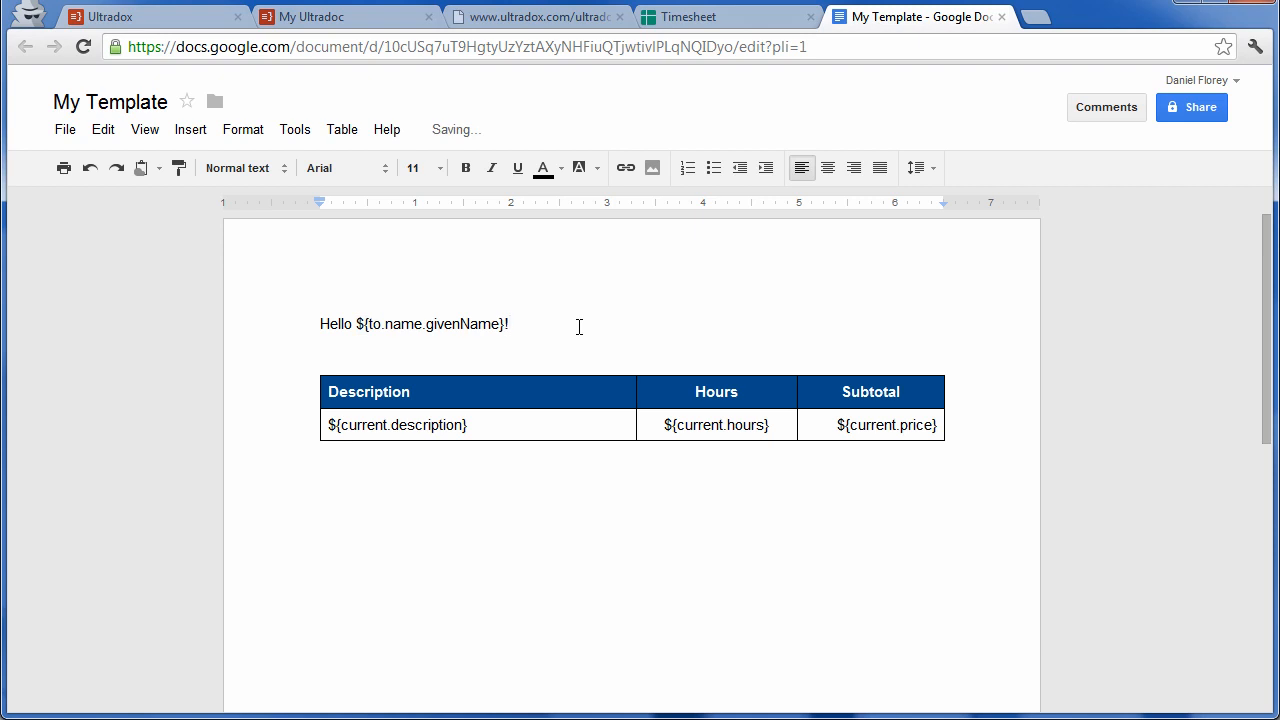
{"action": "key", "text": "enter"}
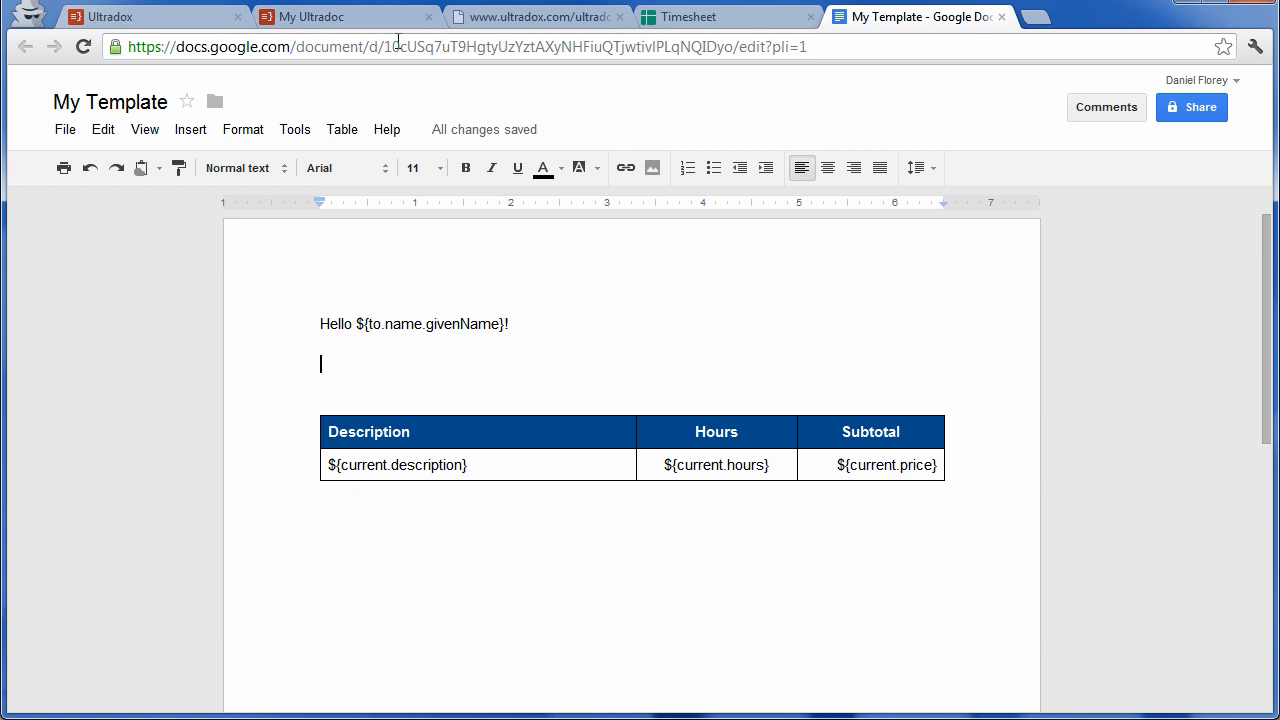
{"action": "left_click", "coordinate": [348, 16]}
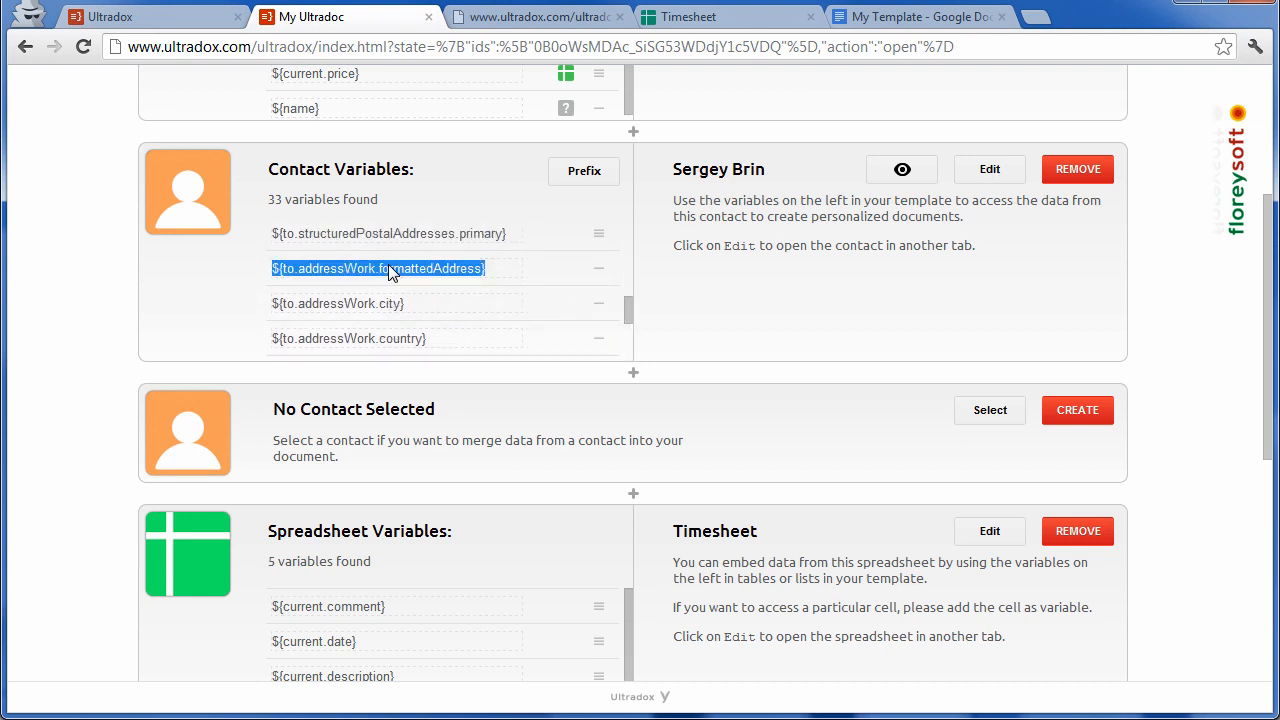
{"action": "left_click", "coordinate": [916, 16]}
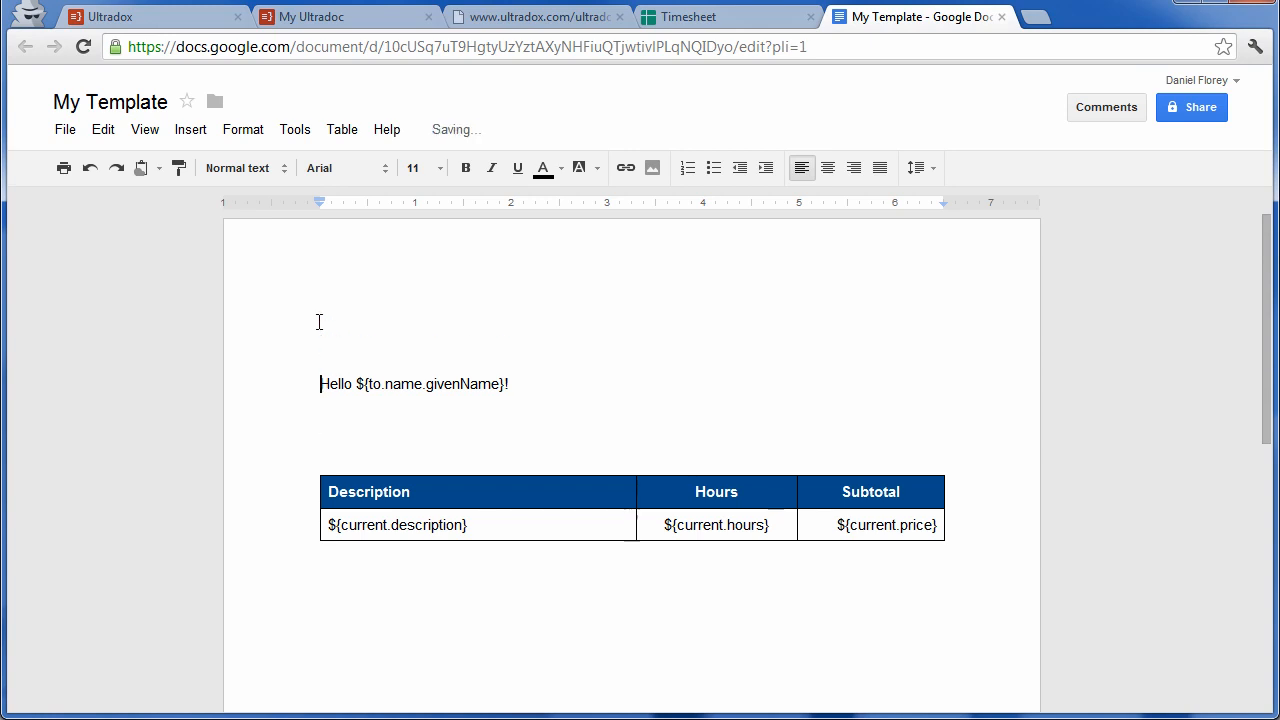
{"action": "type", "text": "${to.addressWork.formattedAddress}"}
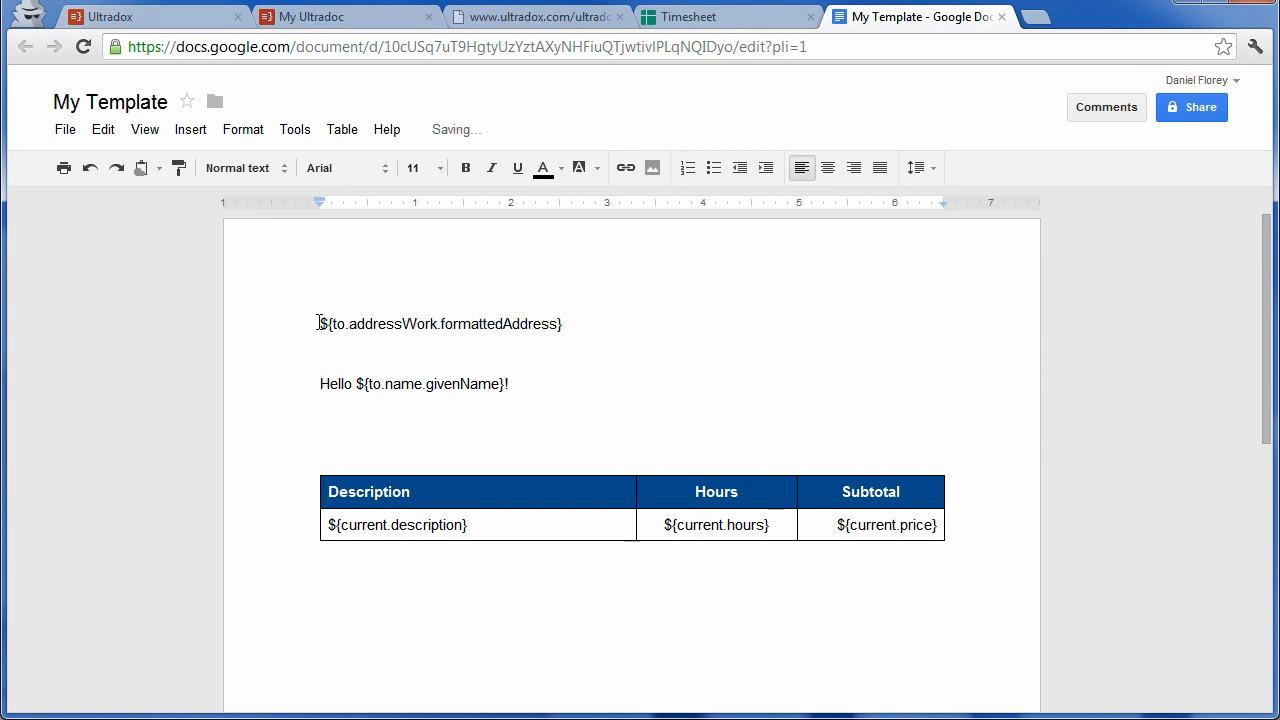
- Add the ${to.name.fullName} placeholder above the address and 'Thanks!' below the table
{"action": "left_click", "coordinate": [310, 16]}
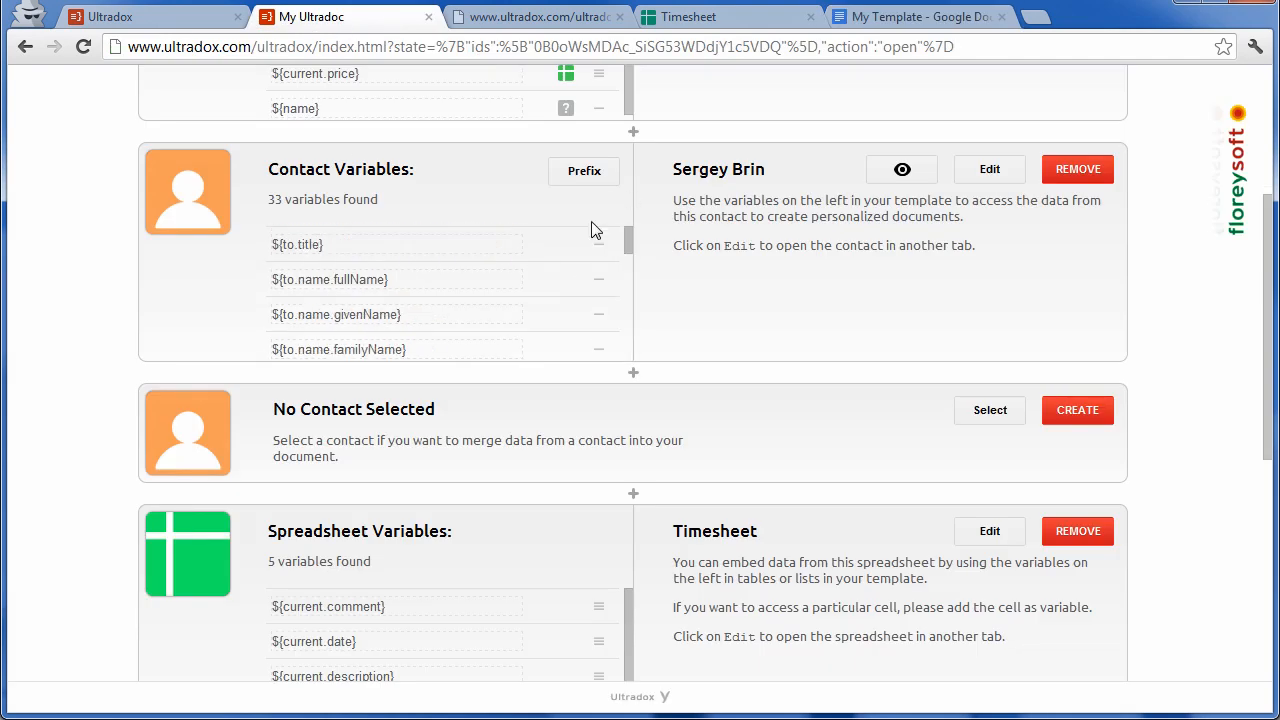
{"action": "double_click", "coordinate": [328, 280]}
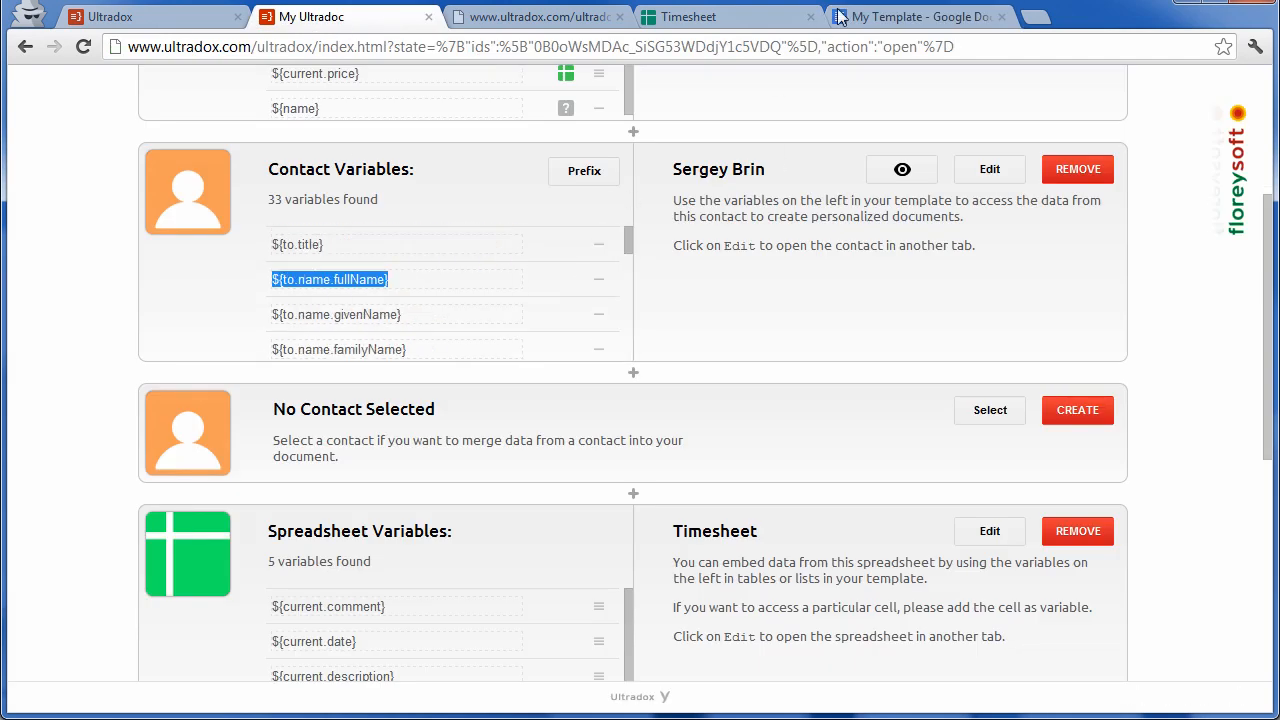
{"action": "left_click", "coordinate": [916, 16]}
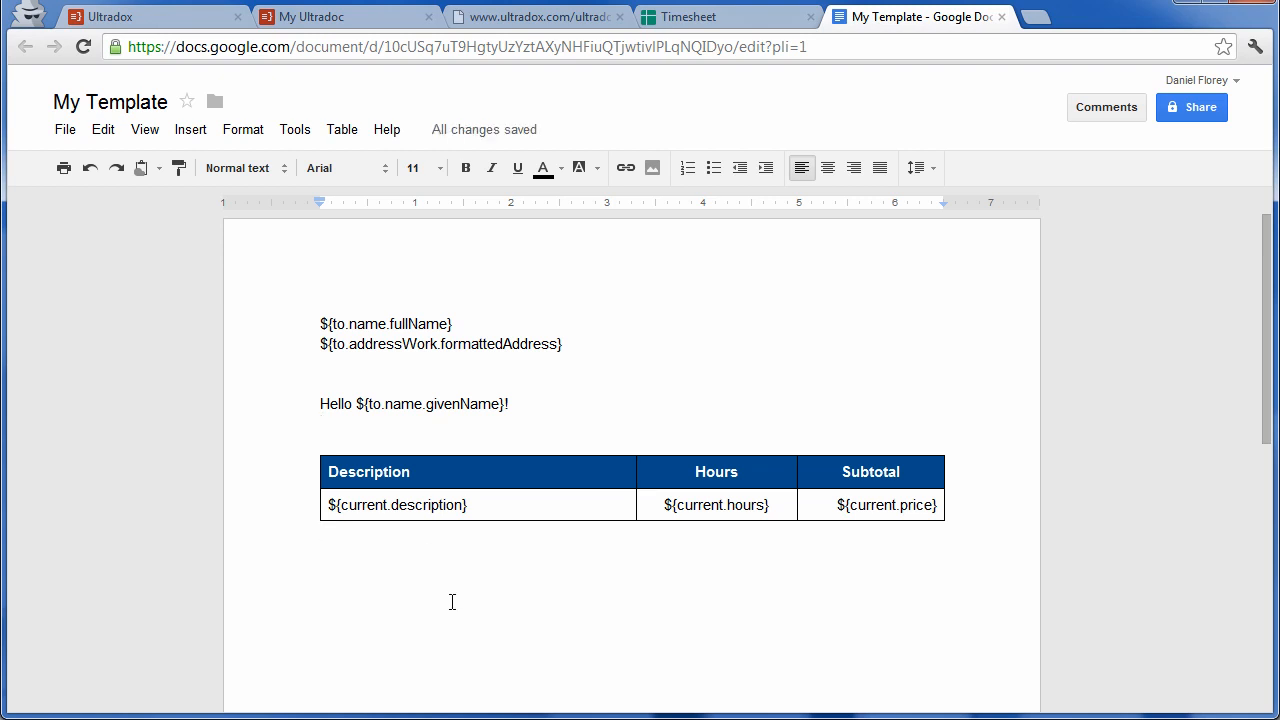
{"action": "type", "text": "Thanks!"}
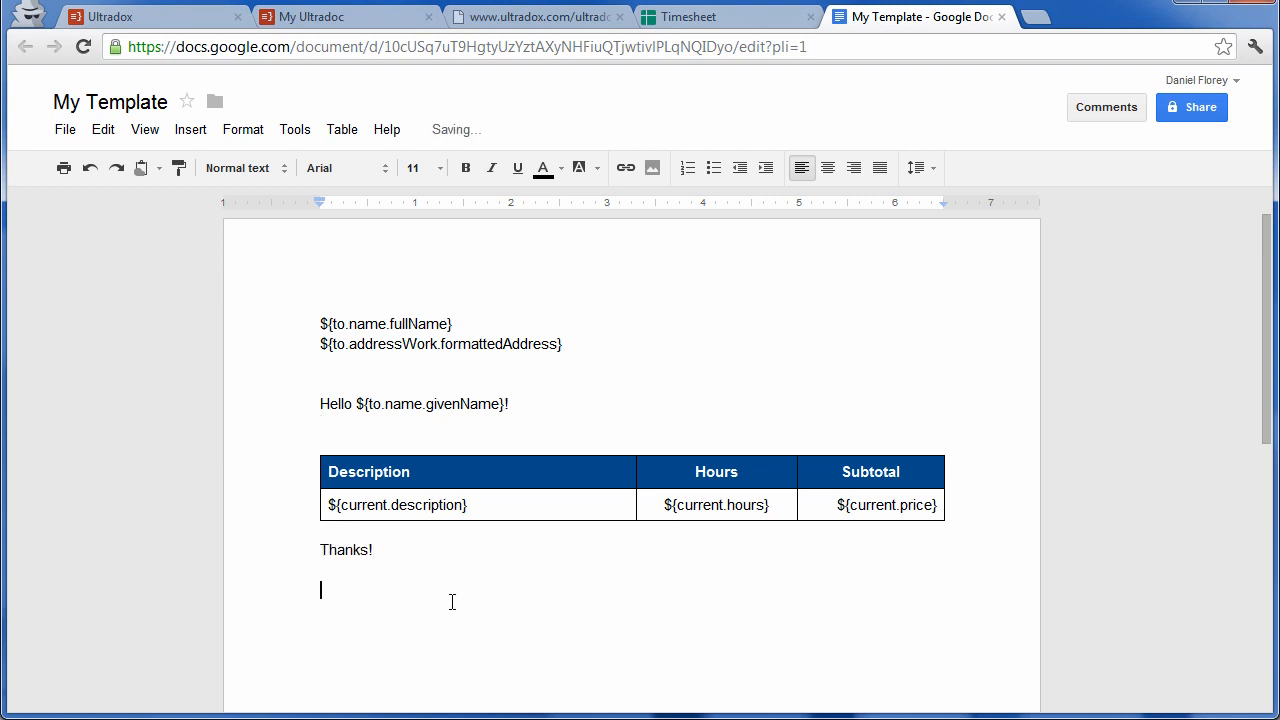
- Upload the handwritten signature image below 'Thanks!' in the template
{"action": "left_click", "coordinate": [190, 128]}
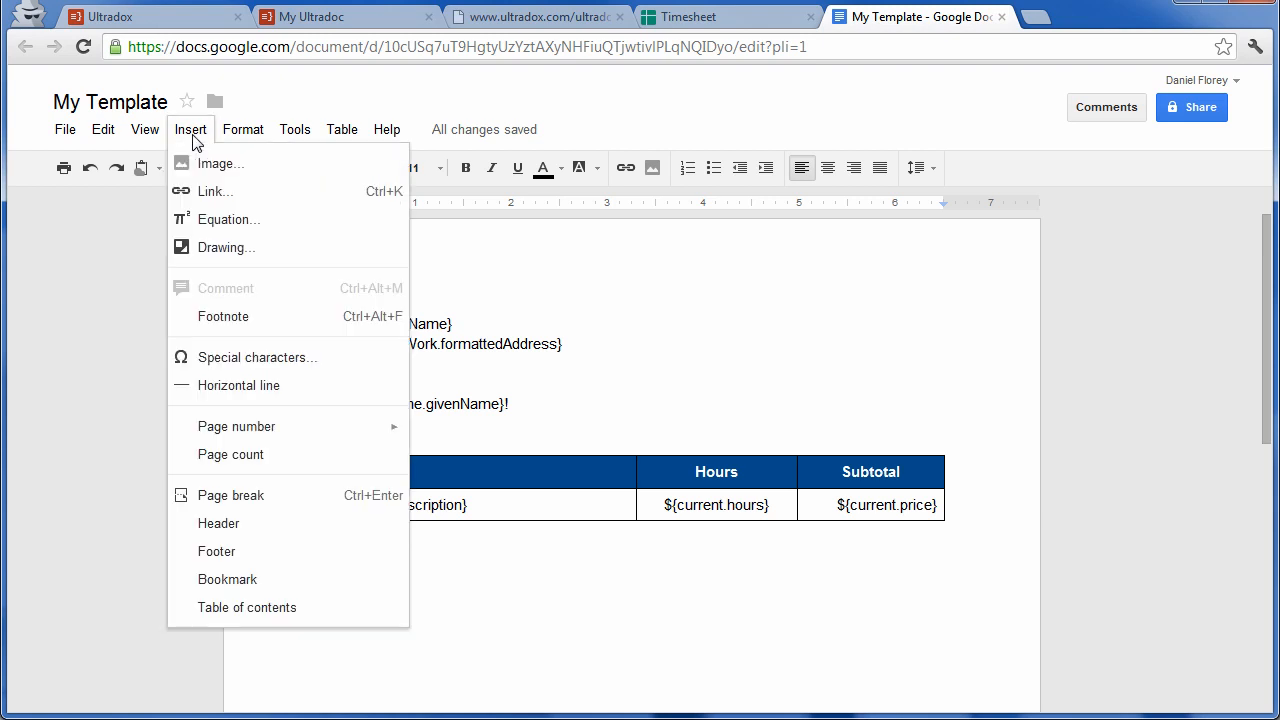
{"action": "left_click", "coordinate": [220, 164]}
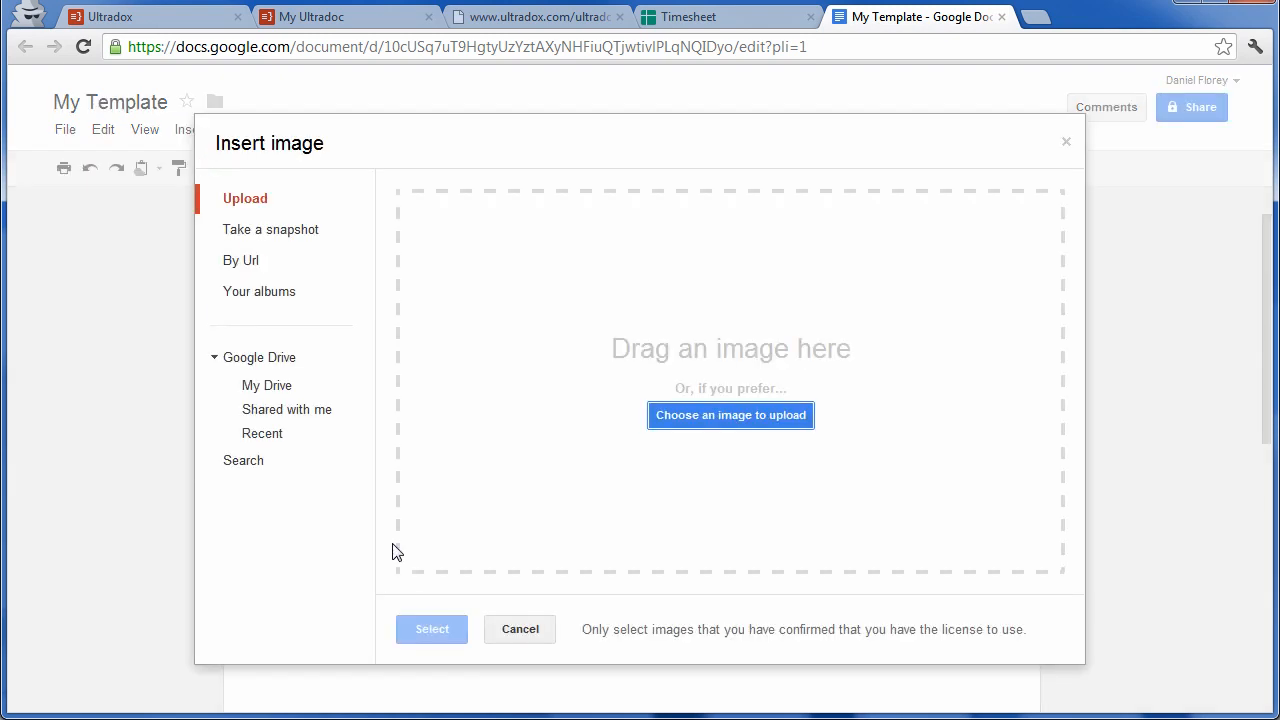
{"action": "left_click", "coordinate": [730, 414]}
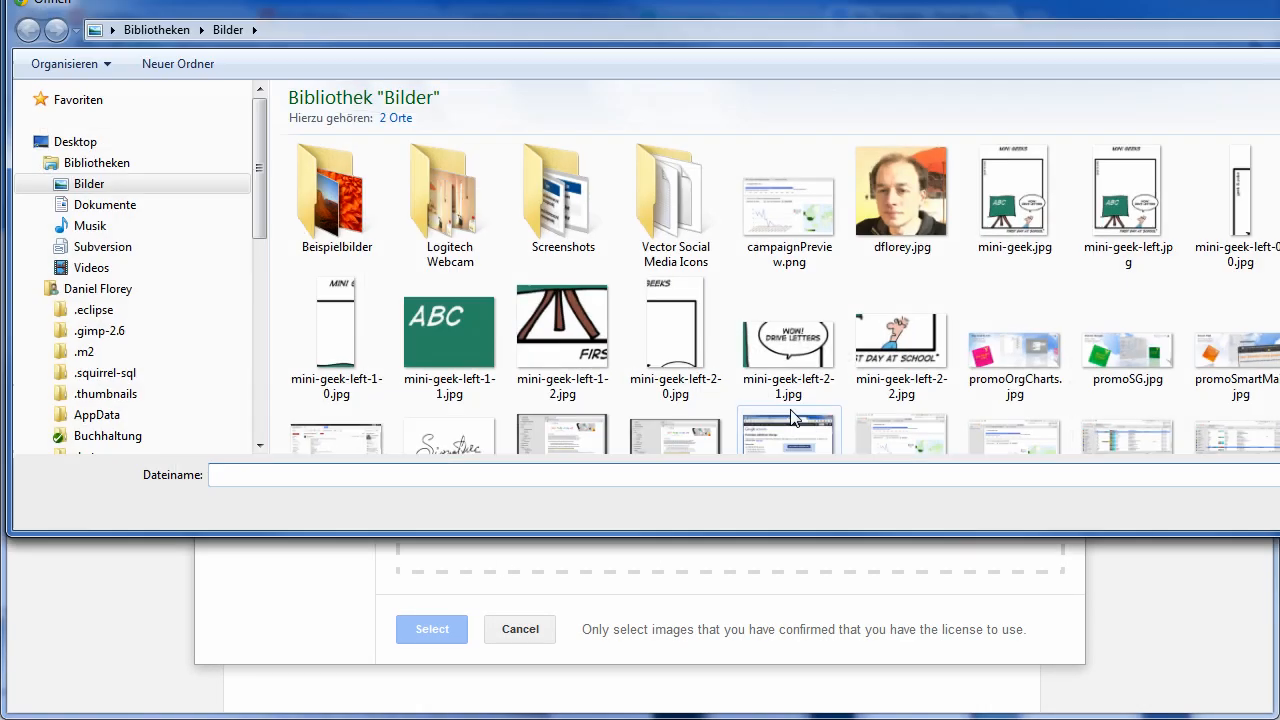
{"action": "left_click", "coordinate": [448, 280]}
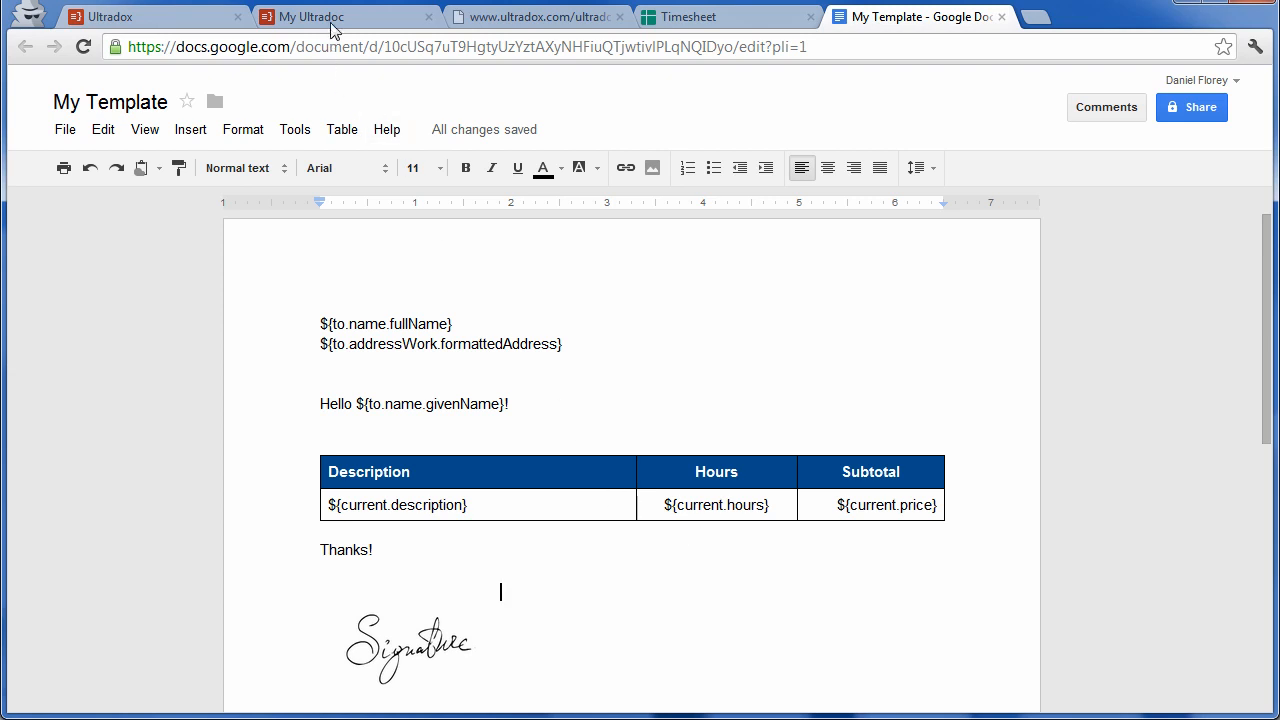
{"action": "left_click", "coordinate": [344, 16]}
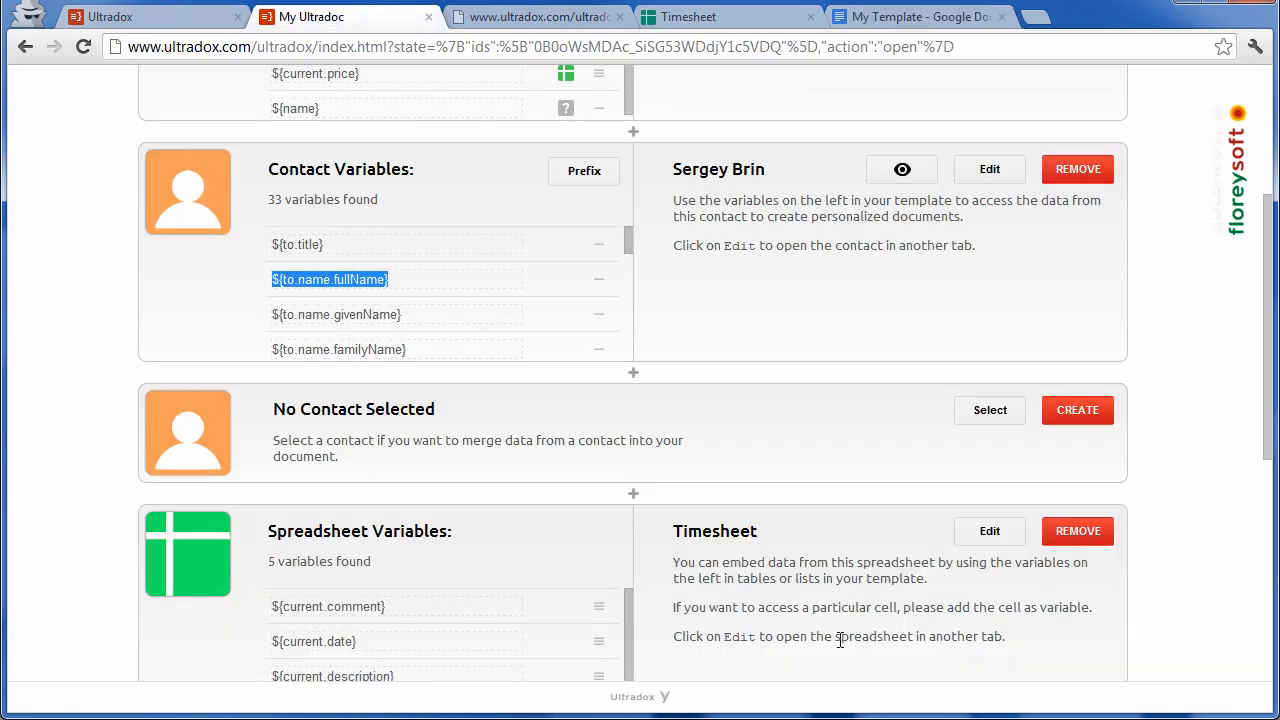
{"action": "scroll", "scroll_direction": "down", "scroll_amount": 3}
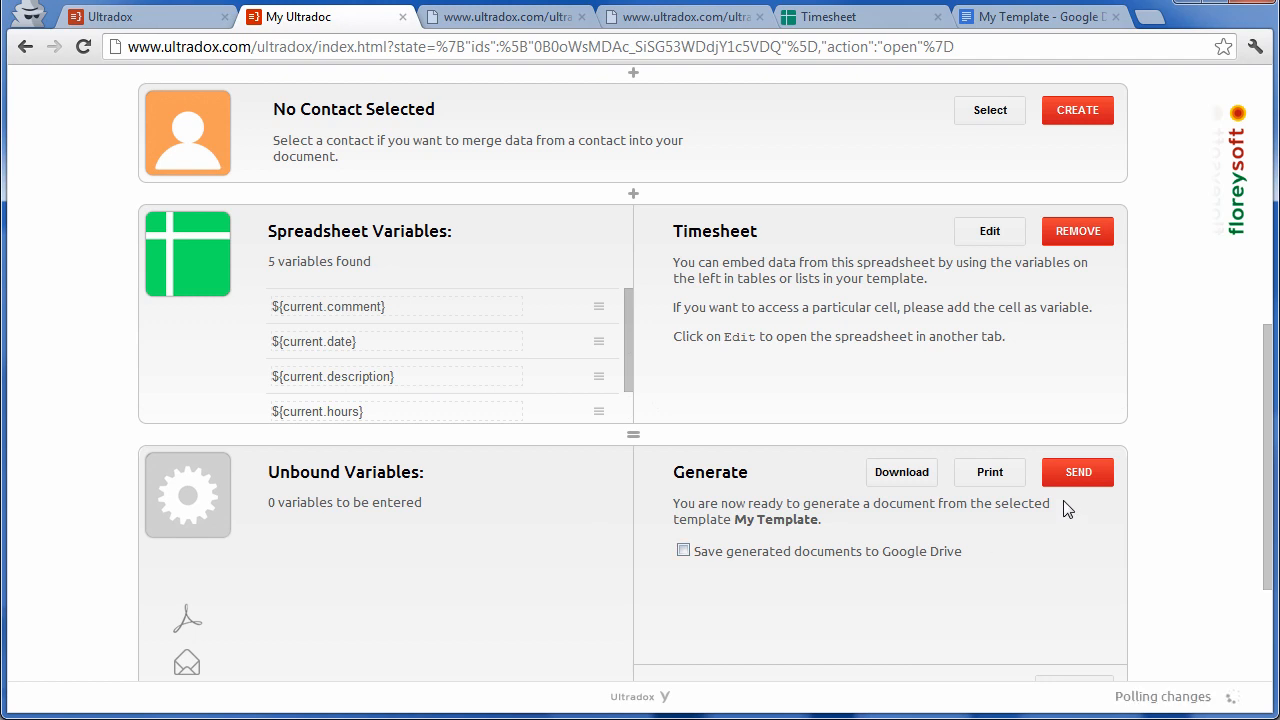
{"action": "left_click", "coordinate": [988, 472]}
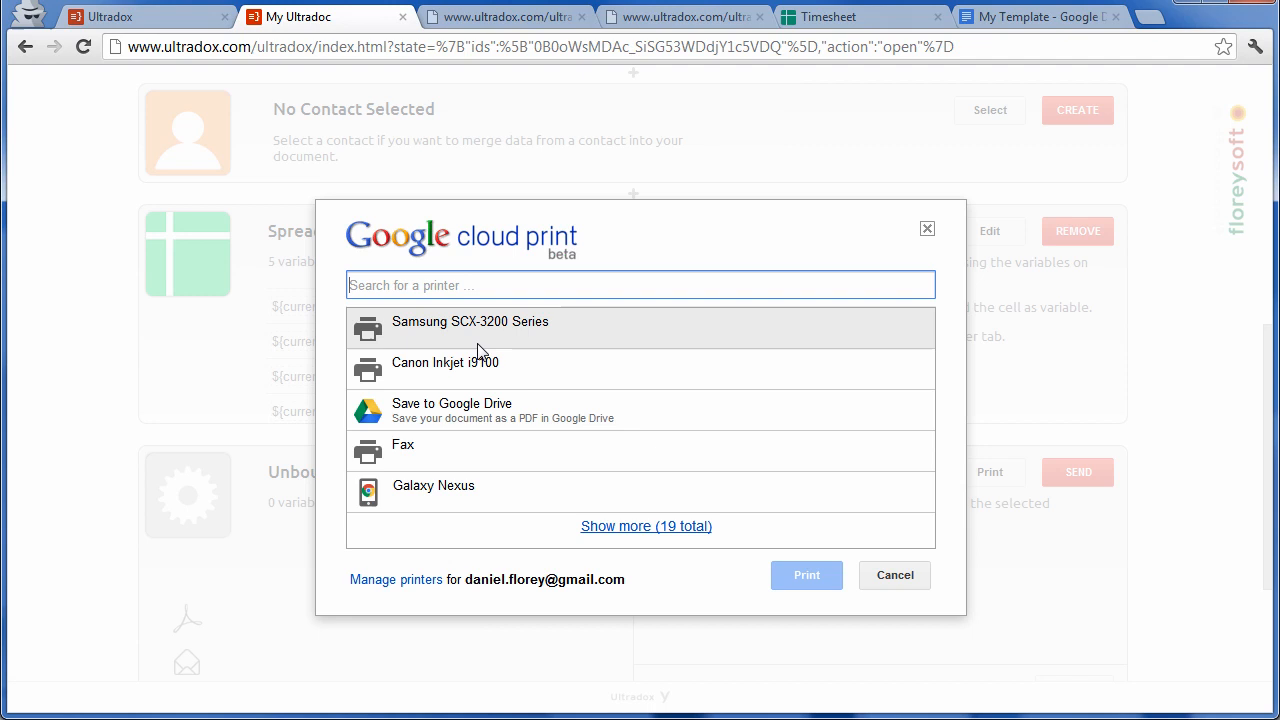
{"action": "left_click", "coordinate": [894, 576]}
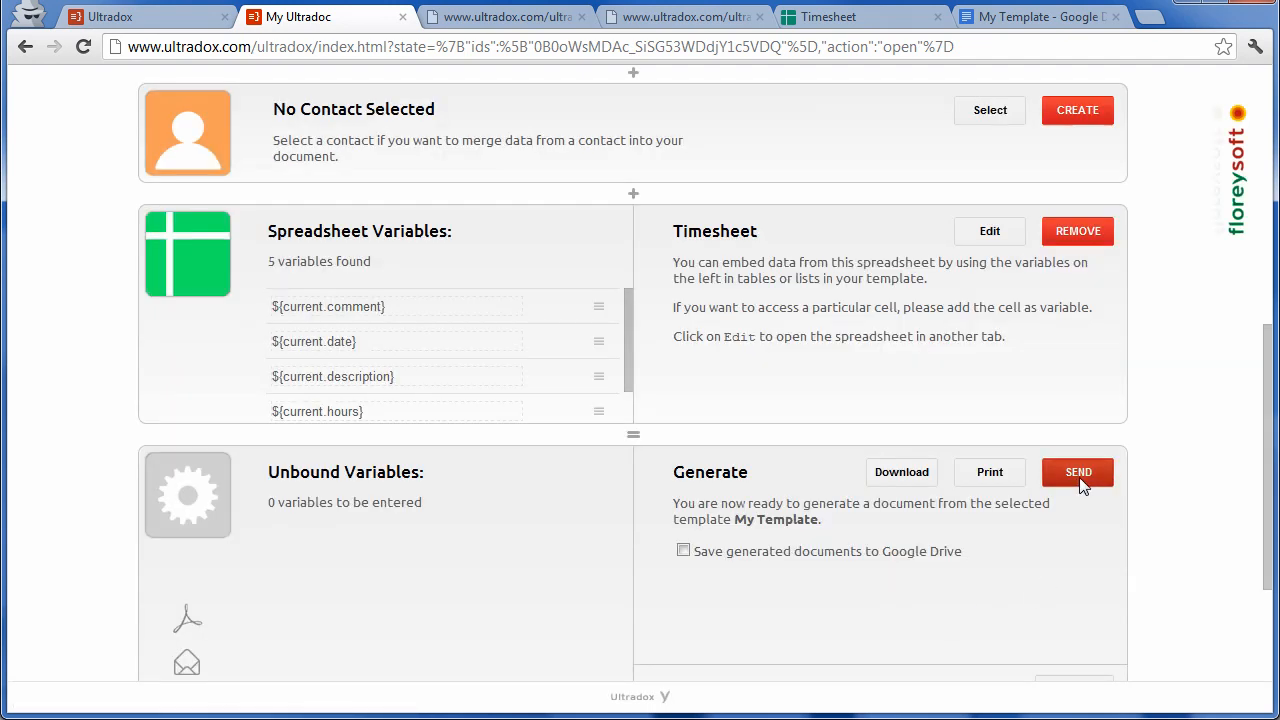
{"action": "left_click", "coordinate": [1076, 472]}
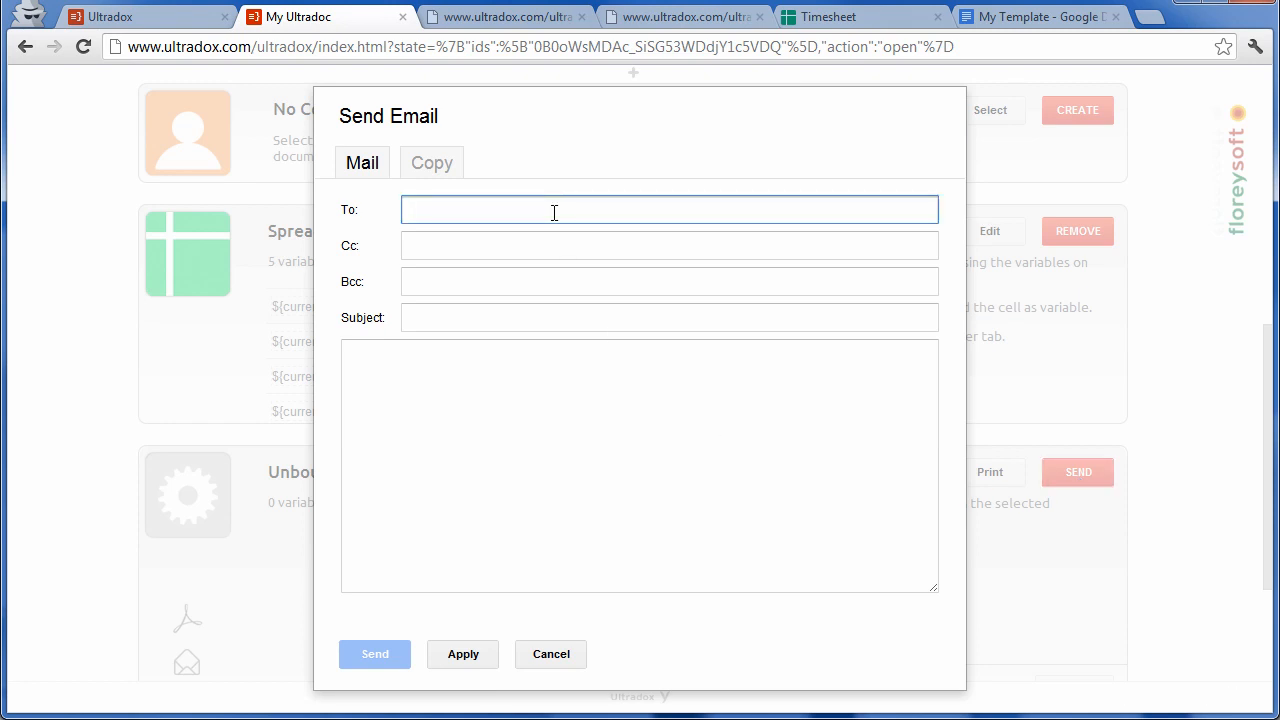
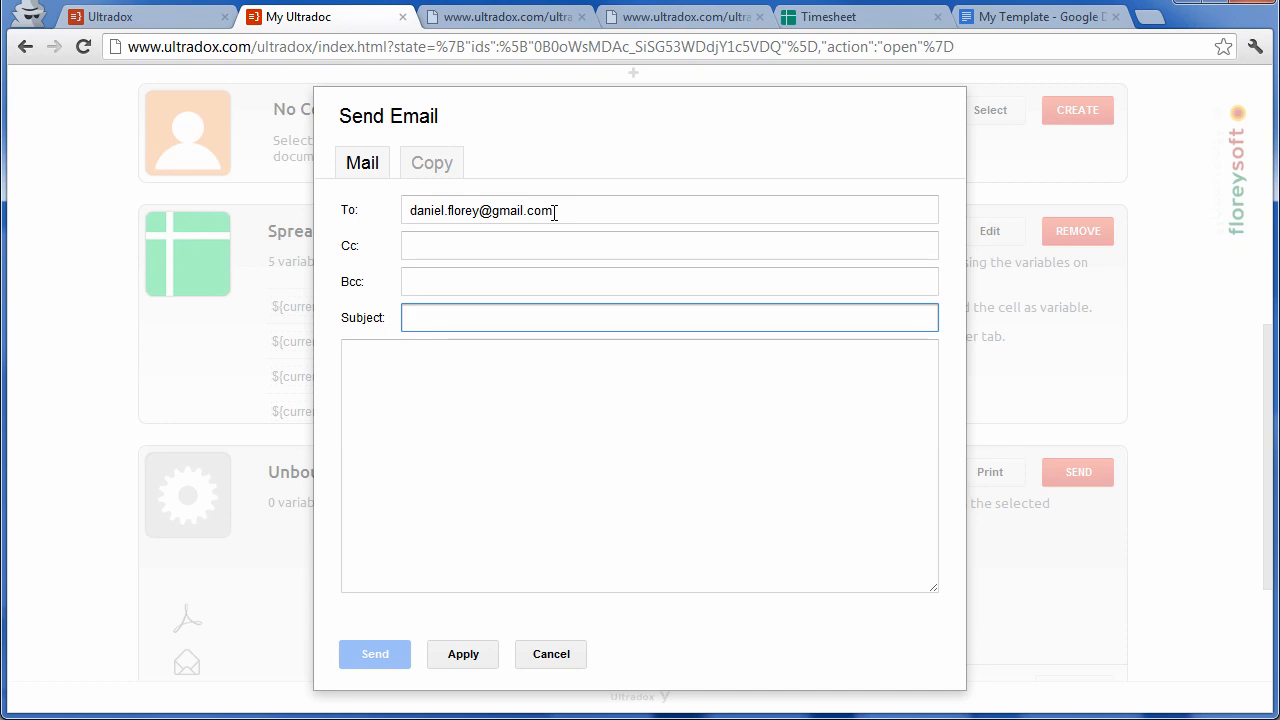
{"action": "type", "text": "Invoice"}
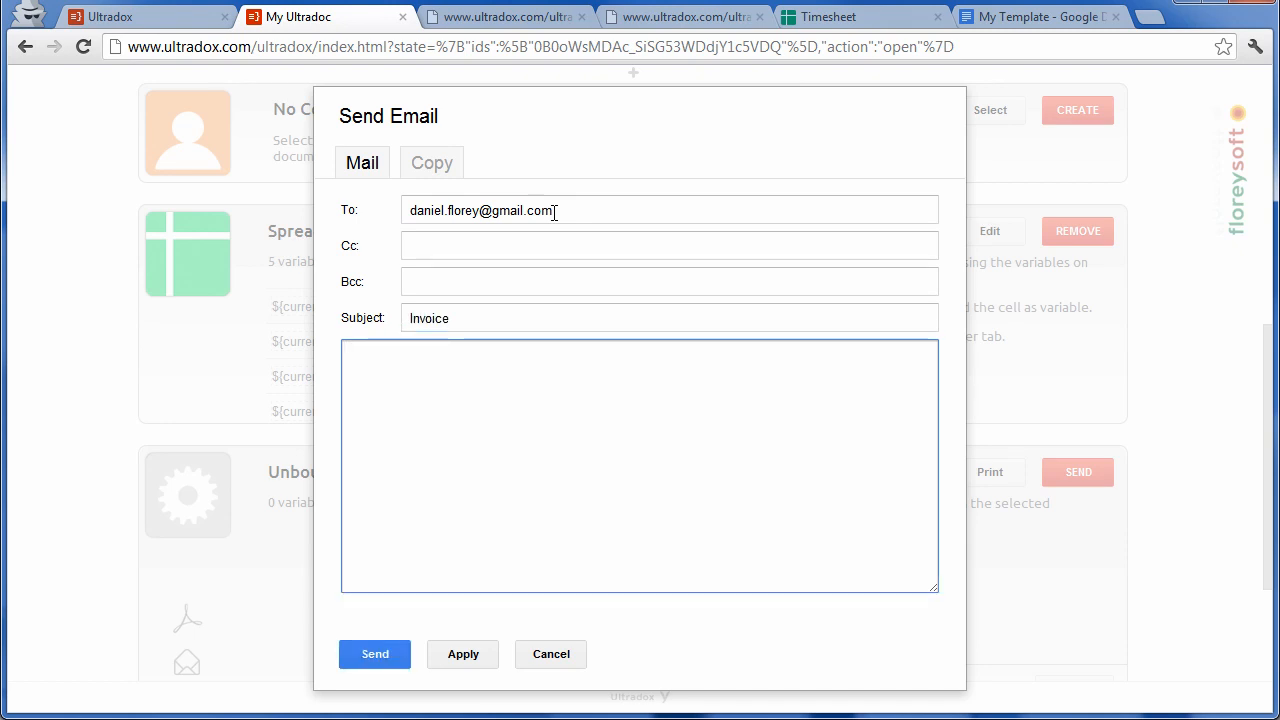
{"action": "type", "text": "See attached i"}
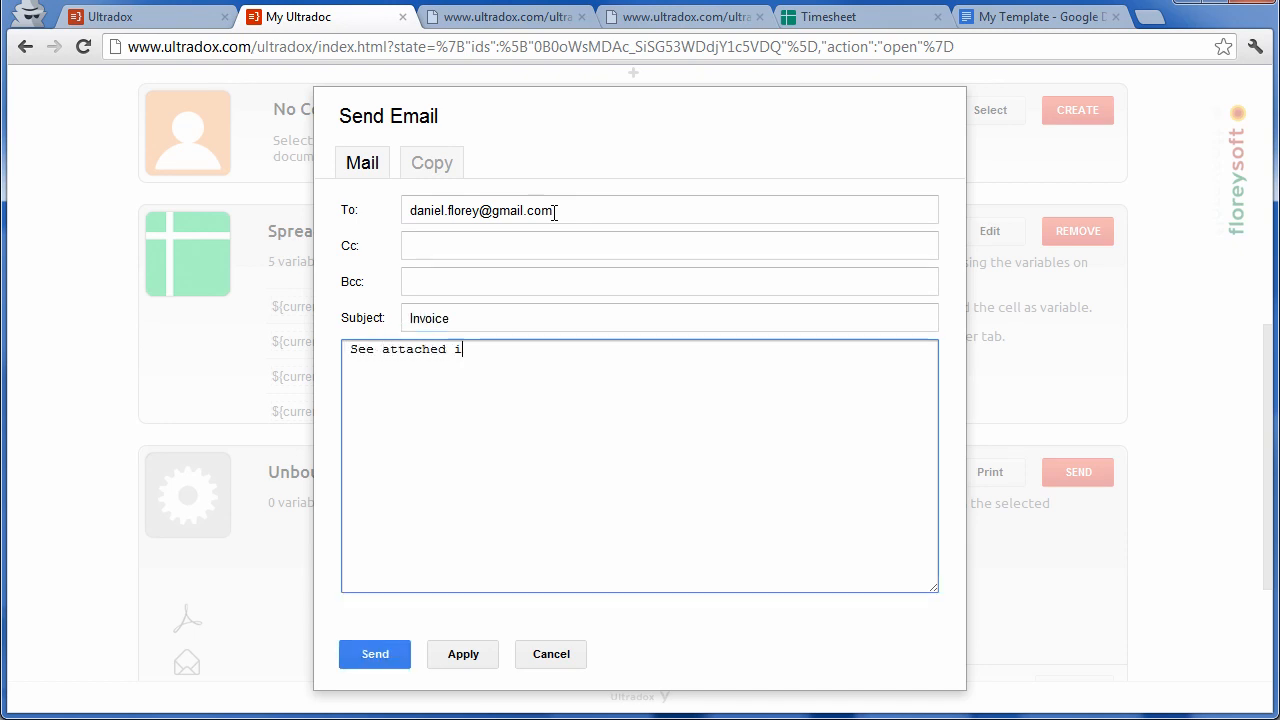
{"action": "type", "text": "nvoice..."}
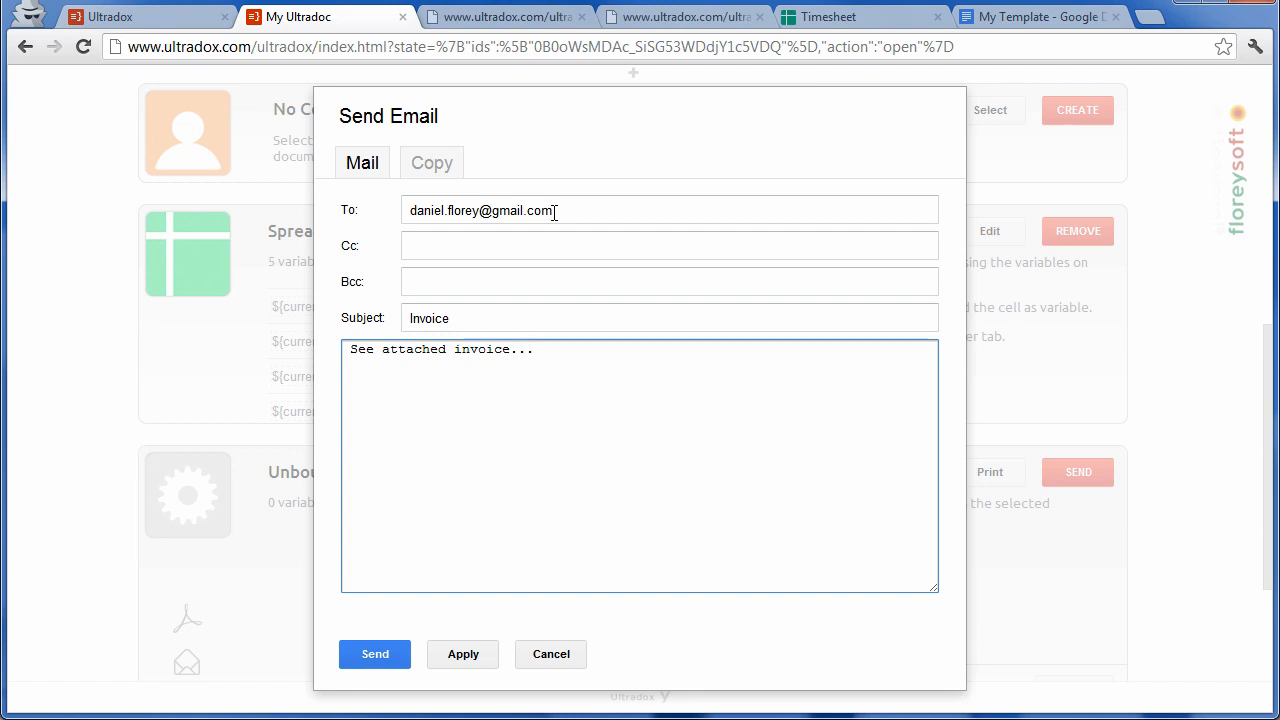
{"action": "left_click", "coordinate": [374, 654]}
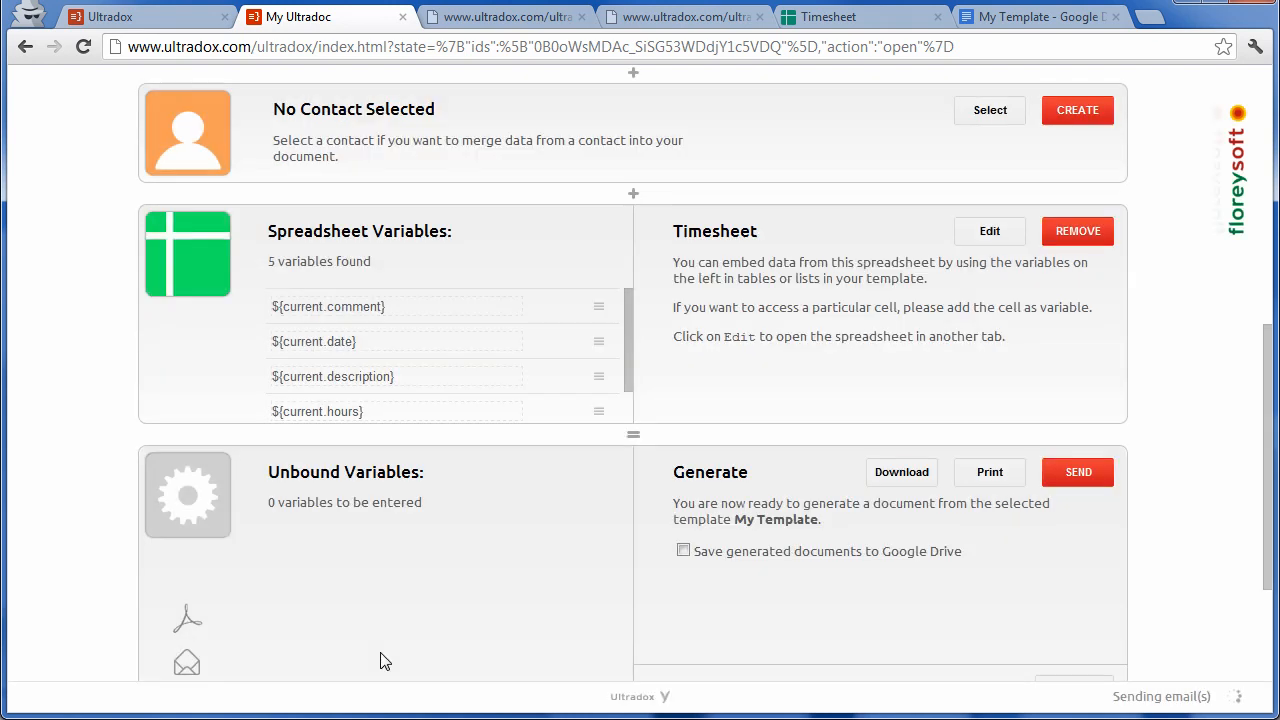
{"action": "mouse_move", "coordinate": [412, 504]}
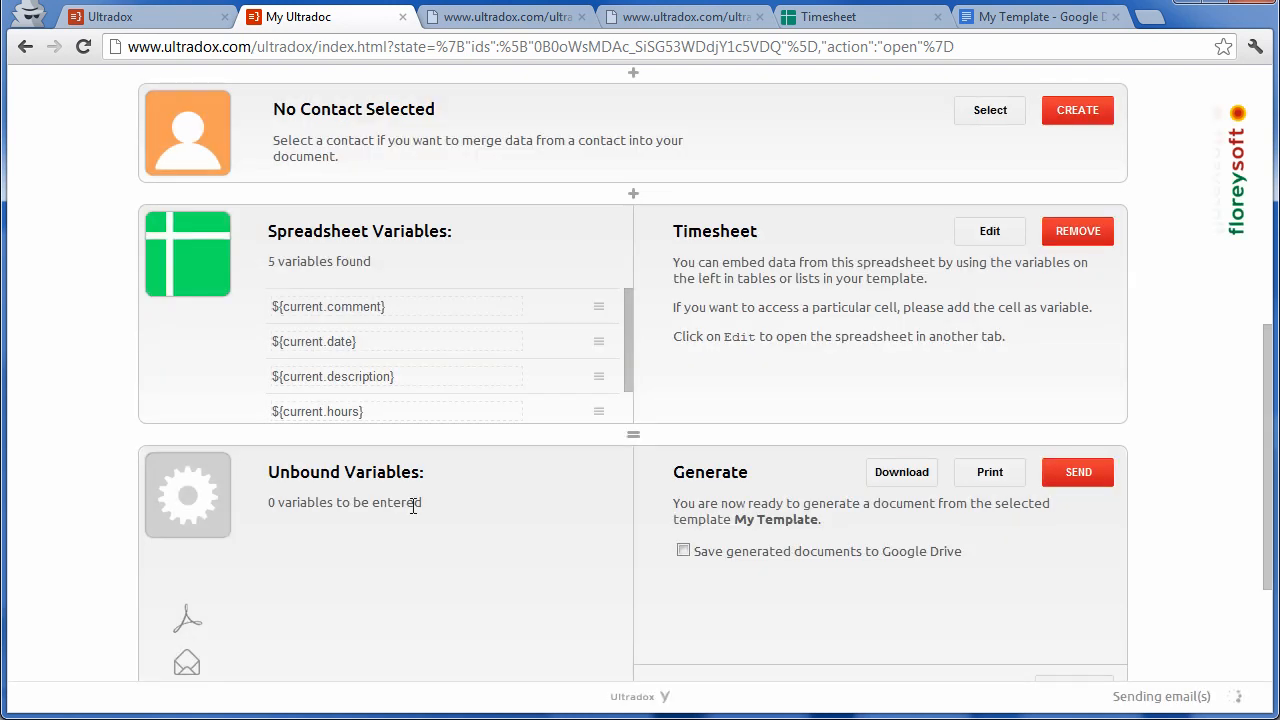
{"action": "left_click", "coordinate": [1076, 472]}
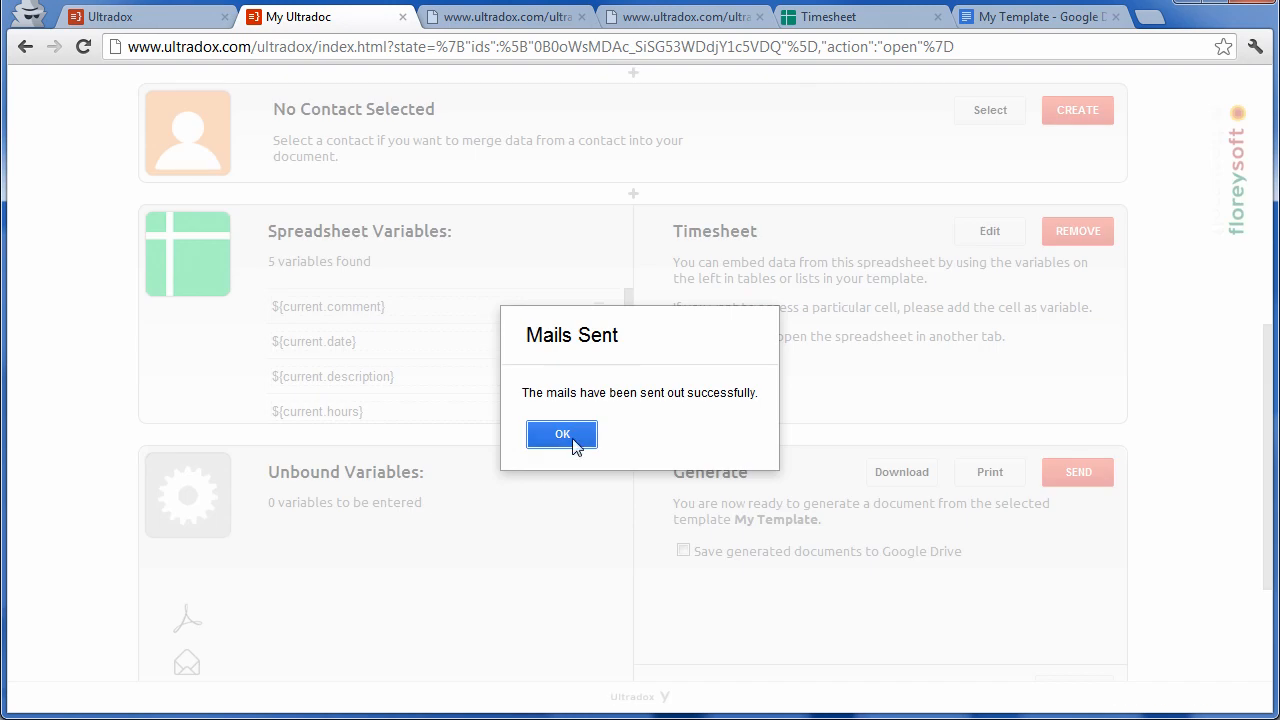
{"action": "left_click", "coordinate": [562, 434]}
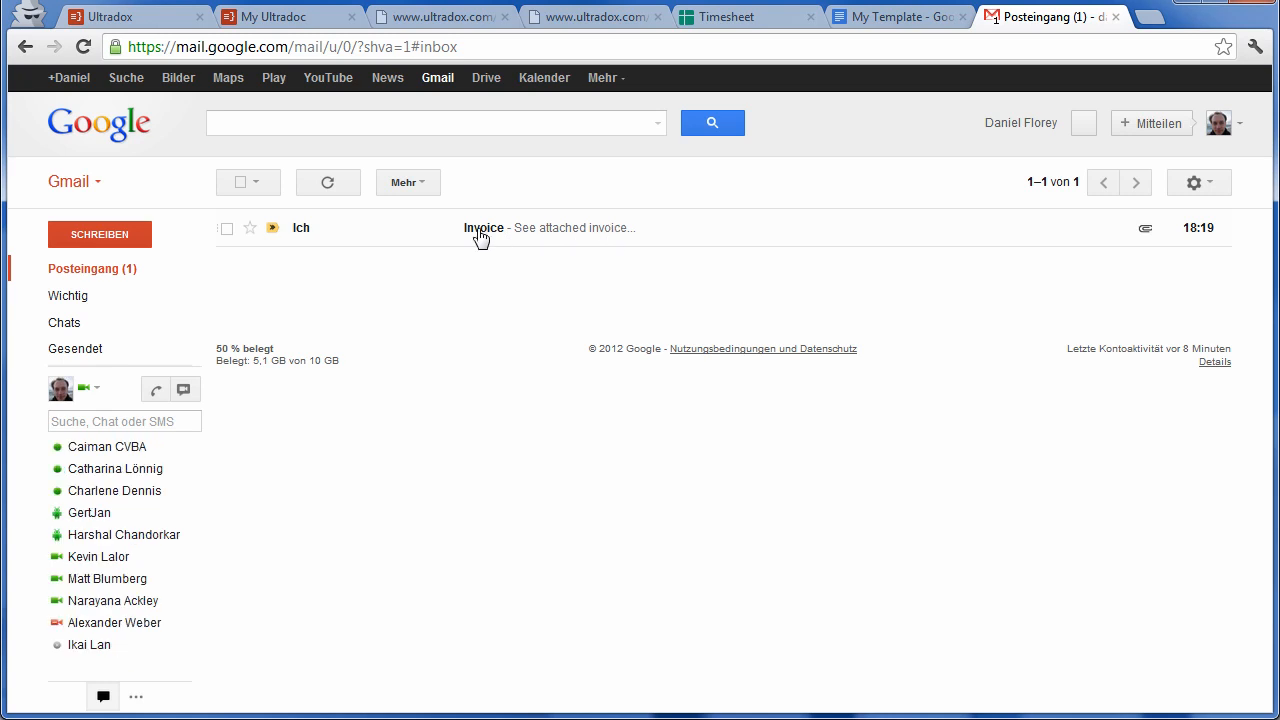
- Open the Invoice email and view the My Ultradoc.pdf attachment
{"action": "left_click", "coordinate": [484, 228]}
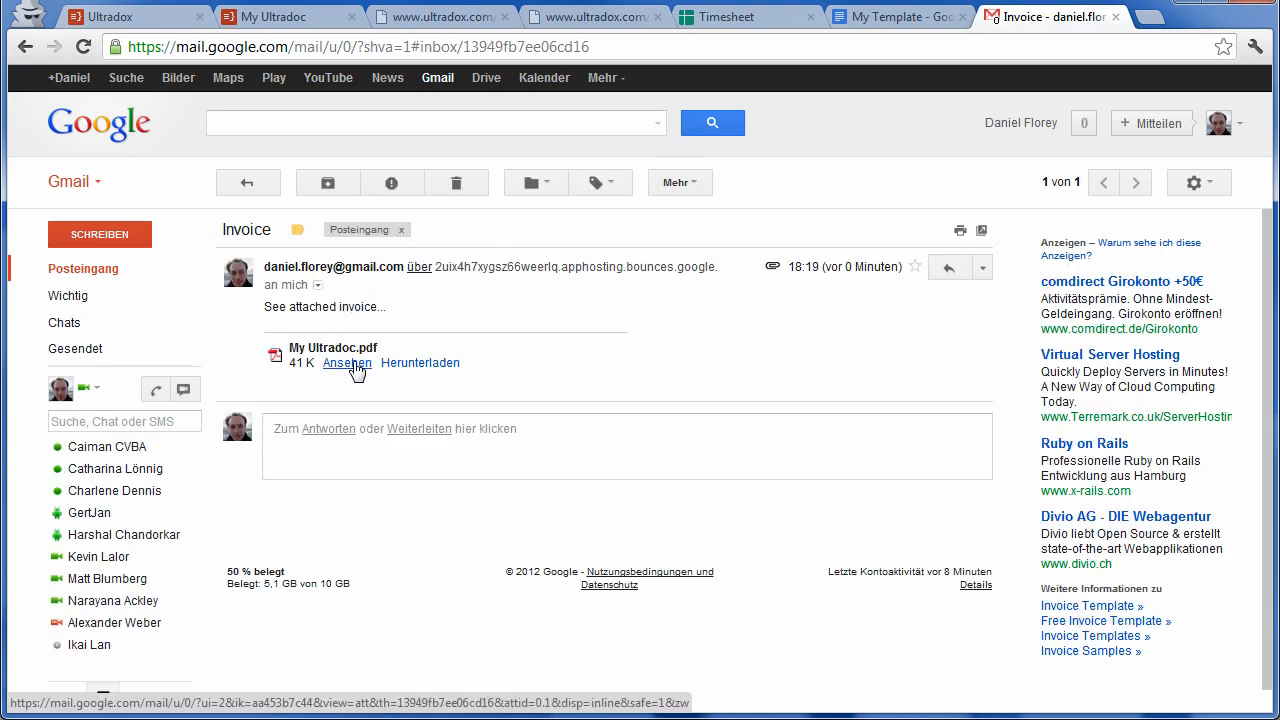
{"action": "left_click", "coordinate": [348, 364]}
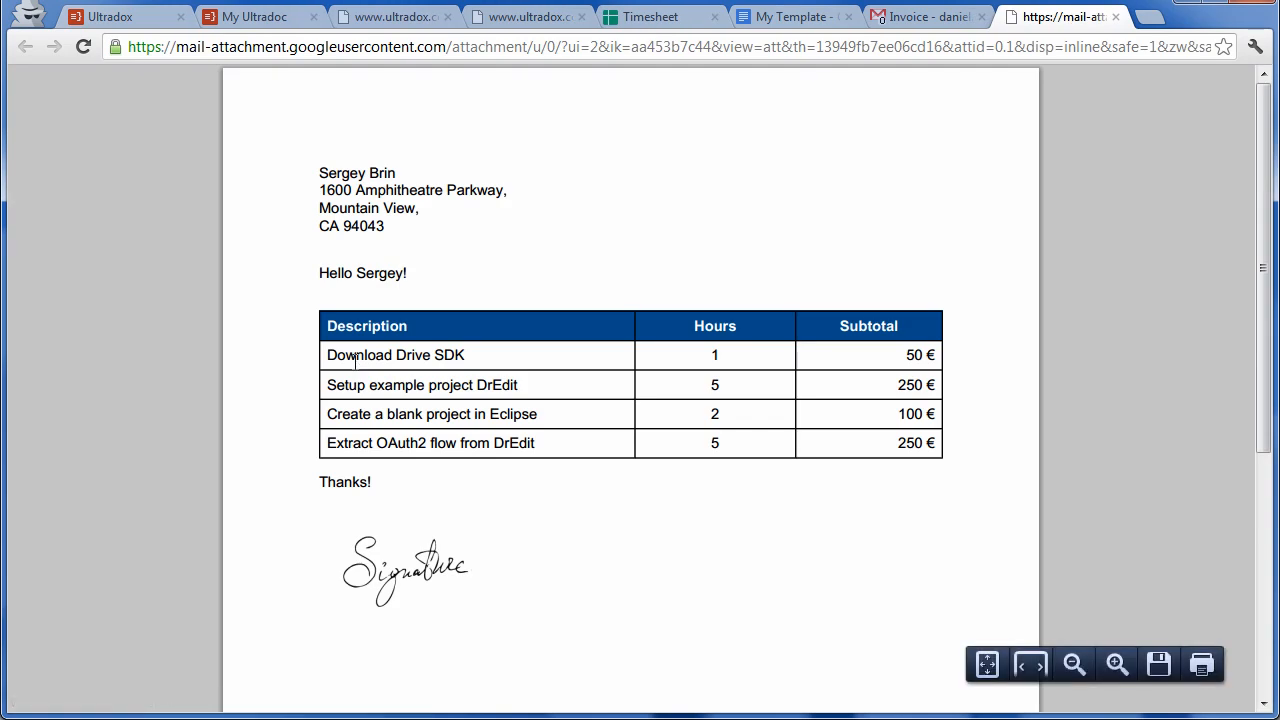